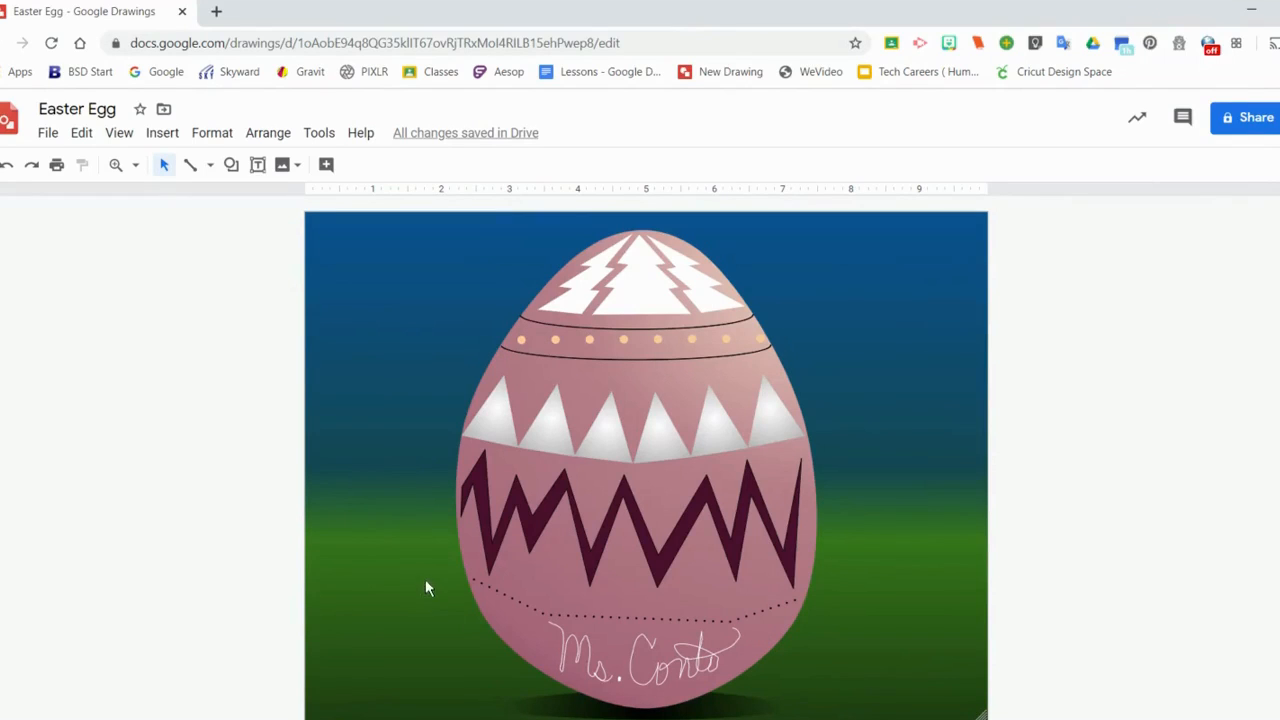
{"action": "mouse_move", "coordinate": [1004, 527]}
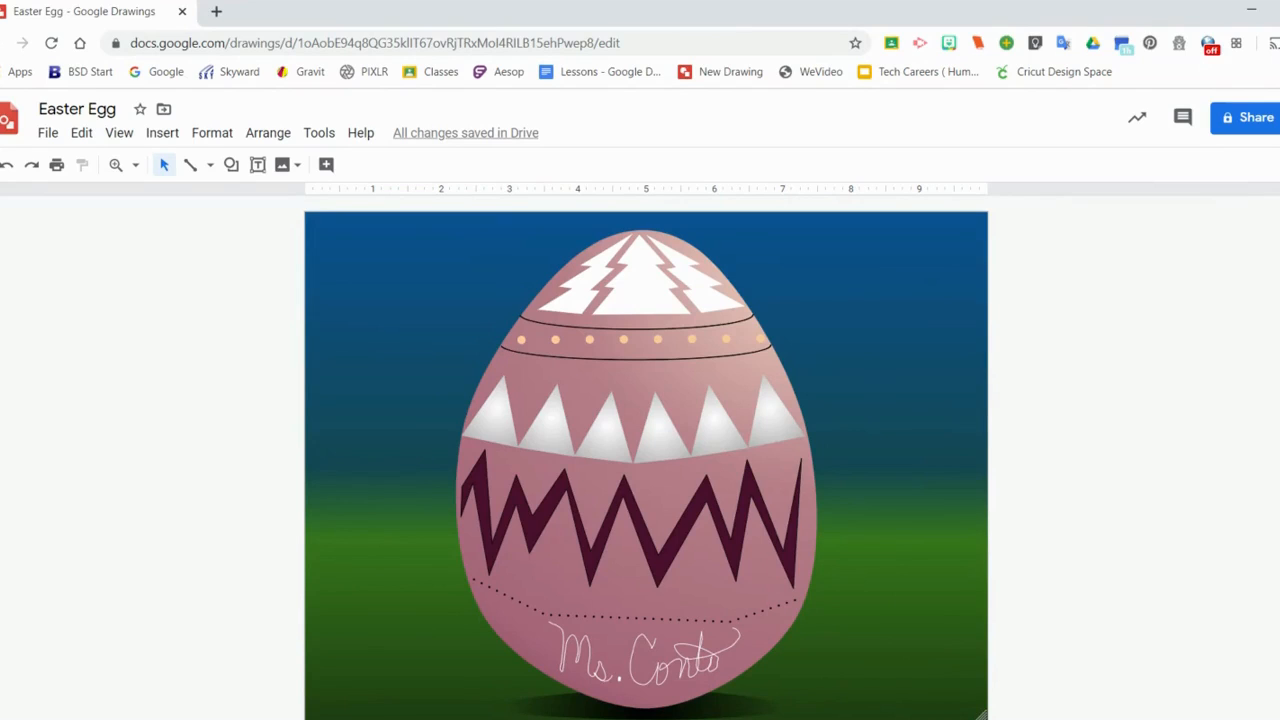
{"action": "mouse_move", "coordinate": [141, 324]}
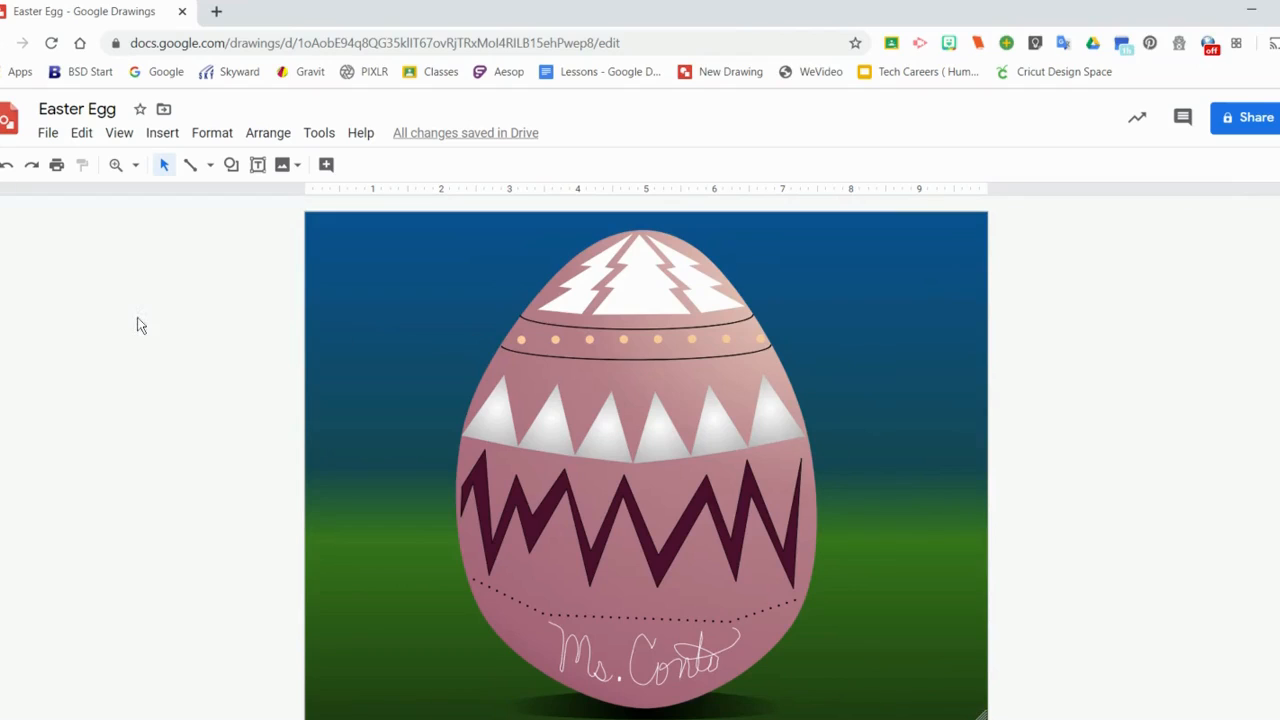
Step: Open the File menu while the finished Easter Egg drawing is showing
{"action": "left_click", "coordinate": [47, 132]}
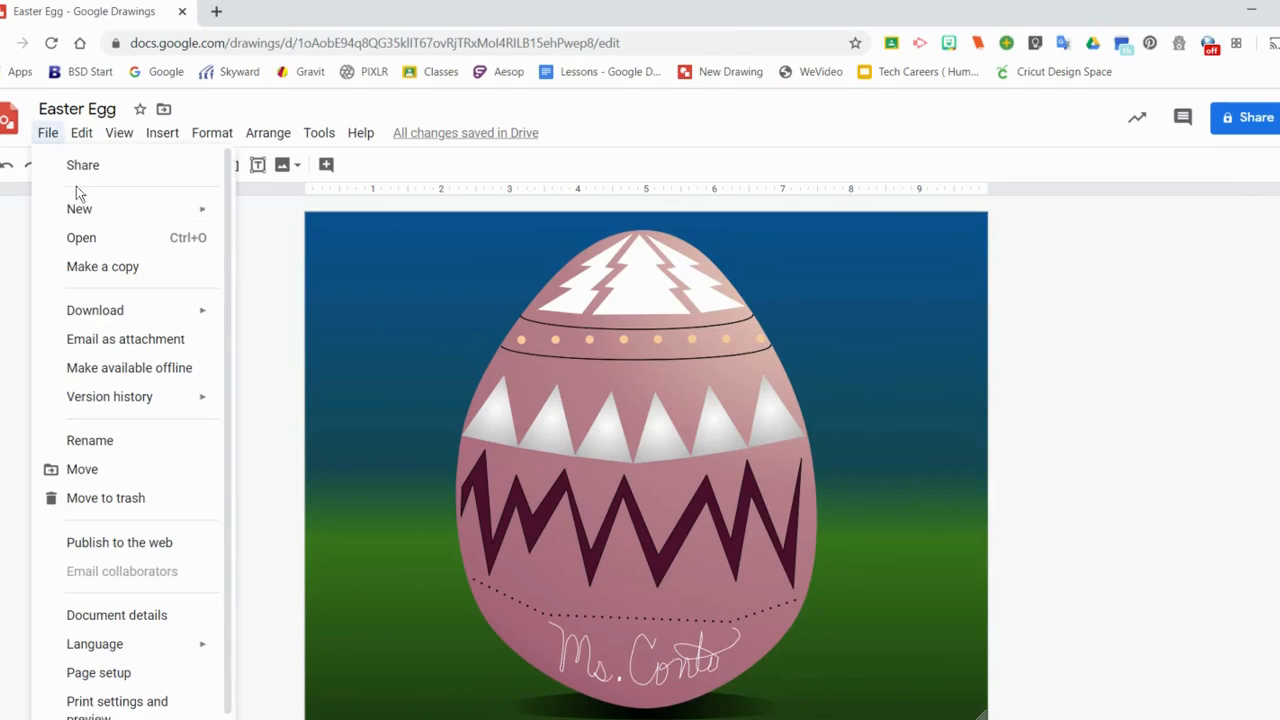
Step: Create a new blank drawing from File > New > Drawing
{"action": "left_click", "coordinate": [79, 209]}
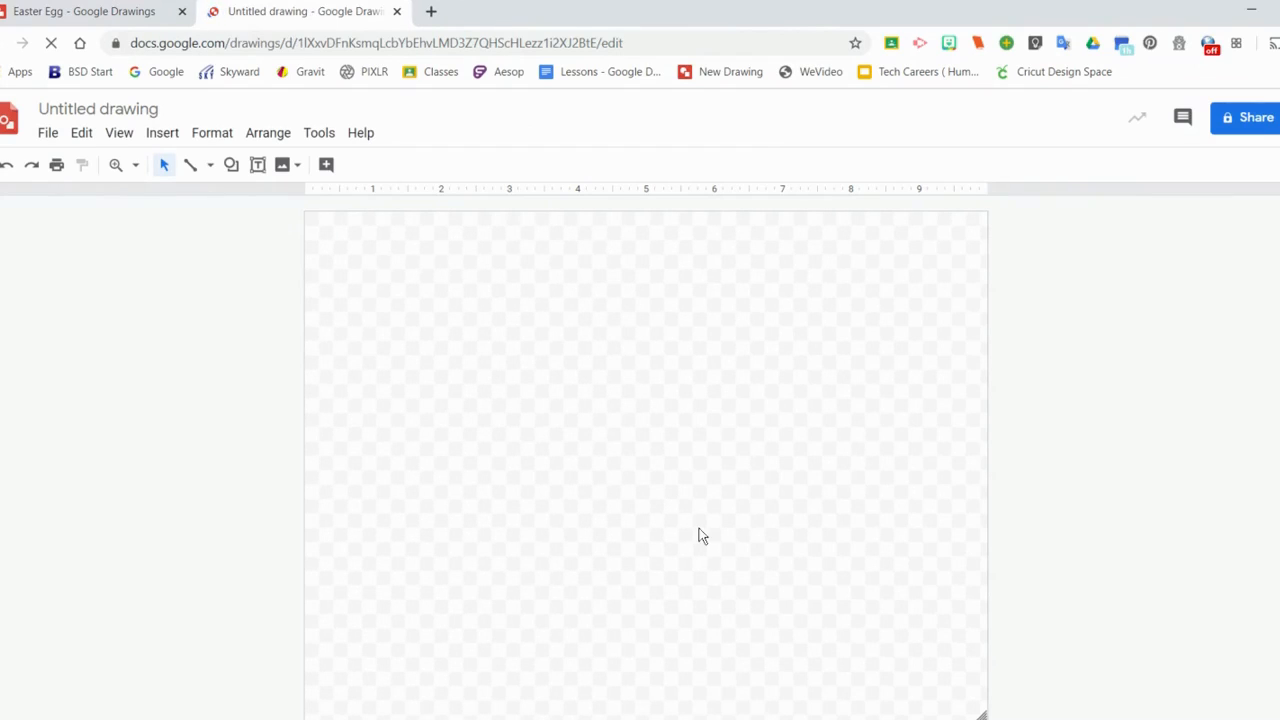
{"action": "mouse_move", "coordinate": [738, 471]}
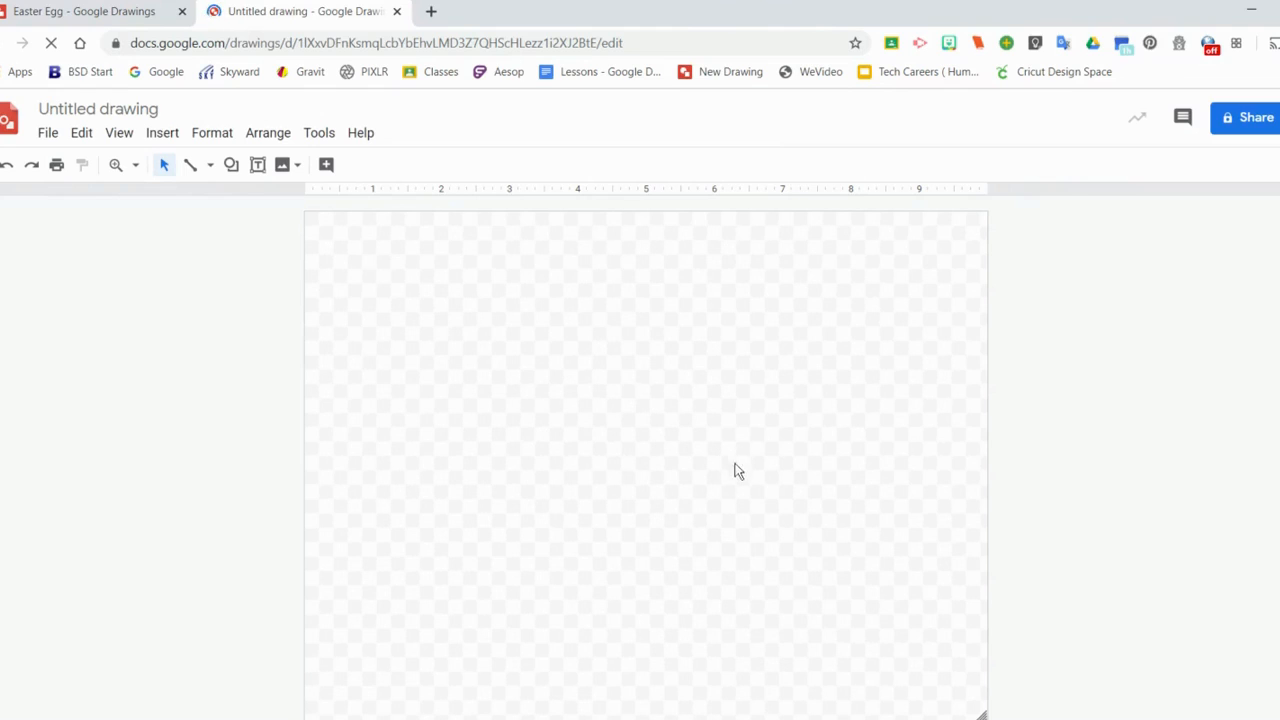
{"action": "mouse_move", "coordinate": [520, 368]}
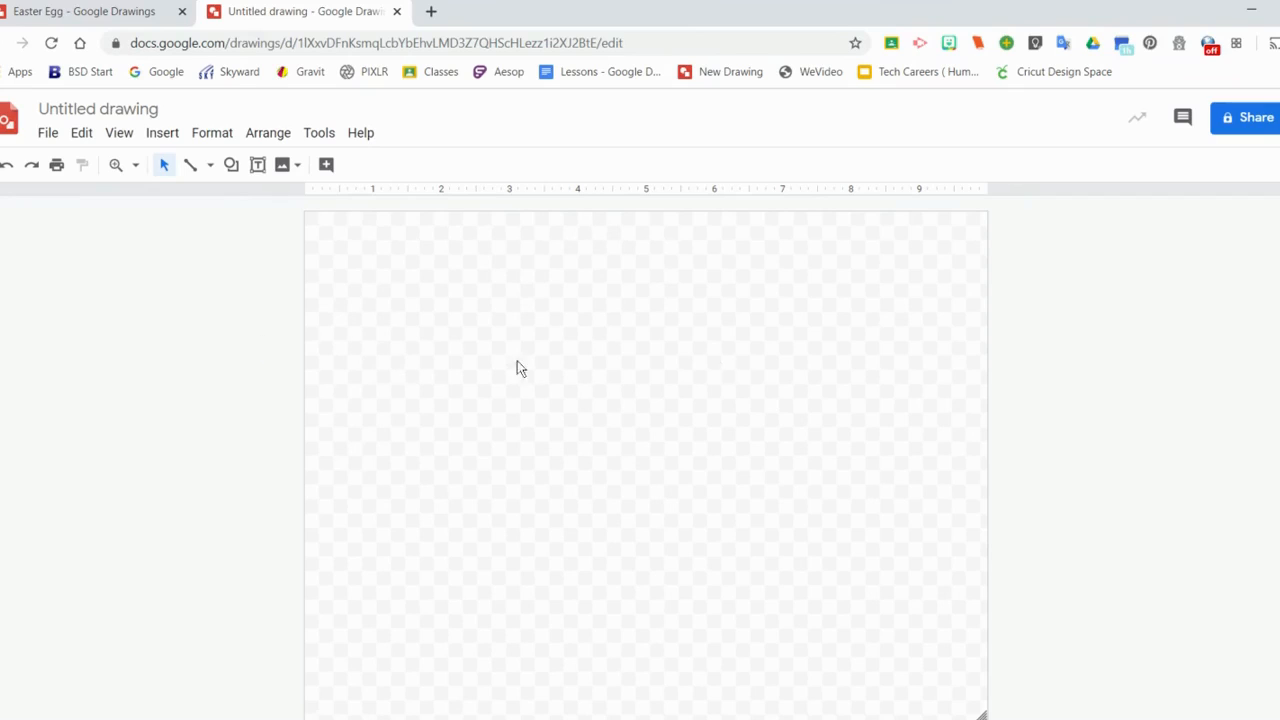
{"action": "mouse_move", "coordinate": [620, 197]}
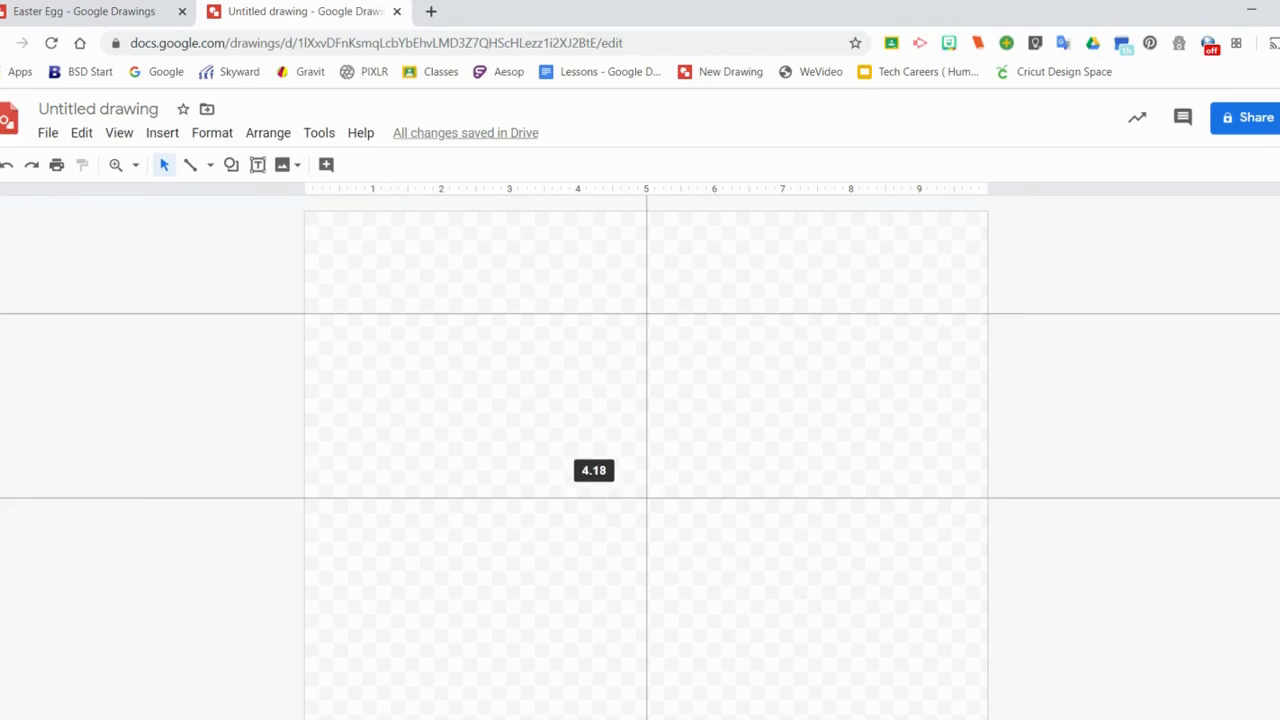
{"action": "mouse_move", "coordinate": [500, 312]}
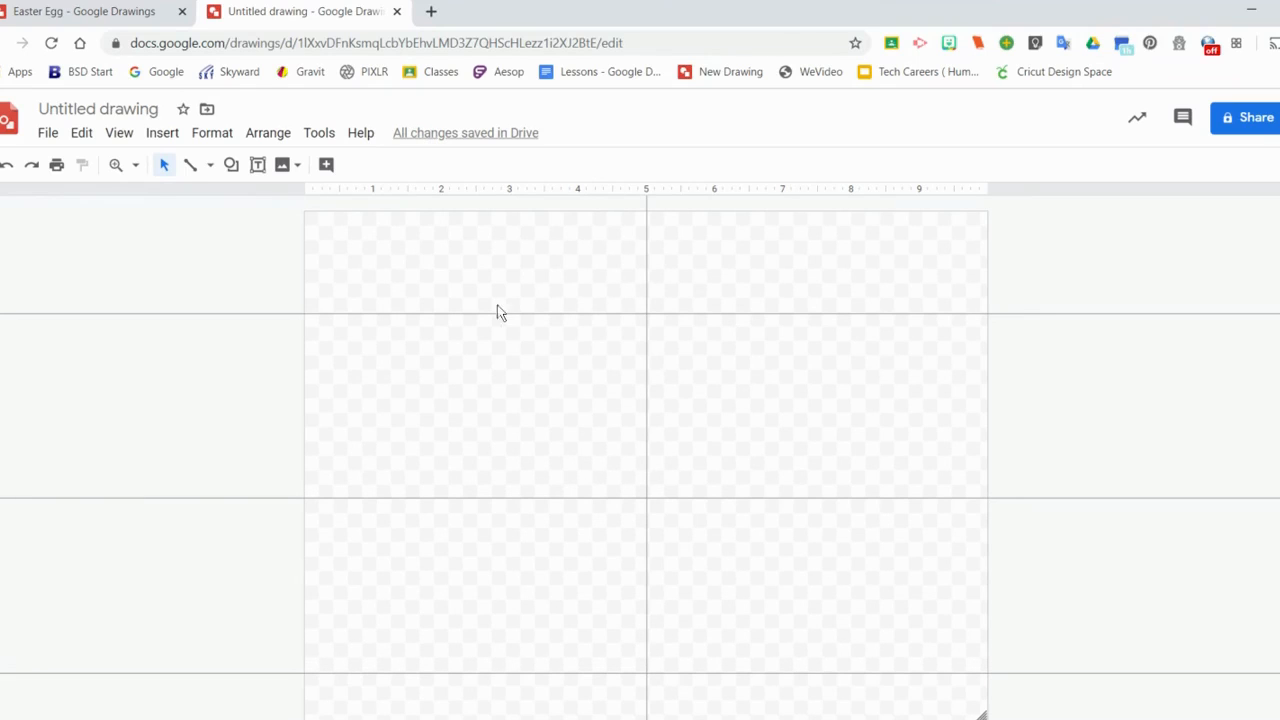
{"action": "mouse_move", "coordinate": [481, 346]}
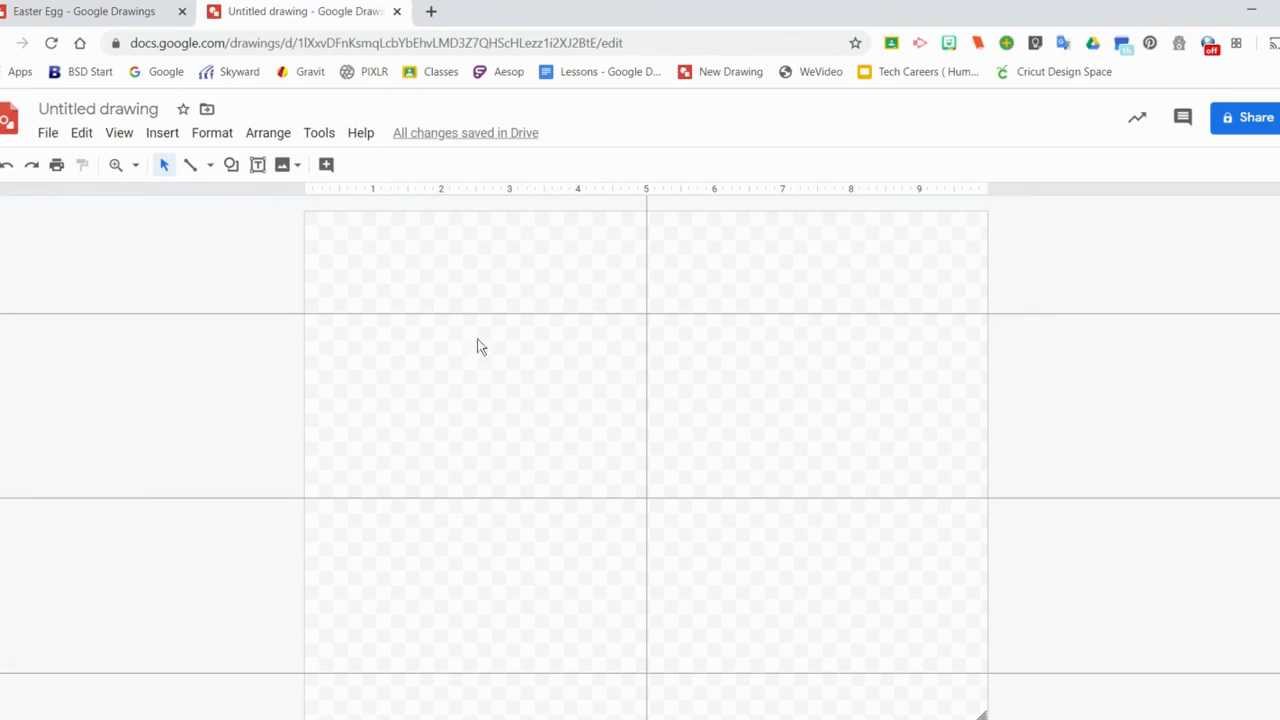
Step: Pick the Curve tool and trace a closed egg outline around the guides
{"action": "left_click", "coordinate": [210, 165]}
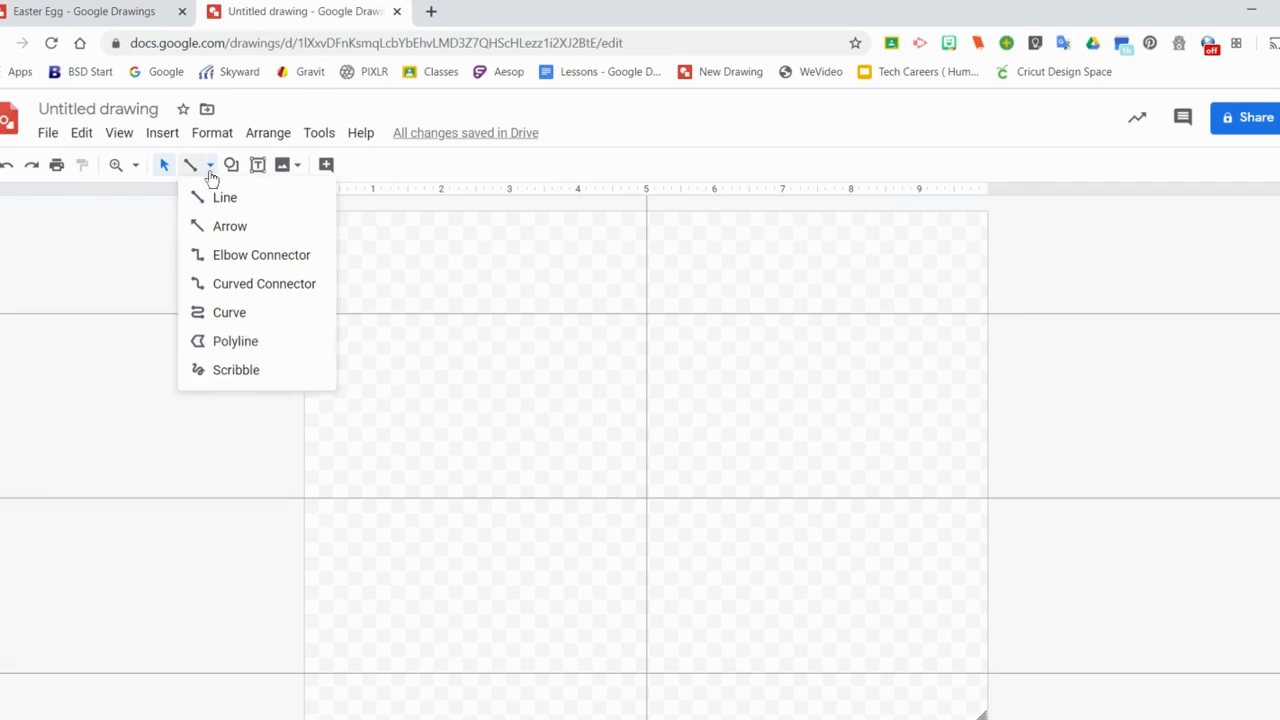
{"action": "mouse_move", "coordinate": [248, 318]}
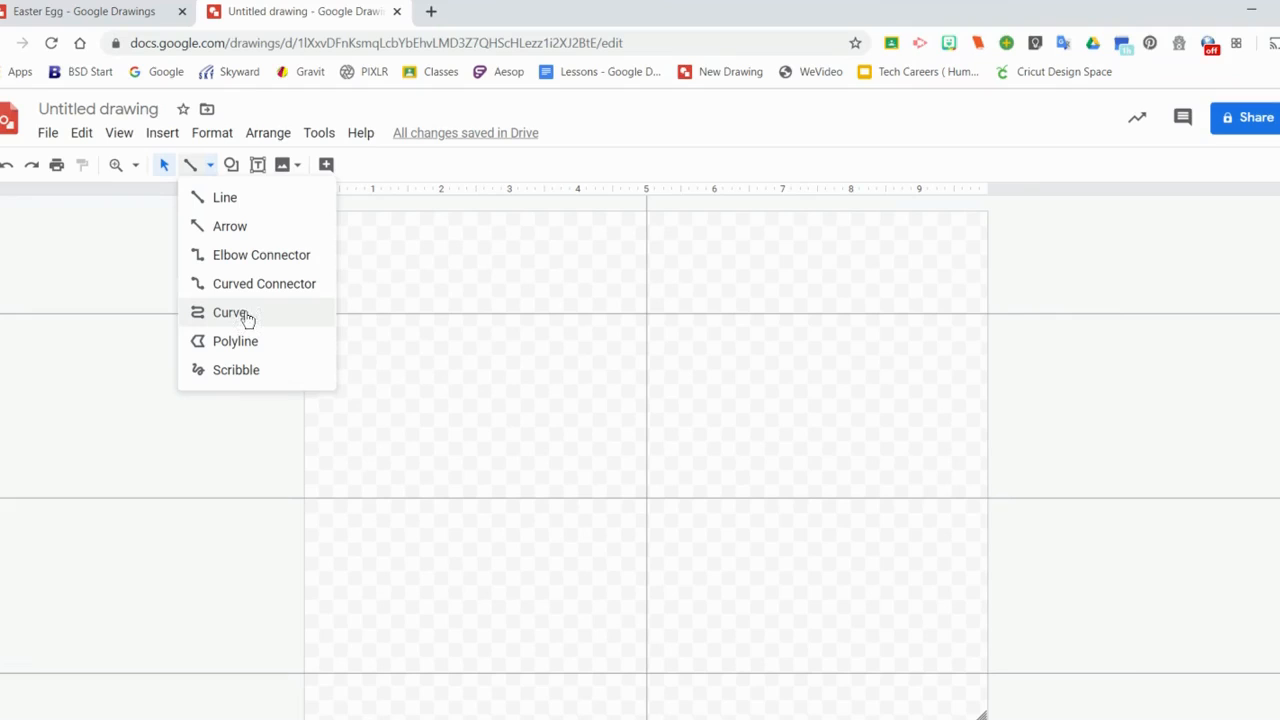
{"action": "mouse_move", "coordinate": [248, 318]}
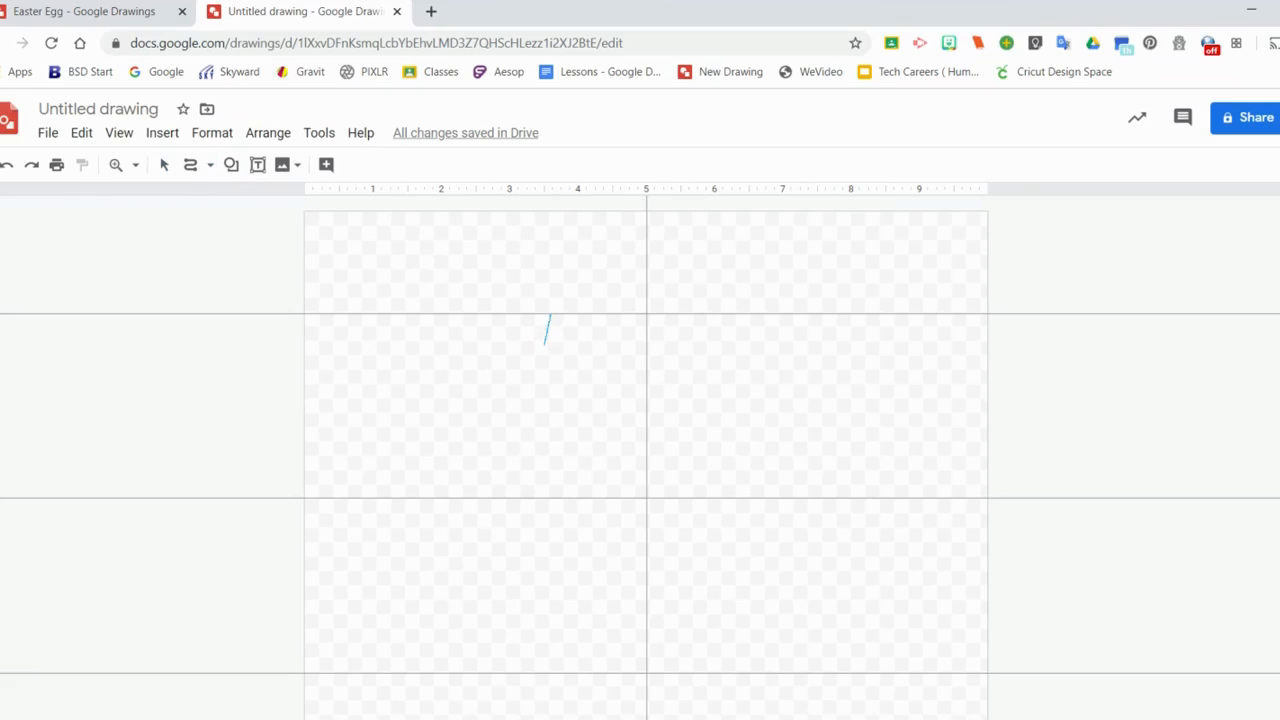
{"action": "left_click_drag", "start_coordinate": [547, 320], "coordinate": [547, 500]}
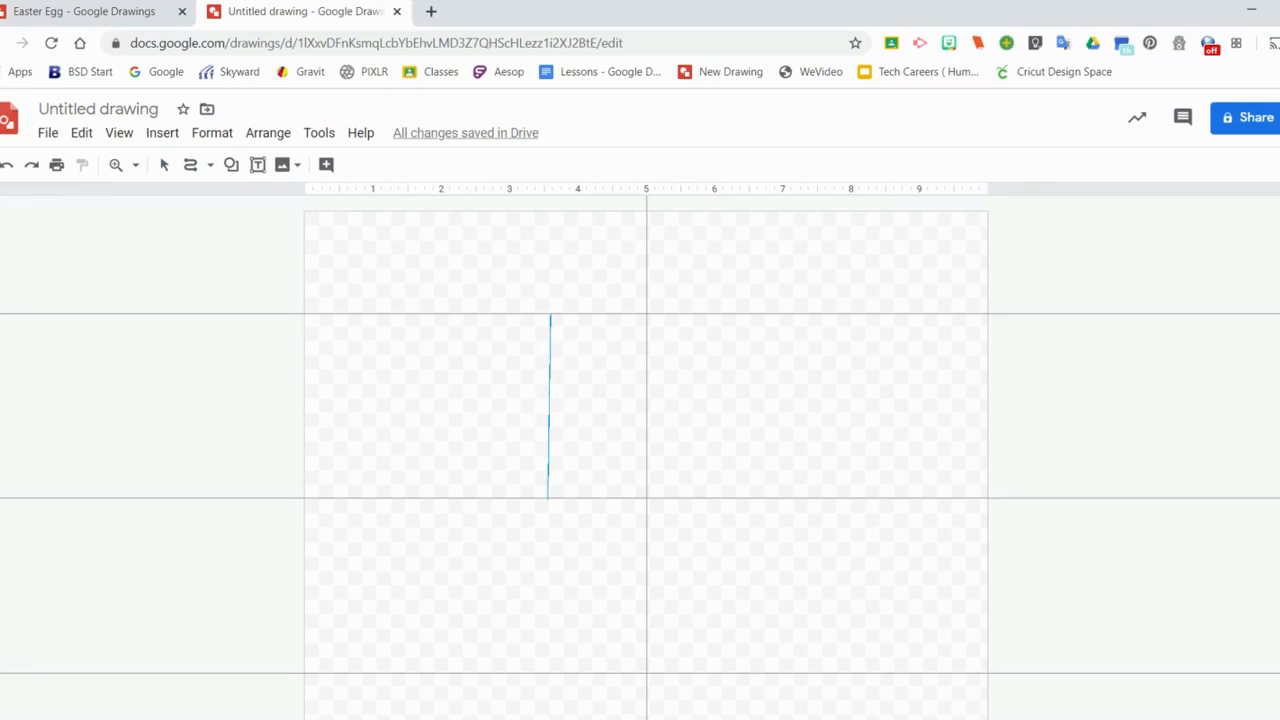
{"action": "left_click_drag", "start_coordinate": [547, 320], "coordinate": [497, 497]}
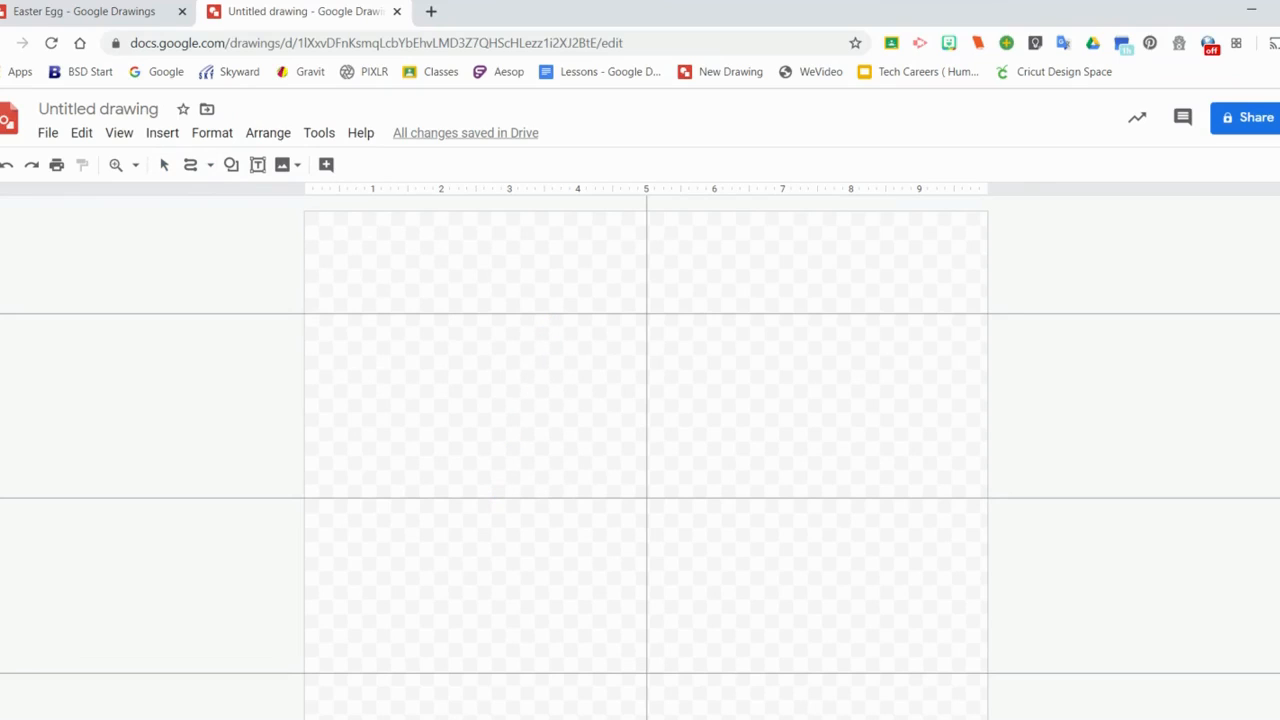
{"action": "left_click_drag", "start_coordinate": [548, 318], "coordinate": [525, 425]}
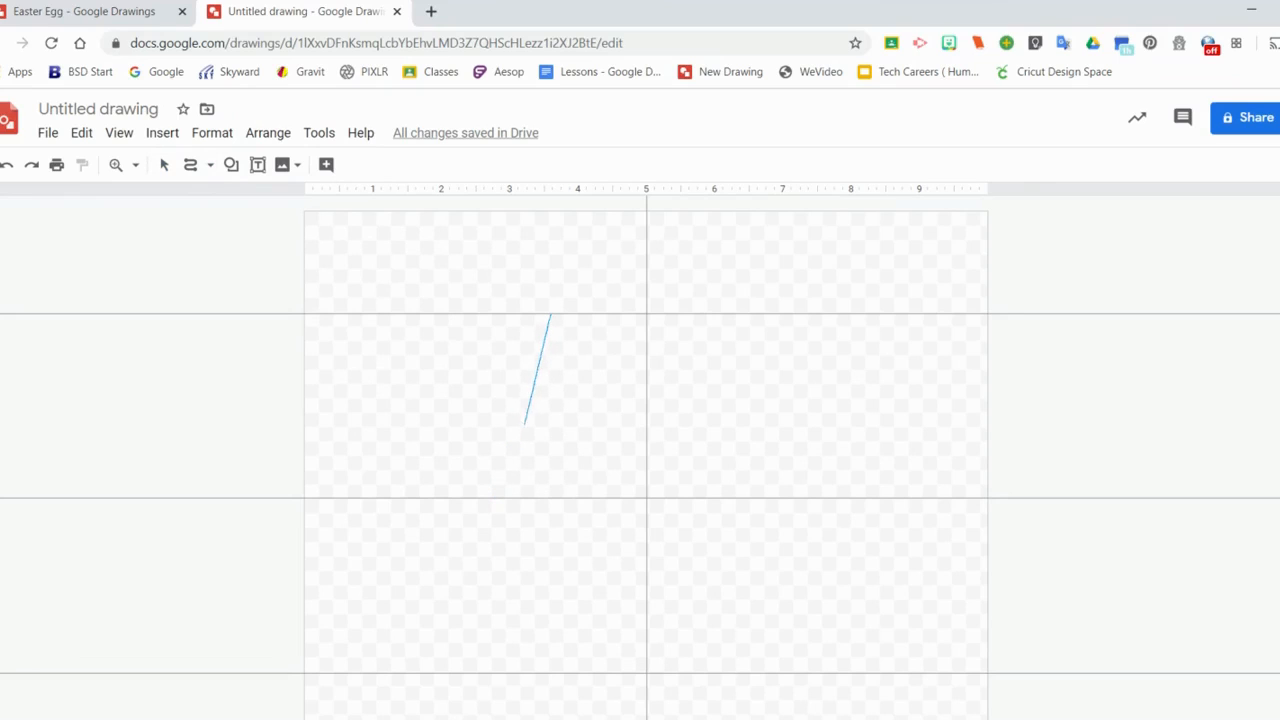
{"action": "left_click_drag", "start_coordinate": [525, 425], "coordinate": [490, 500]}
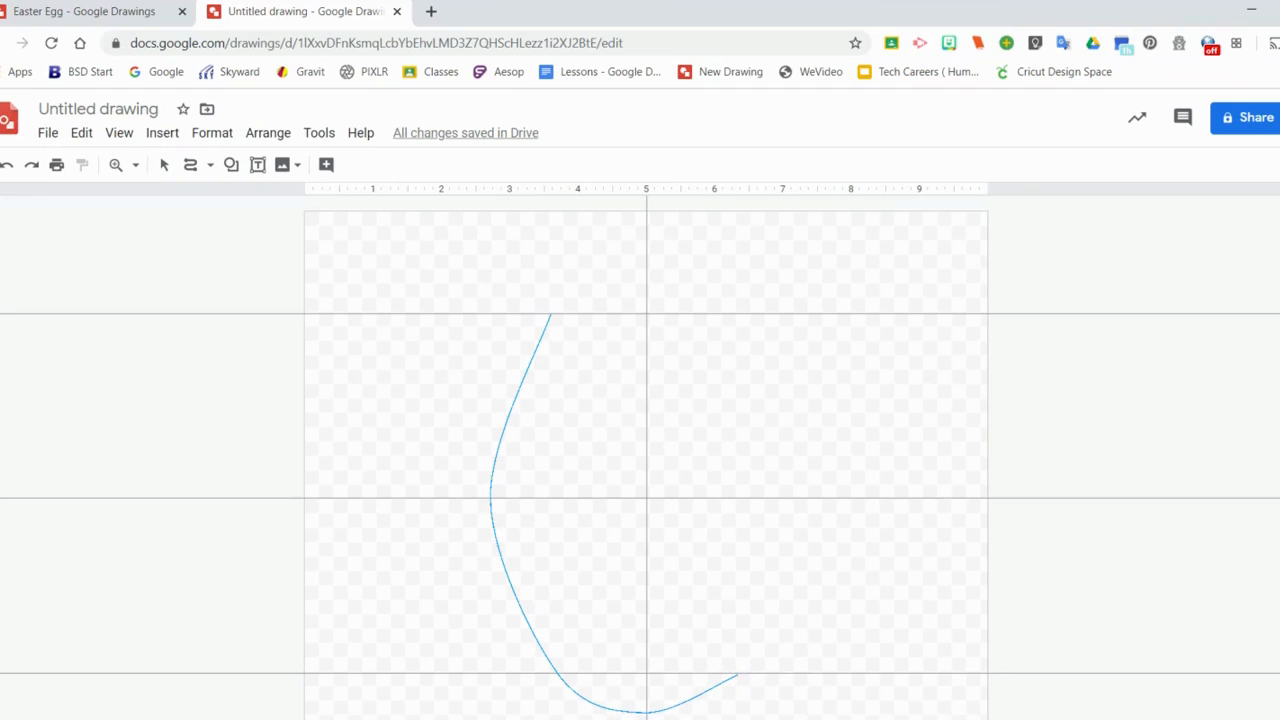
{"action": "left_click_drag", "start_coordinate": [735, 685], "coordinate": [758, 515]}
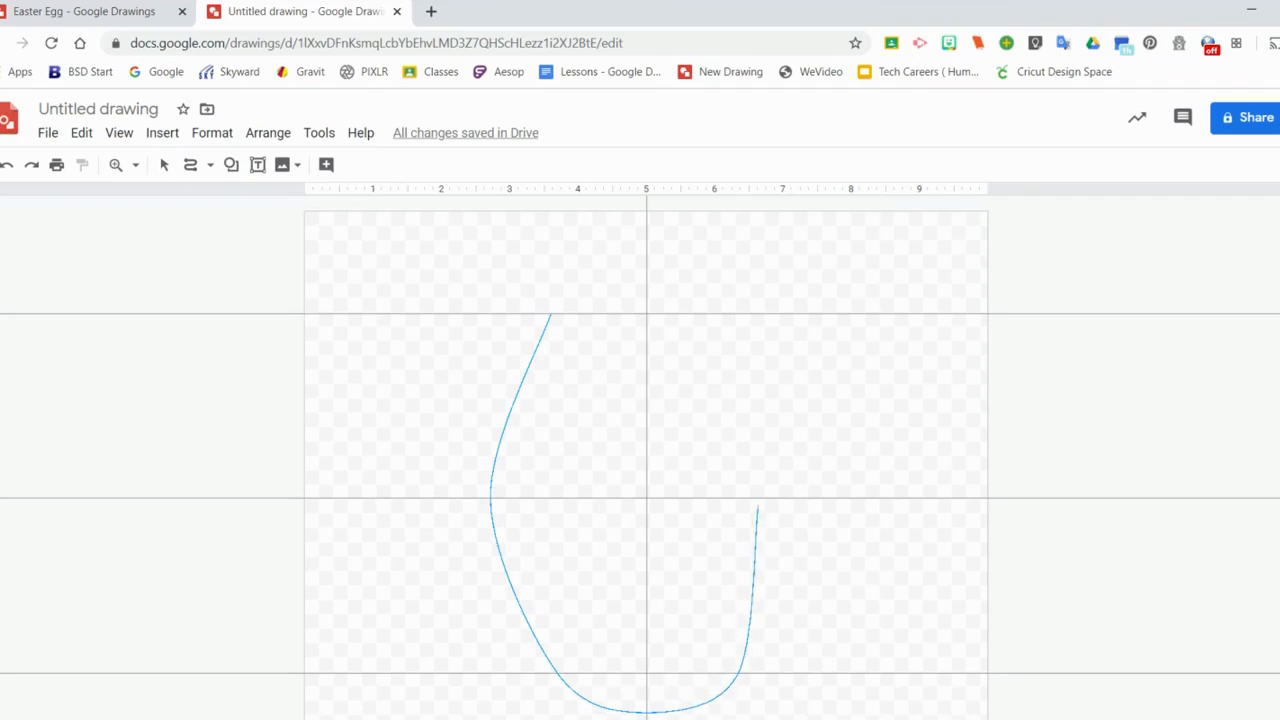
{"action": "left_click_drag", "start_coordinate": [755, 515], "coordinate": [795, 500]}
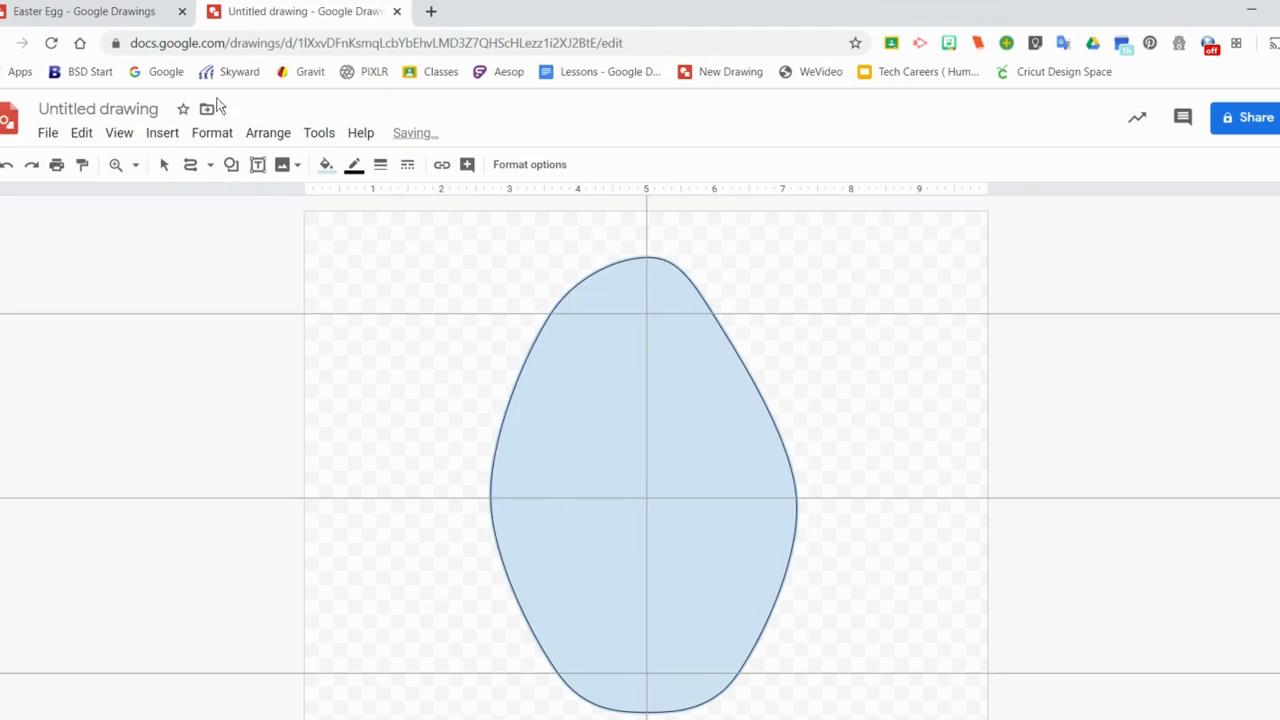
Step: Select the egg curve shape to adjust its points into a symmetric egg
{"action": "left_click", "coordinate": [645, 480]}
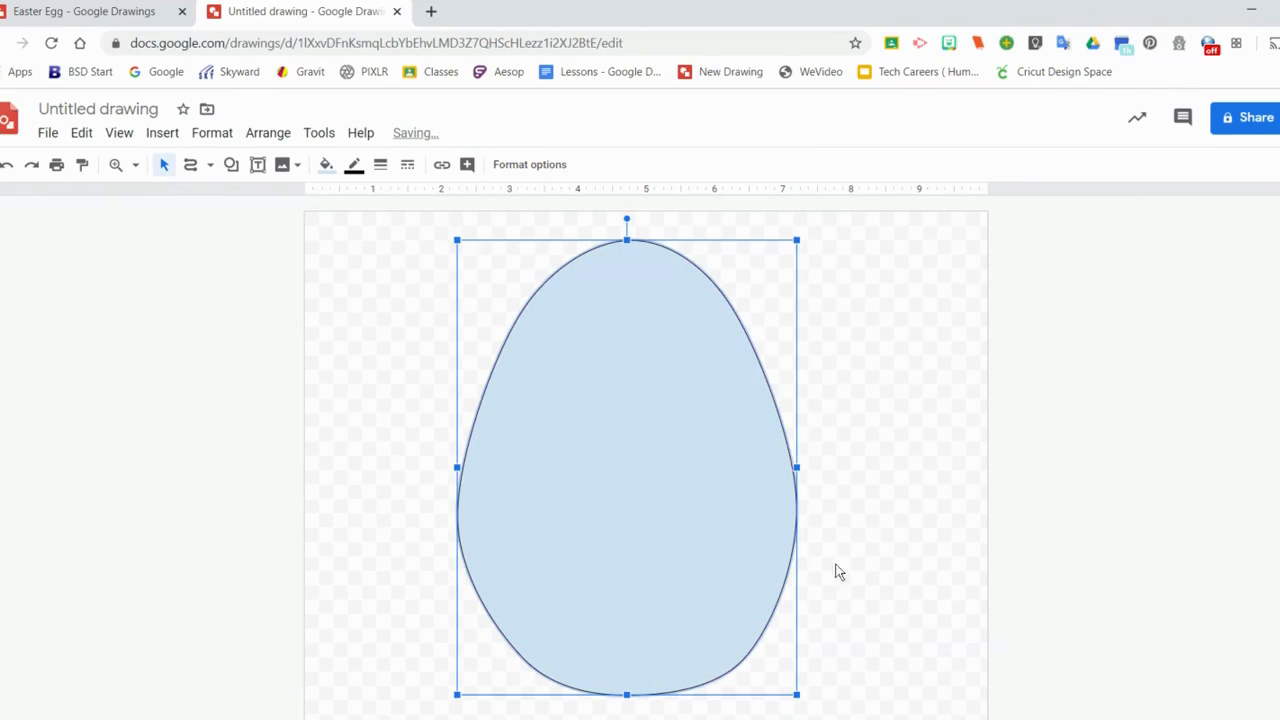
Step: Start a custom radial gradient fill for the egg, centred at the top right
{"action": "left_click", "coordinate": [325, 164]}
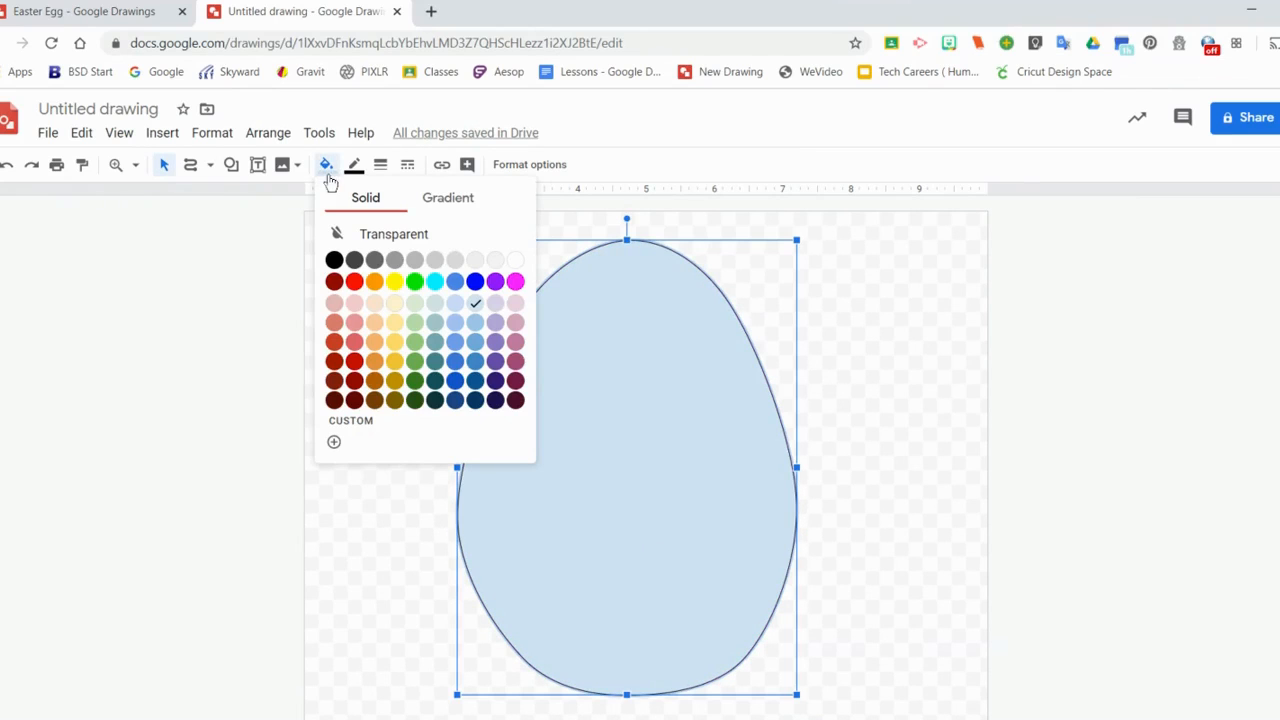
{"action": "left_click", "coordinate": [447, 197]}
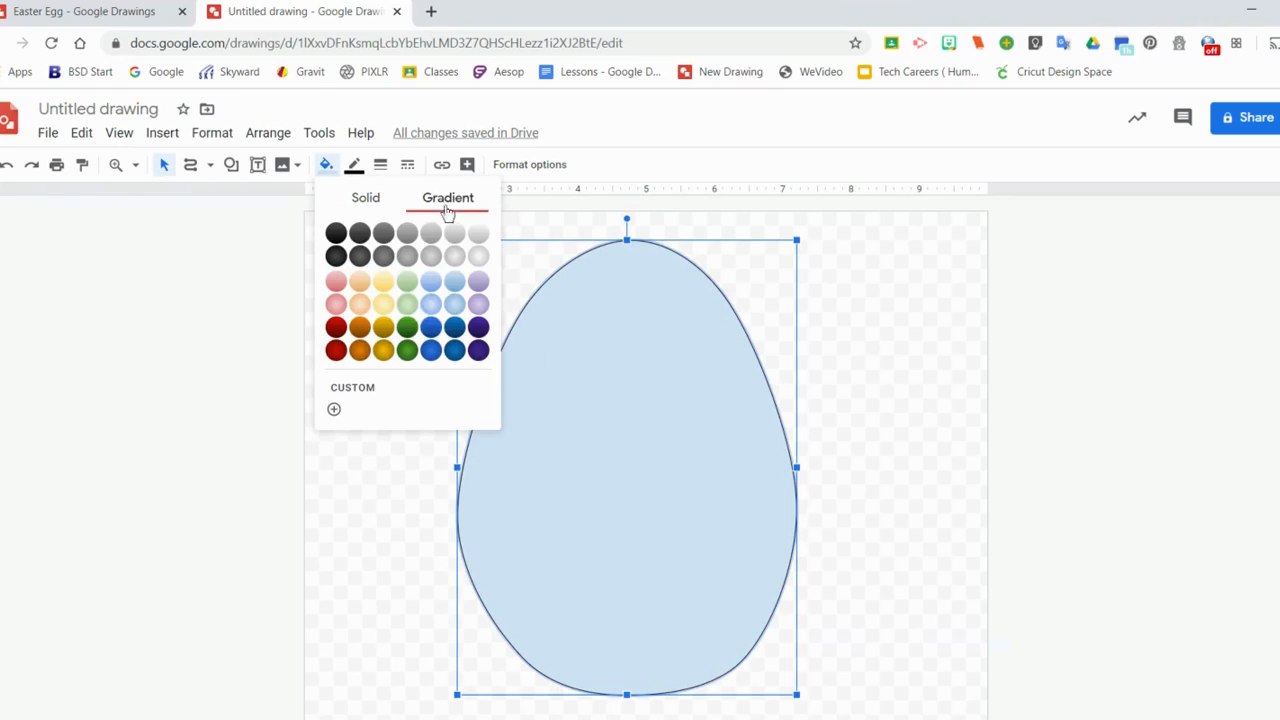
{"action": "mouse_move", "coordinate": [377, 405]}
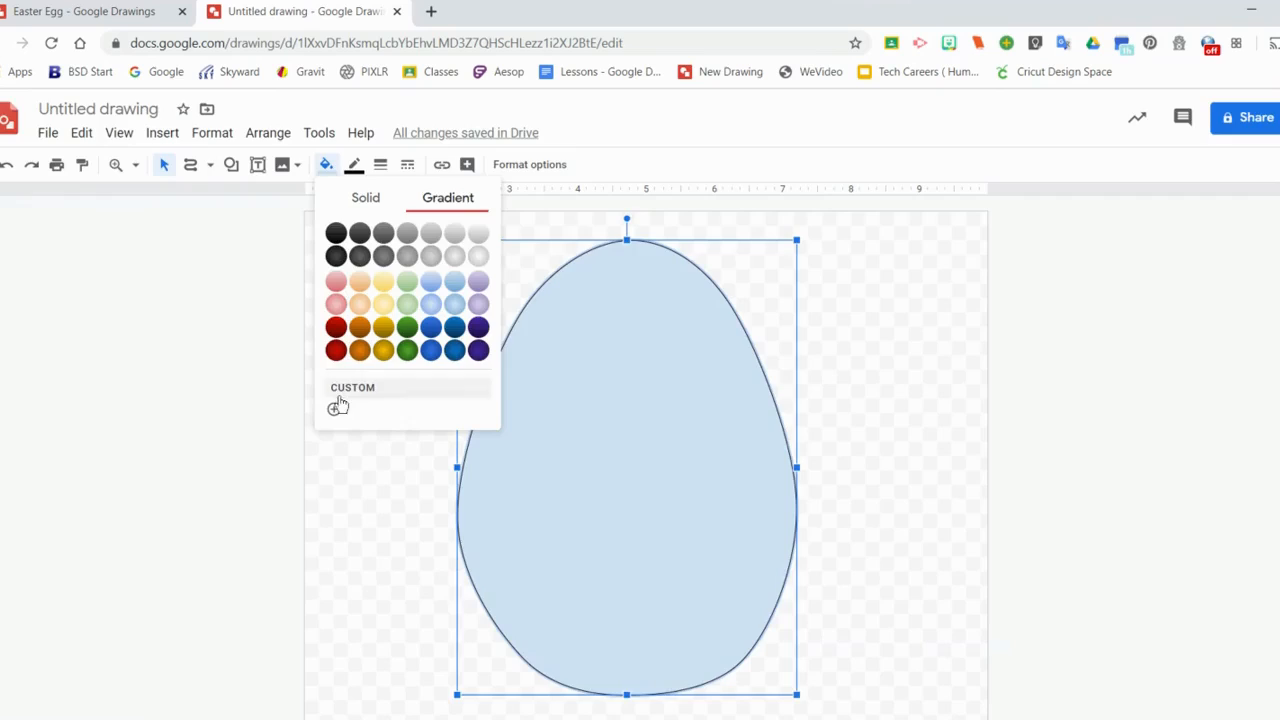
{"action": "left_click", "coordinate": [338, 407]}
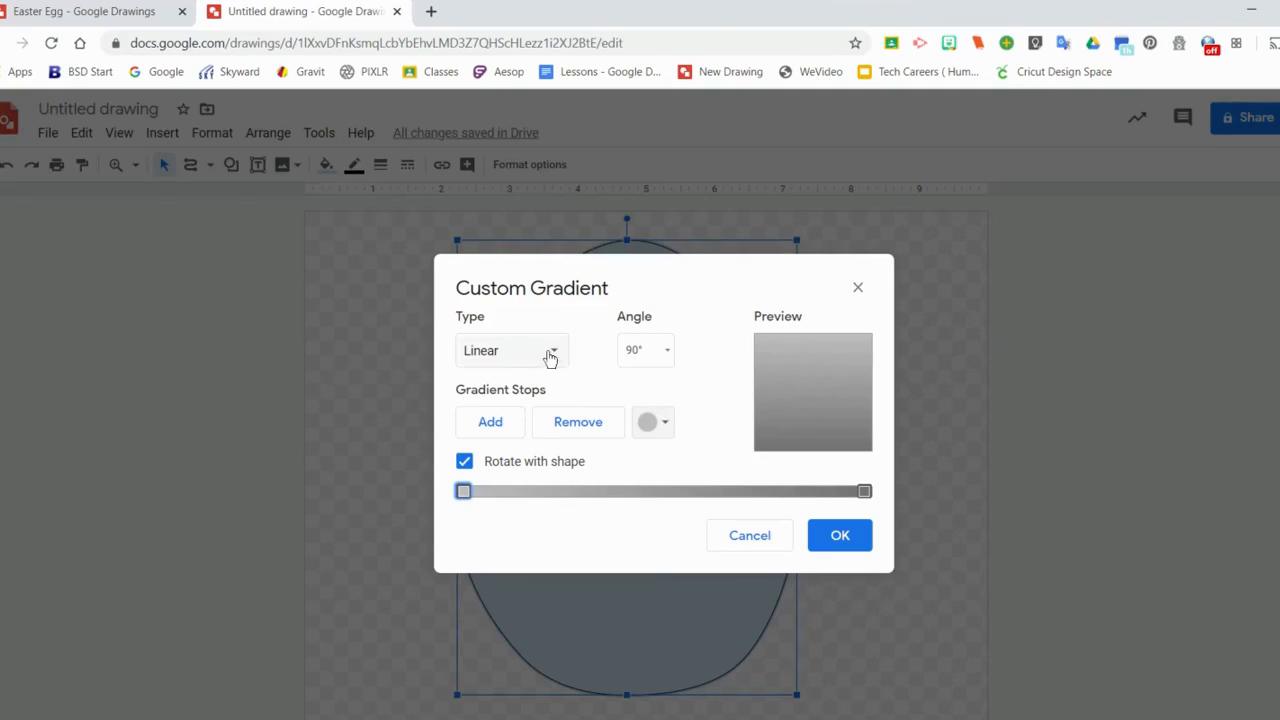
{"action": "left_click", "coordinate": [511, 350]}
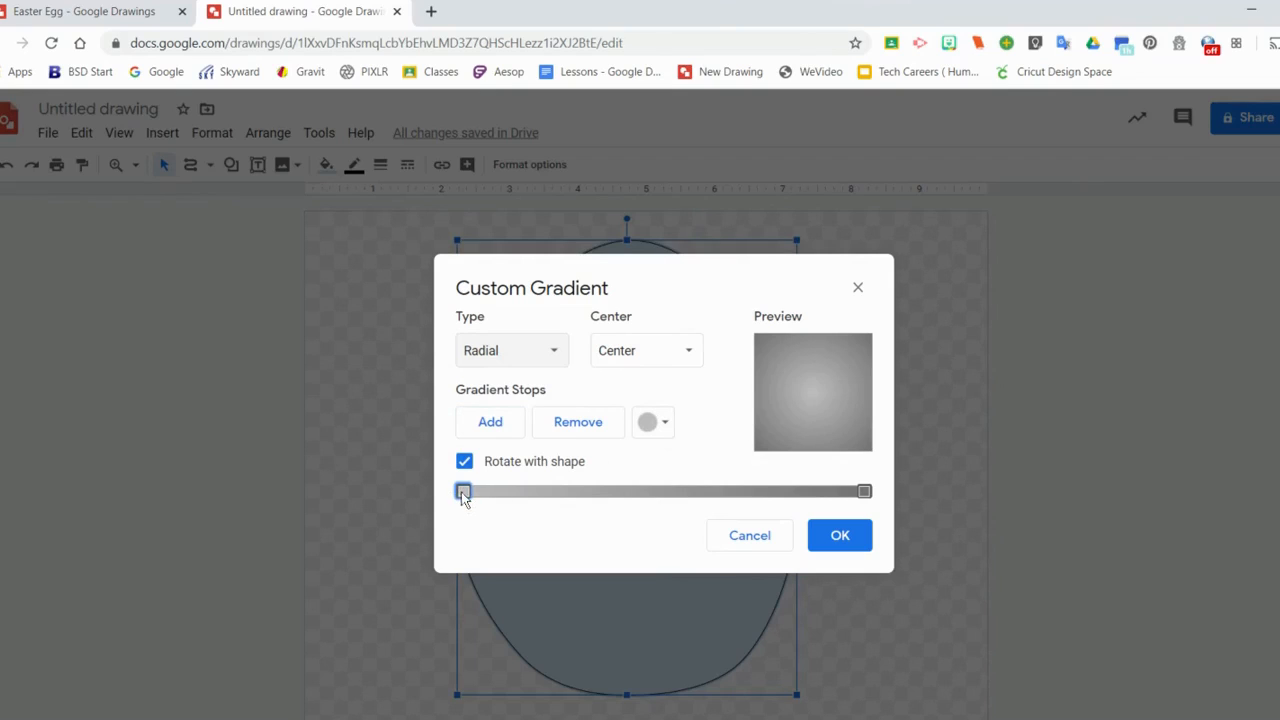
{"action": "left_click", "coordinate": [645, 350]}
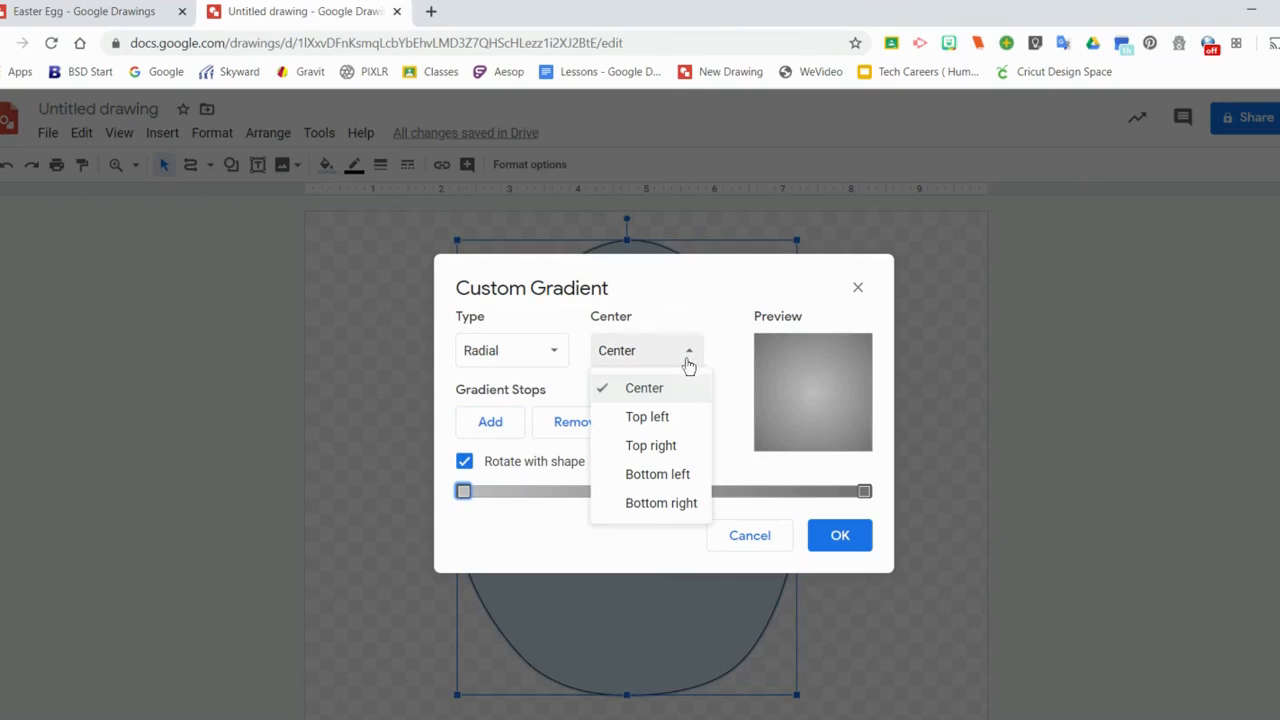
{"action": "mouse_move", "coordinate": [647, 417]}
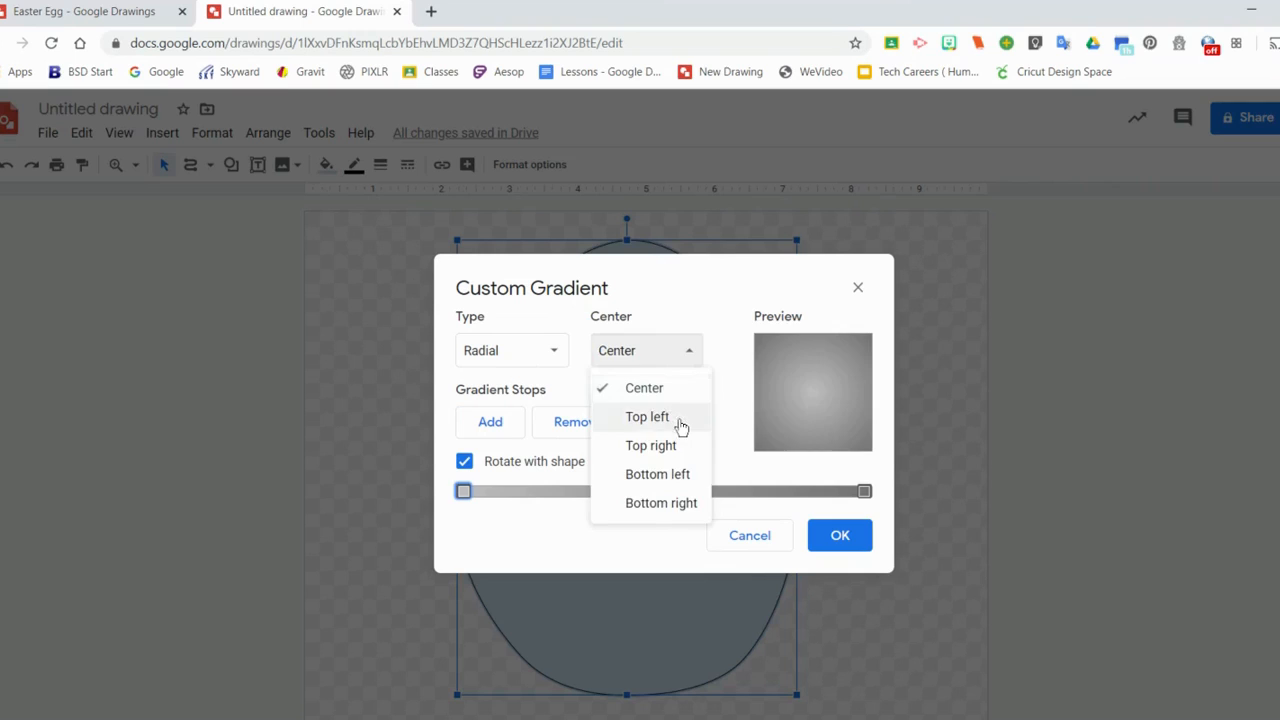
{"action": "left_click", "coordinate": [650, 445]}
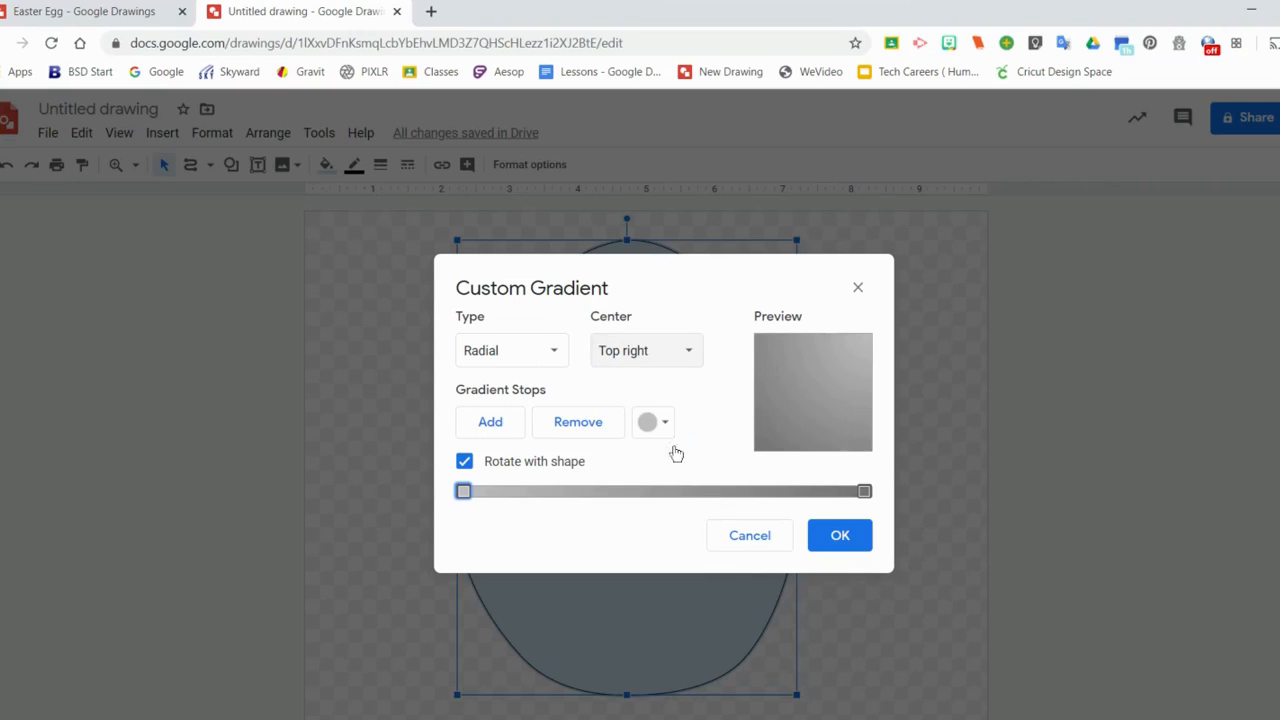
Step: Add and position gradient stops, set one stop to white, and apply the gradient
{"action": "left_click", "coordinate": [864, 491]}
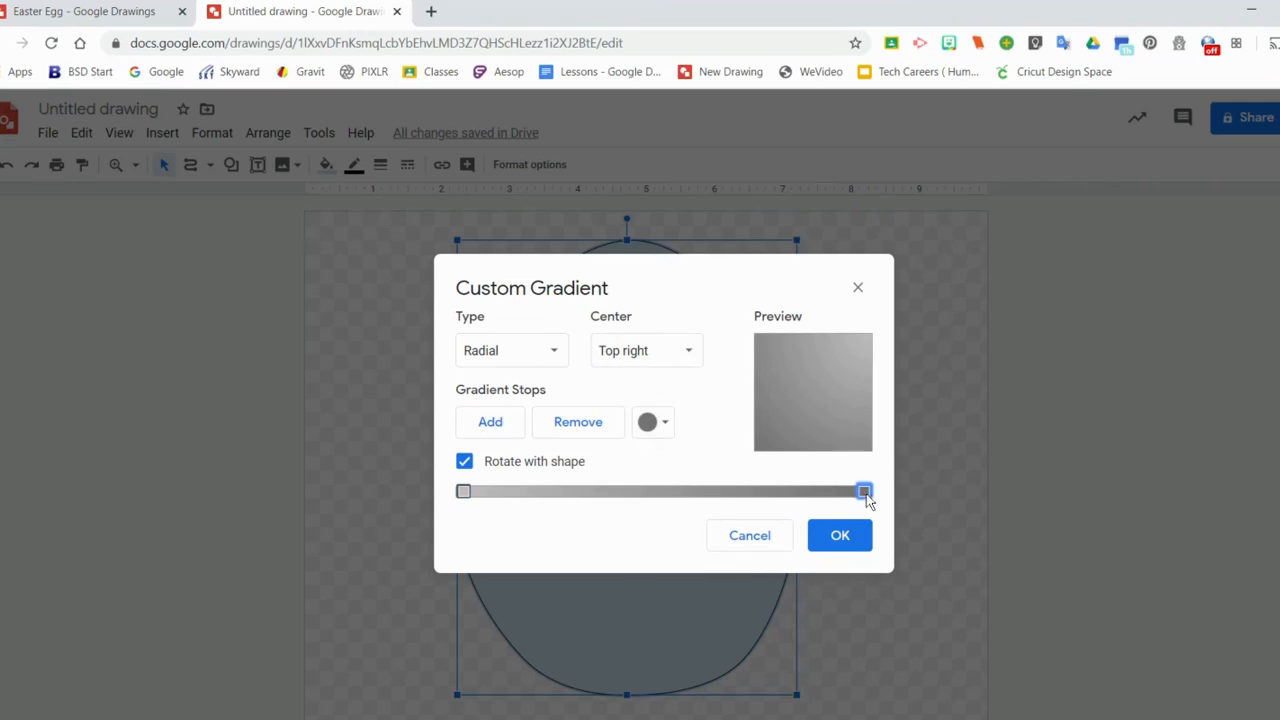
{"action": "left_click", "coordinate": [647, 421]}
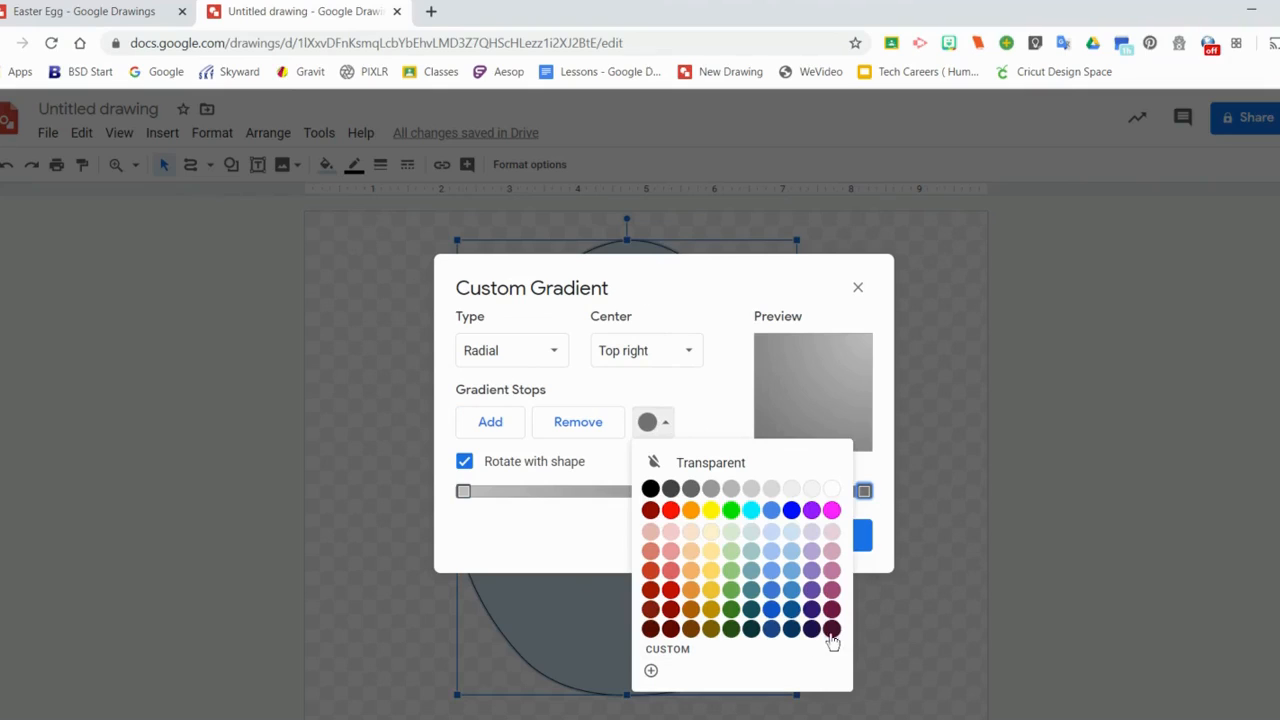
{"action": "left_click", "coordinate": [811, 609]}
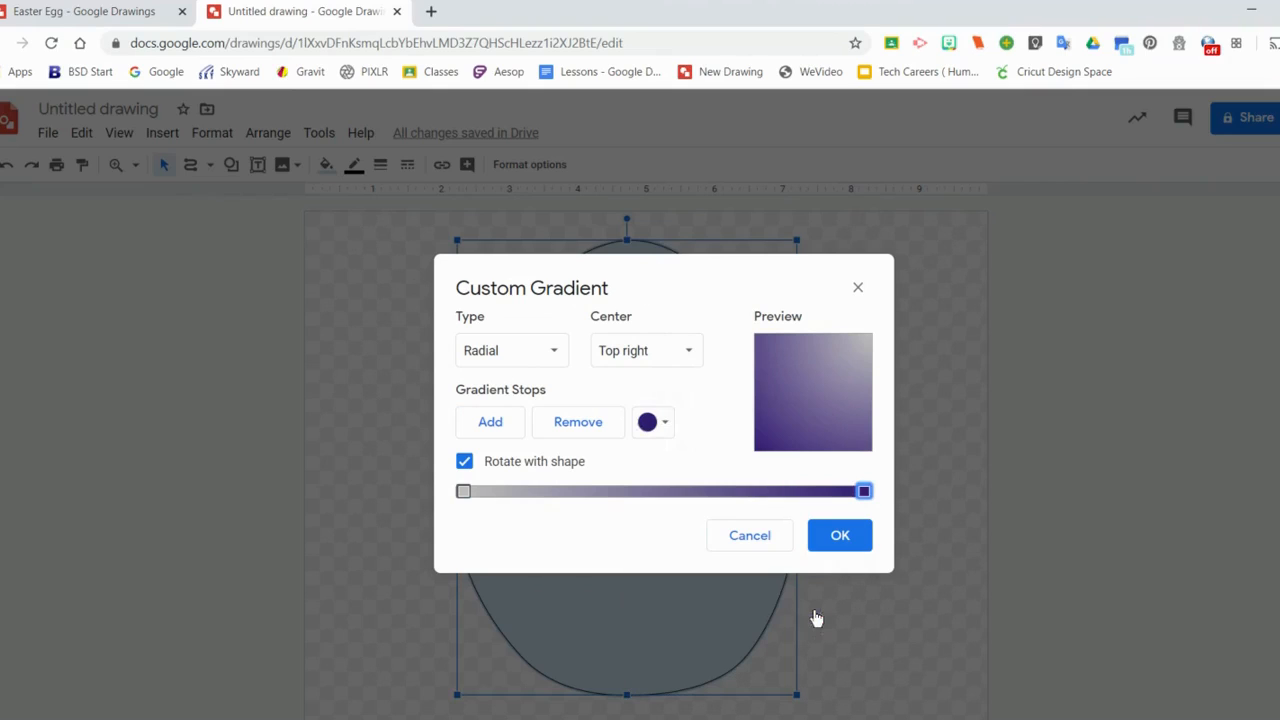
{"action": "left_click_drag", "start_coordinate": [863, 490], "coordinate": [664, 490]}
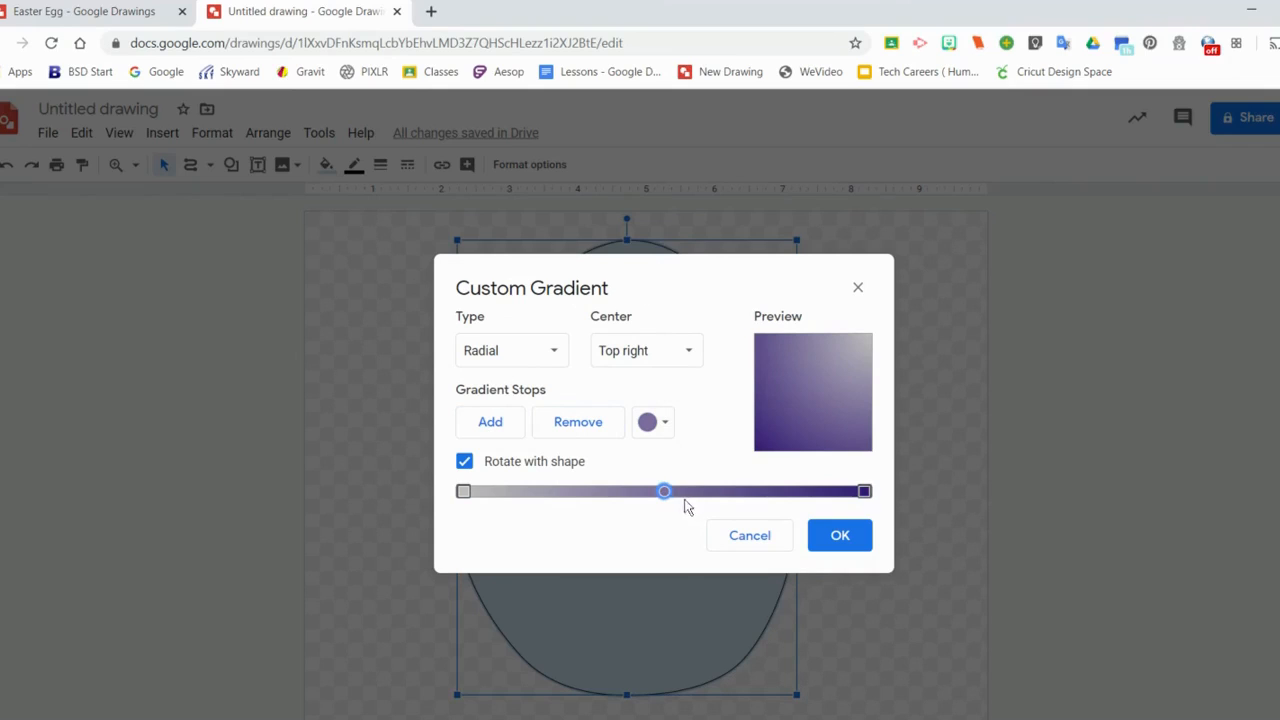
{"action": "left_click_drag", "start_coordinate": [664, 490], "coordinate": [759, 490]}
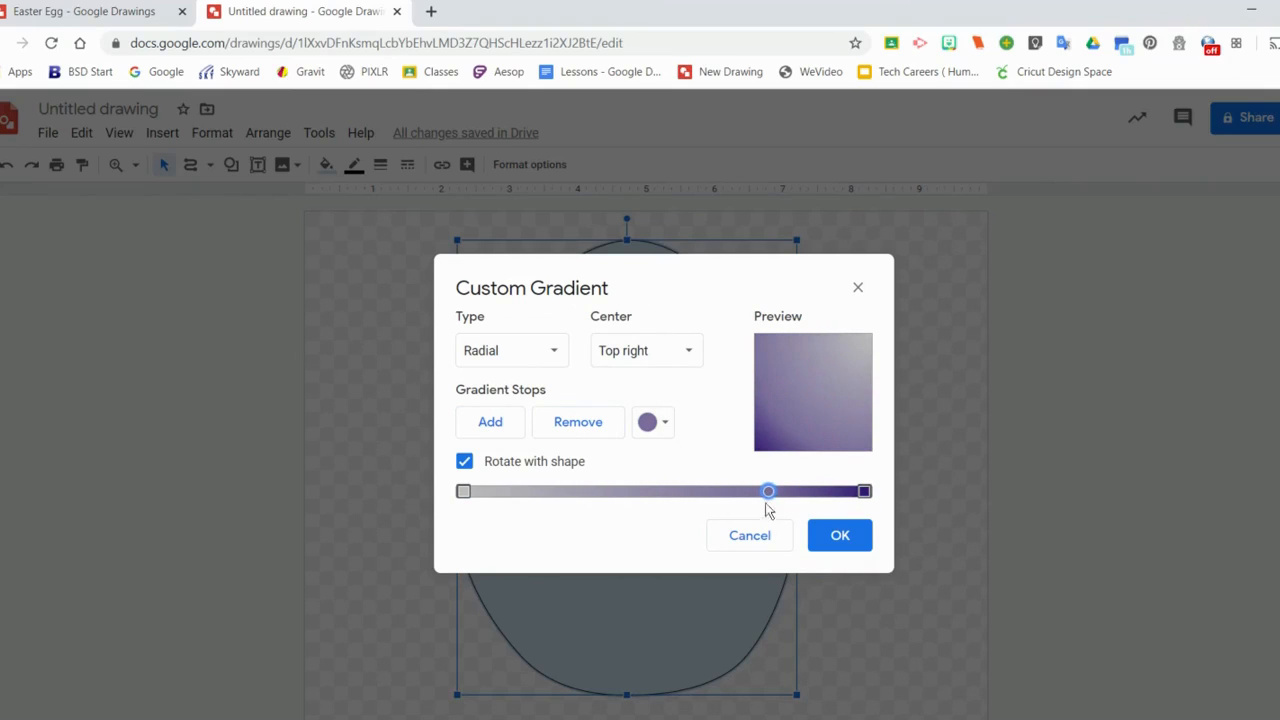
{"action": "left_click_drag", "start_coordinate": [768, 491], "coordinate": [815, 491]}
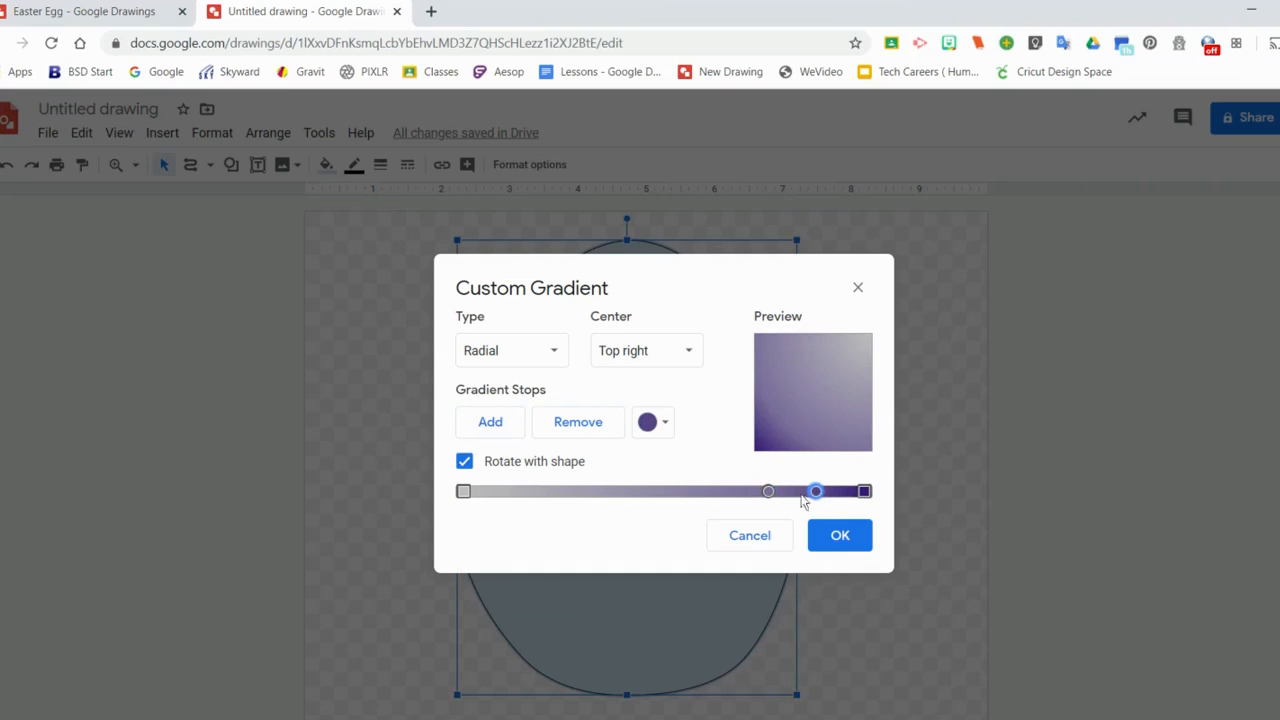
{"action": "left_click_drag", "start_coordinate": [815, 491], "coordinate": [543, 491]}
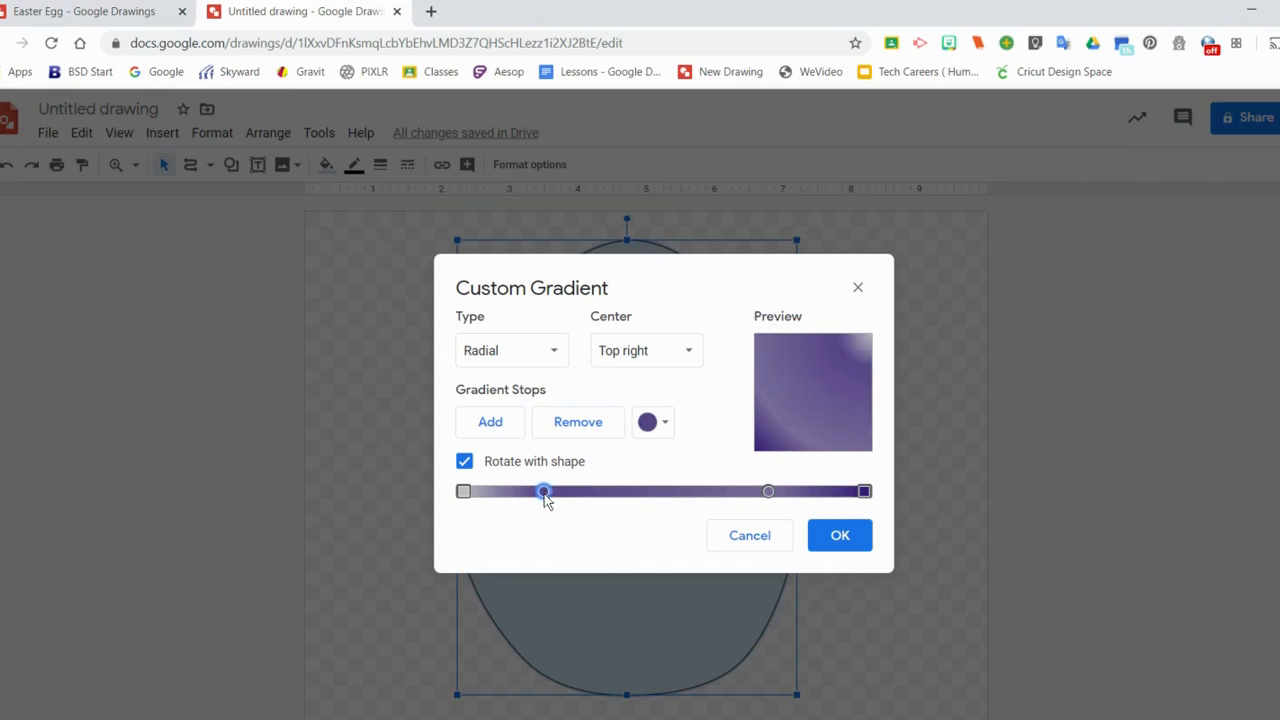
{"action": "left_click", "coordinate": [664, 421]}
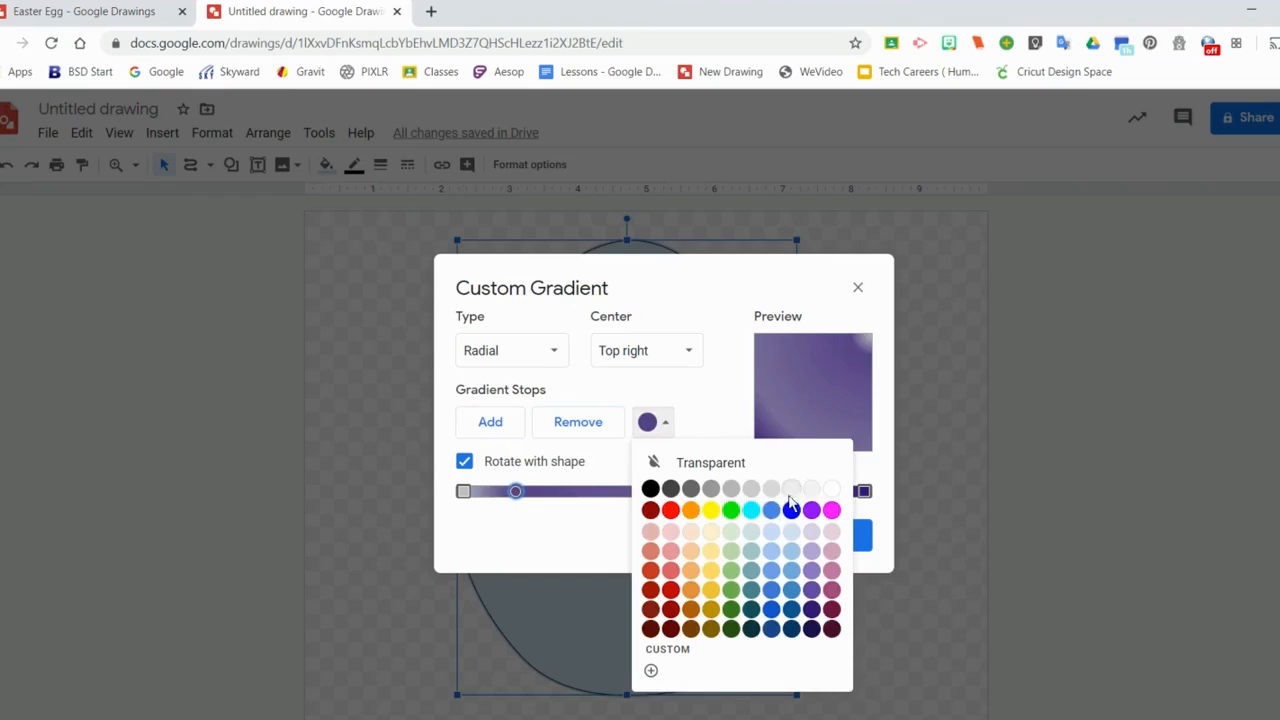
{"action": "left_click", "coordinate": [831, 489]}
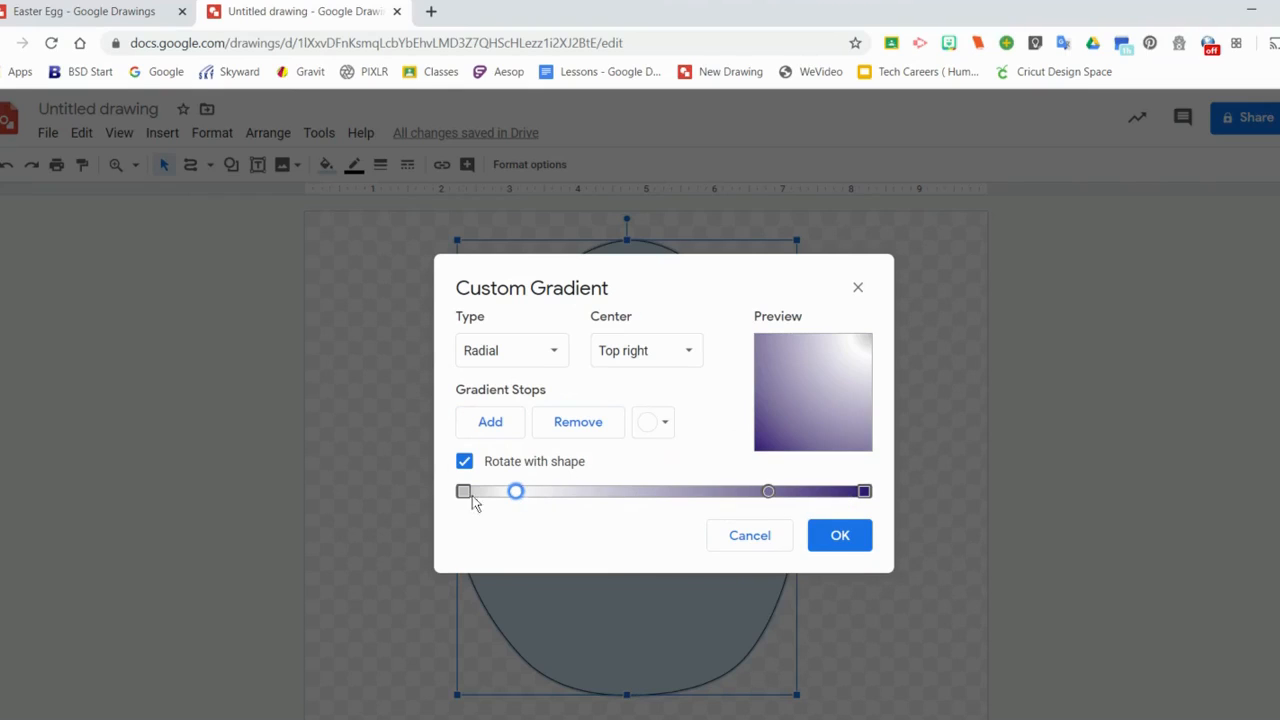
{"action": "left_click", "coordinate": [647, 421]}
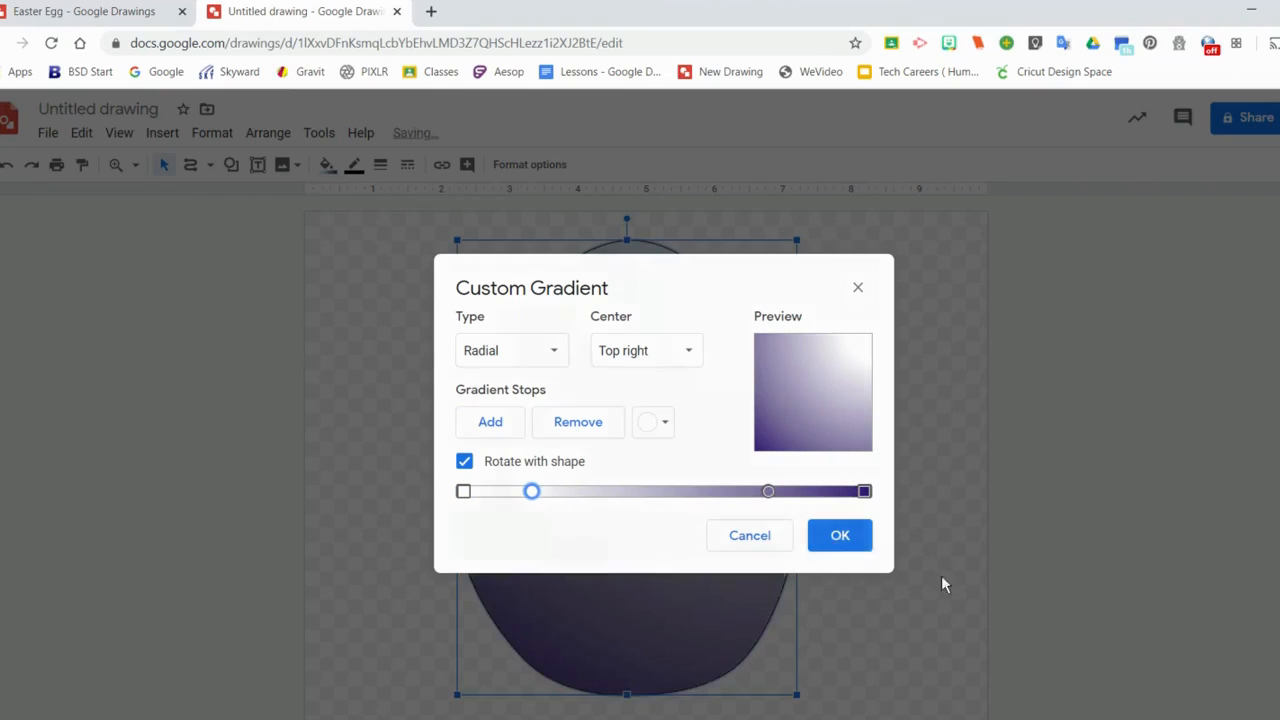
{"action": "left_click", "coordinate": [840, 535]}
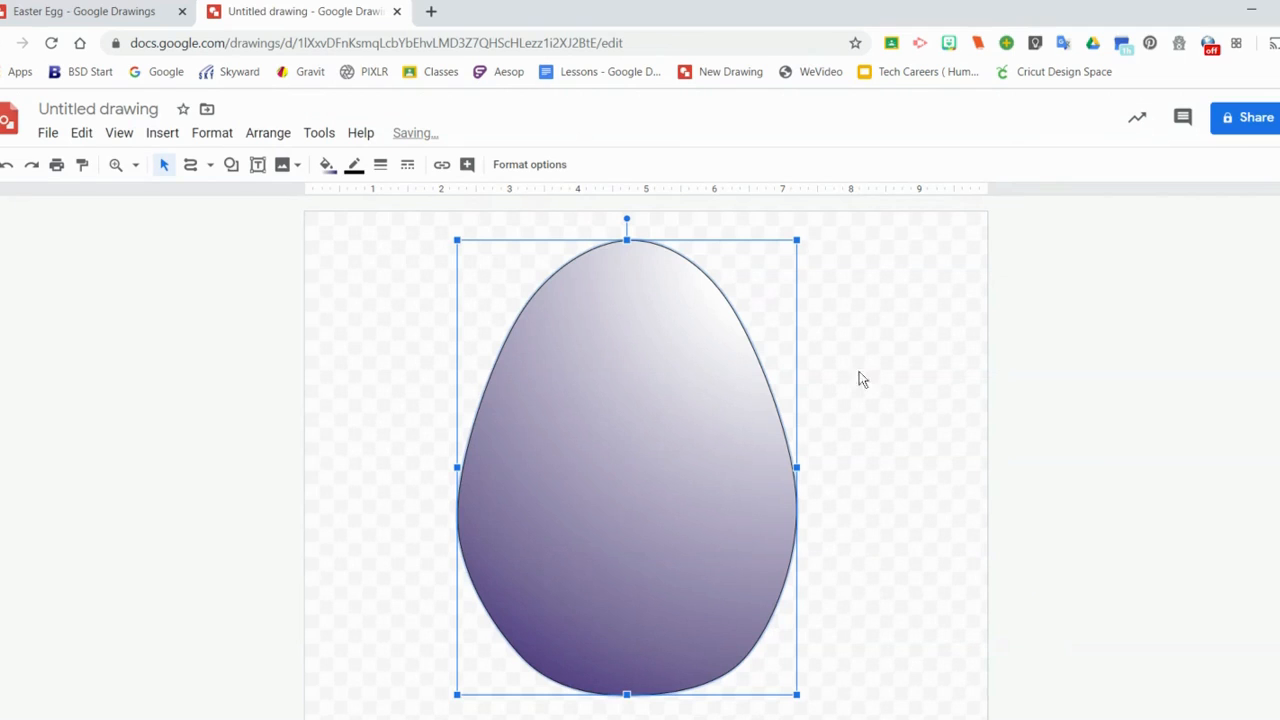
Step: Reselect the egg and set its border colour to transparent
{"action": "left_click", "coordinate": [880, 380]}
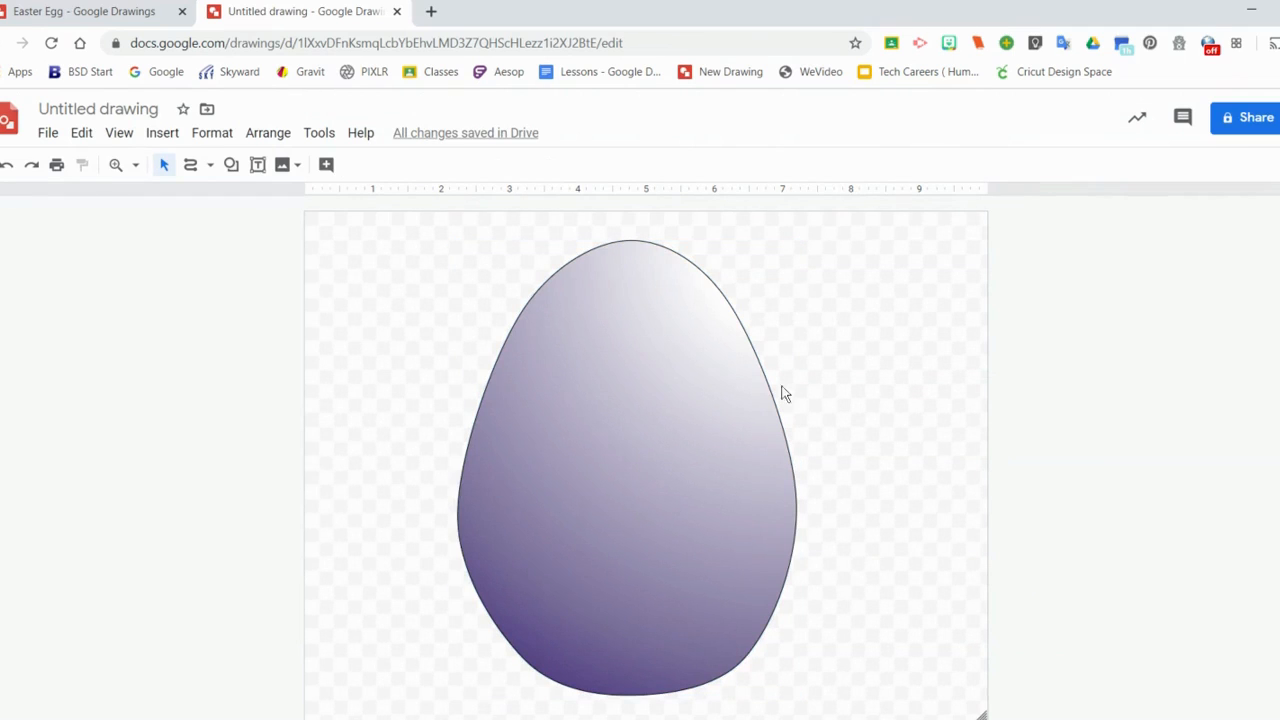
{"action": "left_click", "coordinate": [628, 467]}
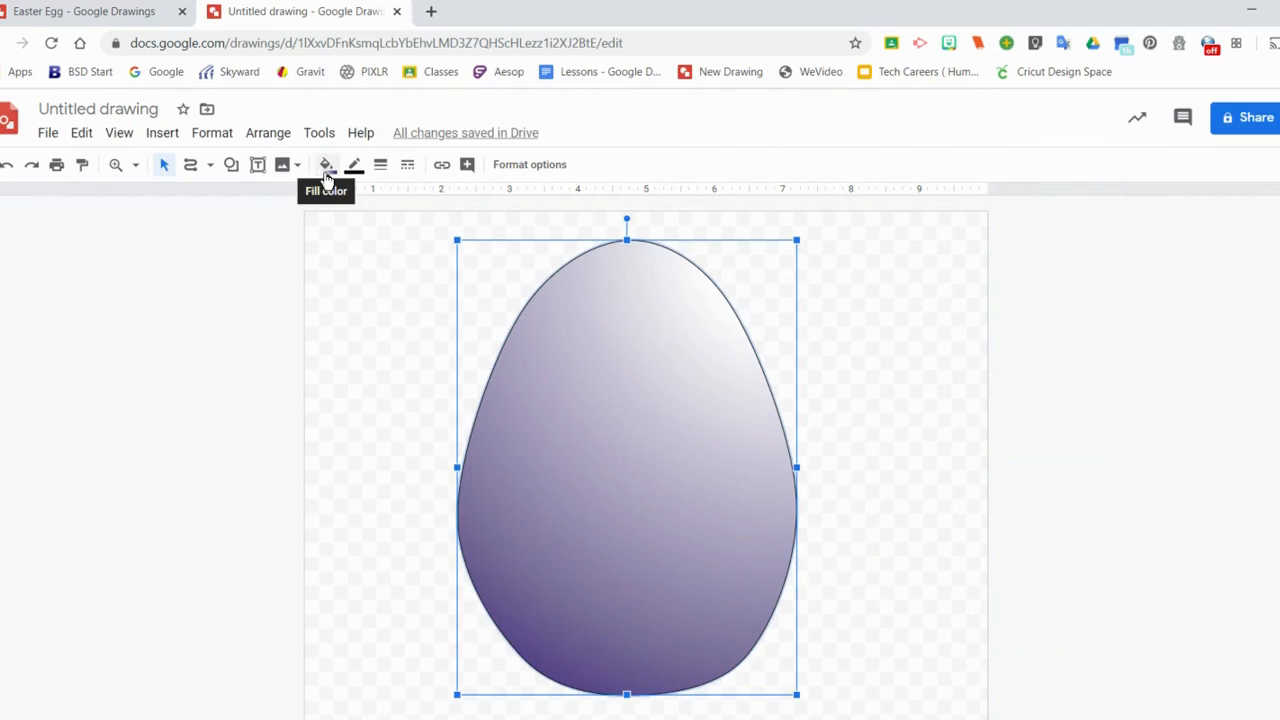
{"action": "mouse_move", "coordinate": [354, 164]}
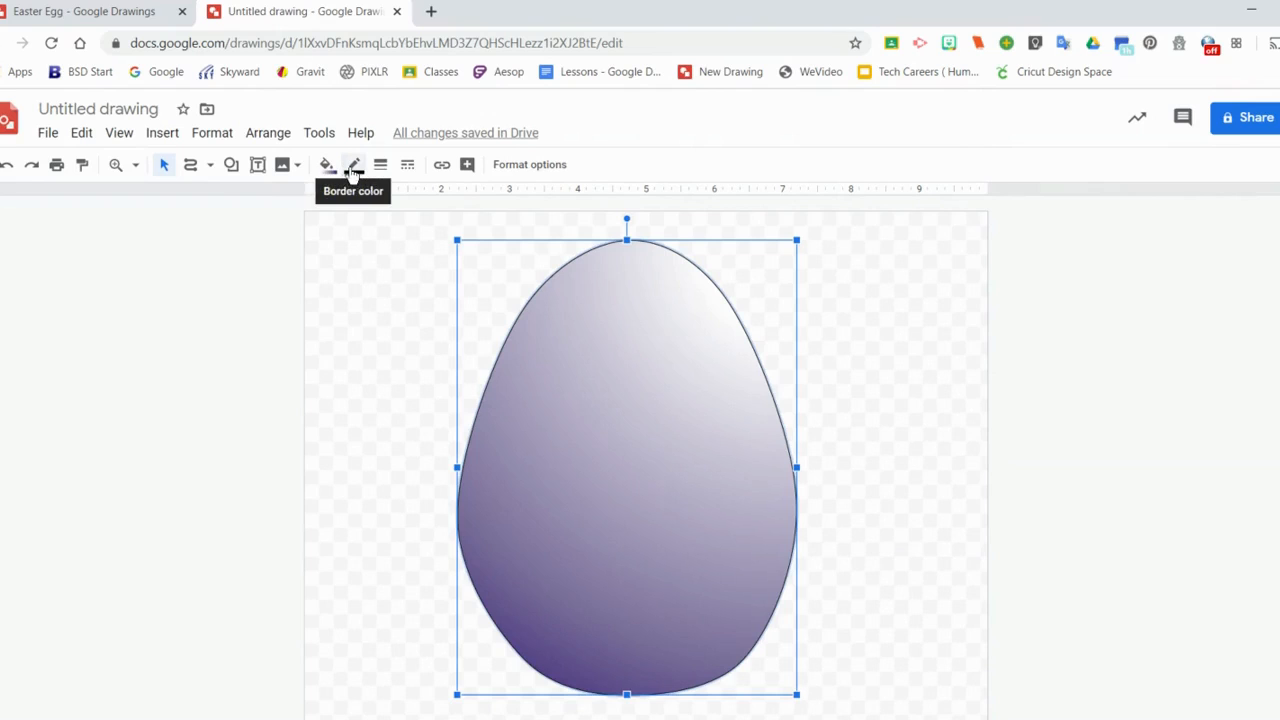
{"action": "left_click", "coordinate": [354, 164]}
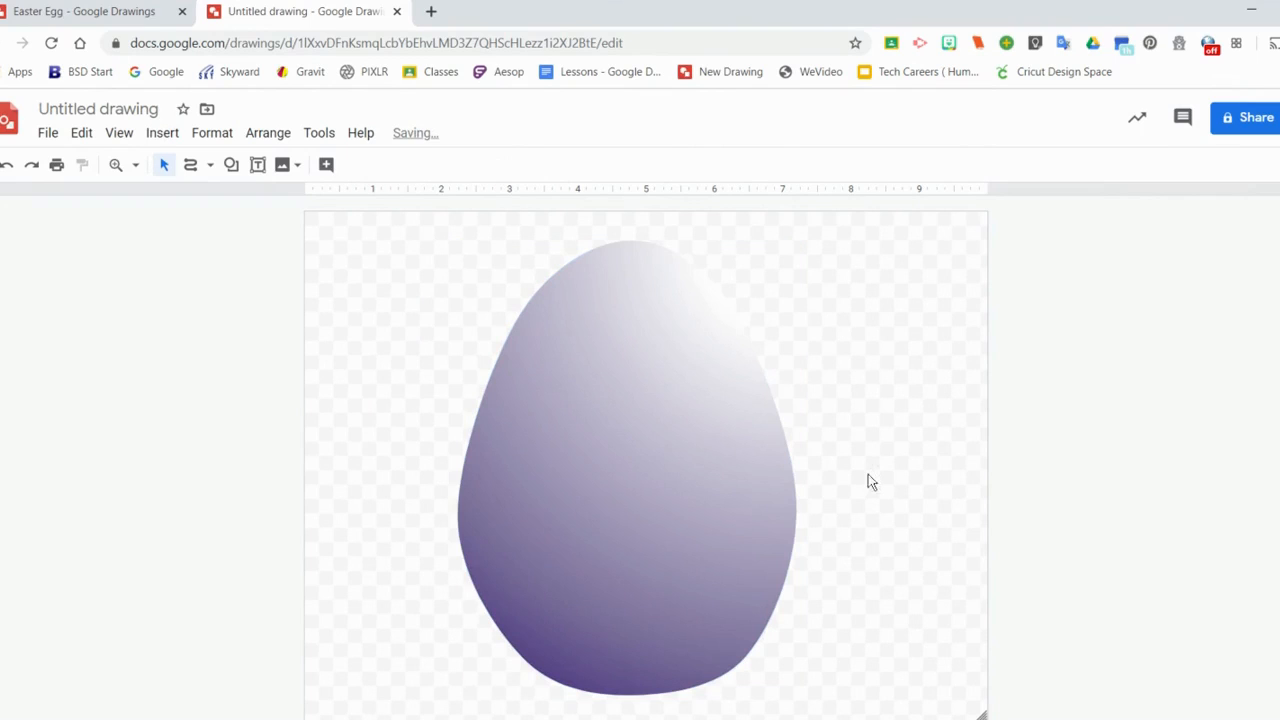
{"action": "mouse_move", "coordinate": [983, 535]}
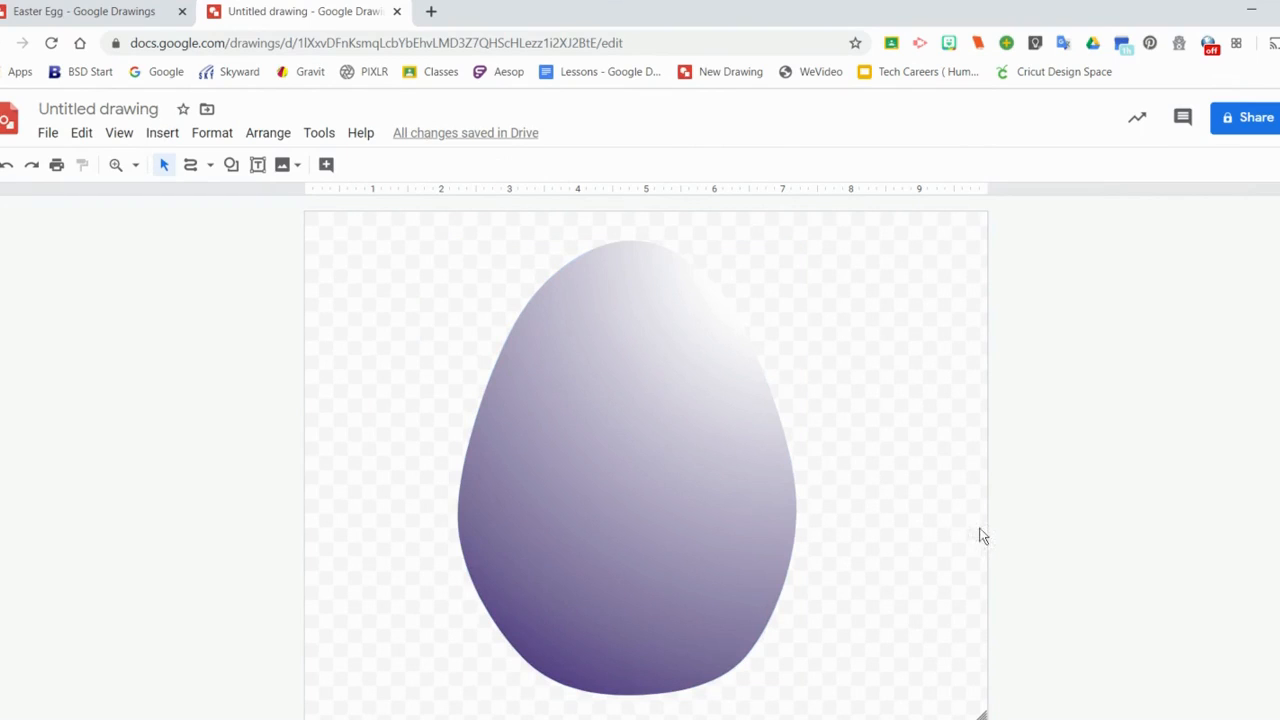
{"action": "mouse_move", "coordinate": [673, 553]}
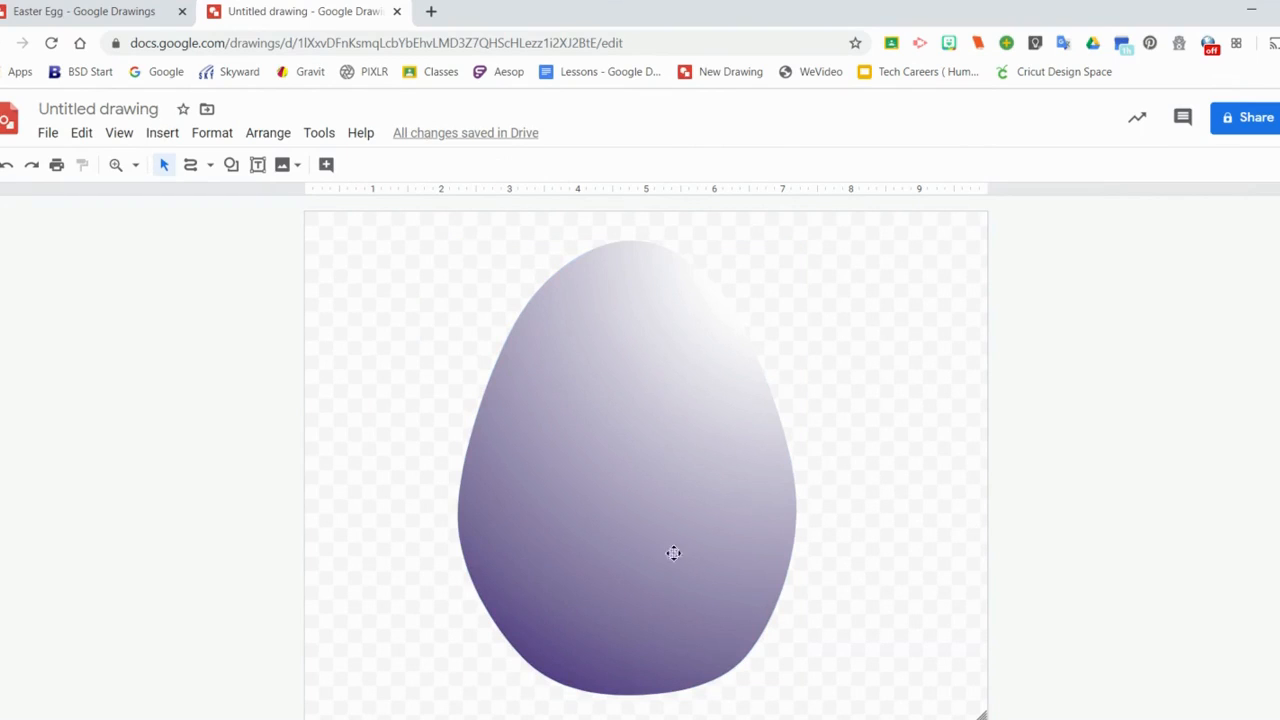
{"action": "mouse_move", "coordinate": [593, 490]}
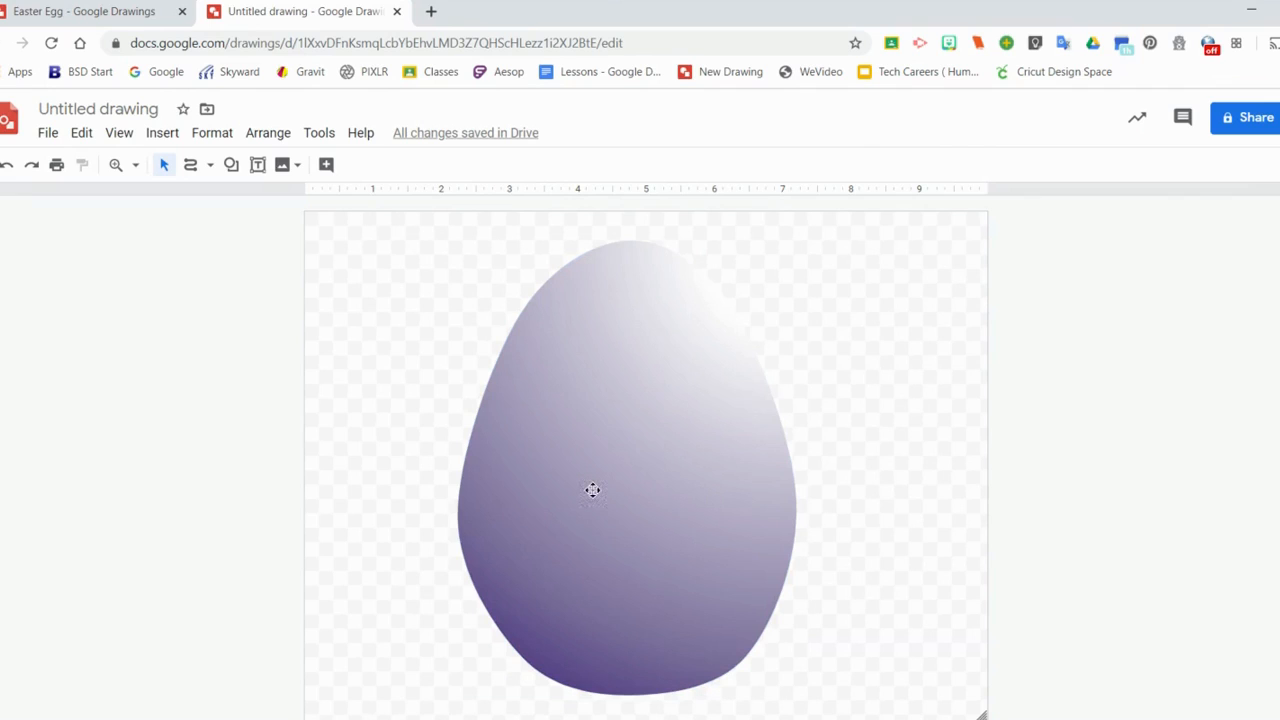
{"action": "mouse_move", "coordinate": [263, 203]}
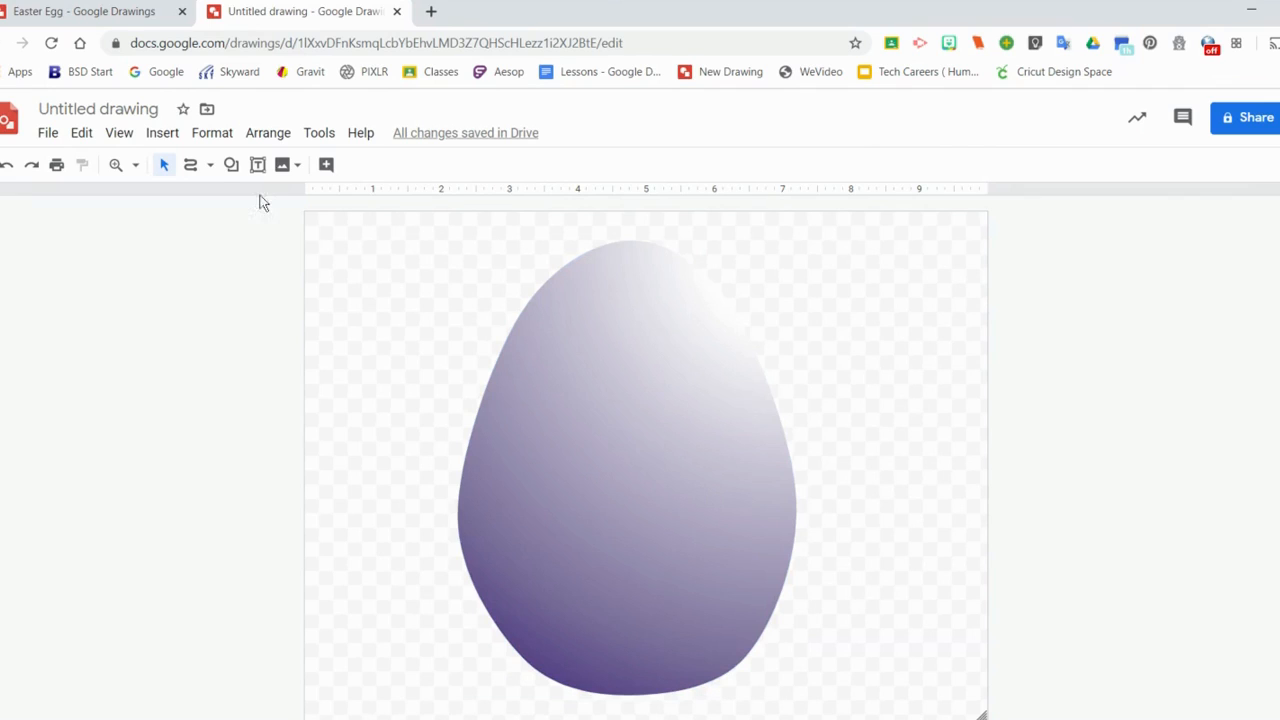
{"action": "mouse_move", "coordinate": [191, 165]}
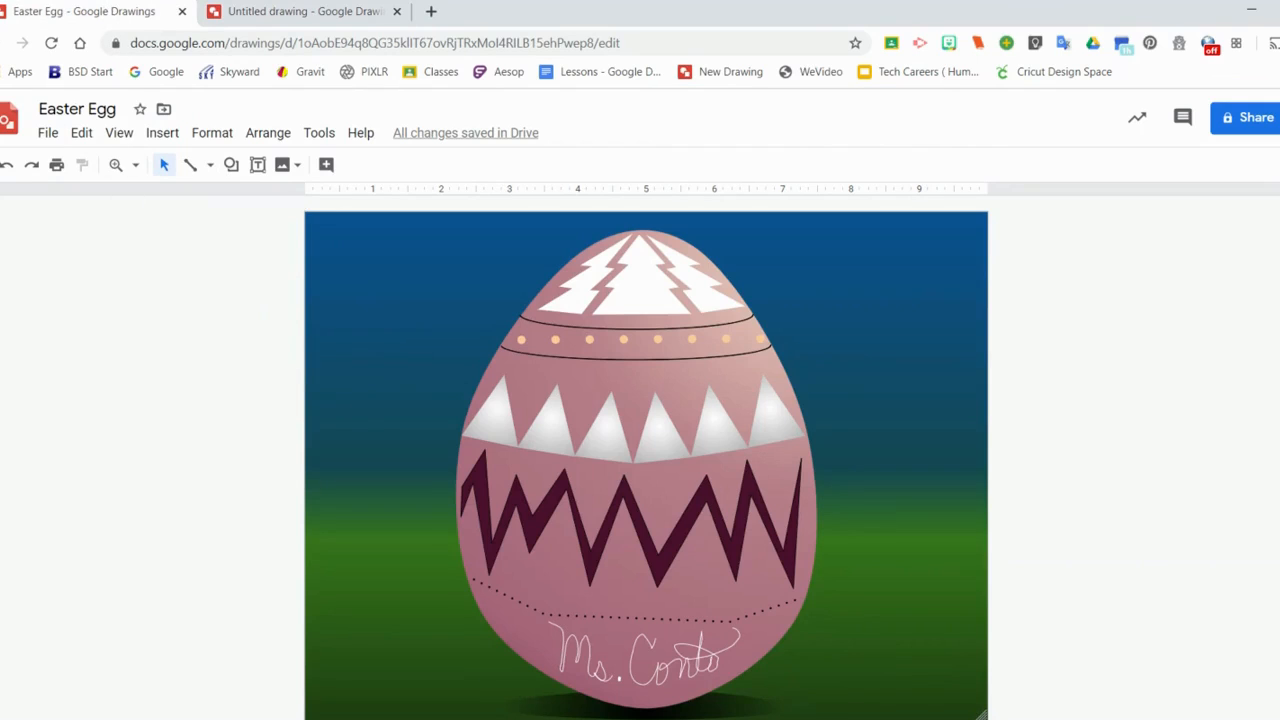
{"action": "mouse_move", "coordinate": [582, 277]}
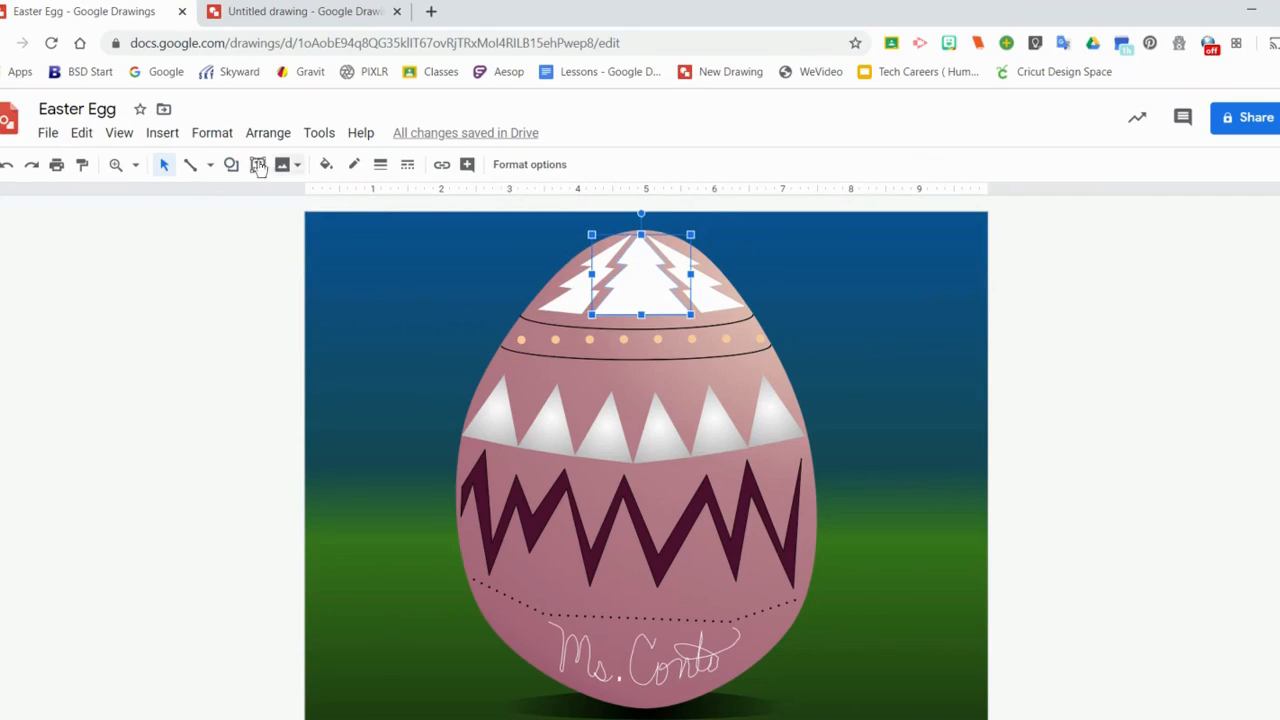
Step: Pick Polyline, show the tree shape's editable points, and select the black curved band line
{"action": "left_click", "coordinate": [191, 164]}
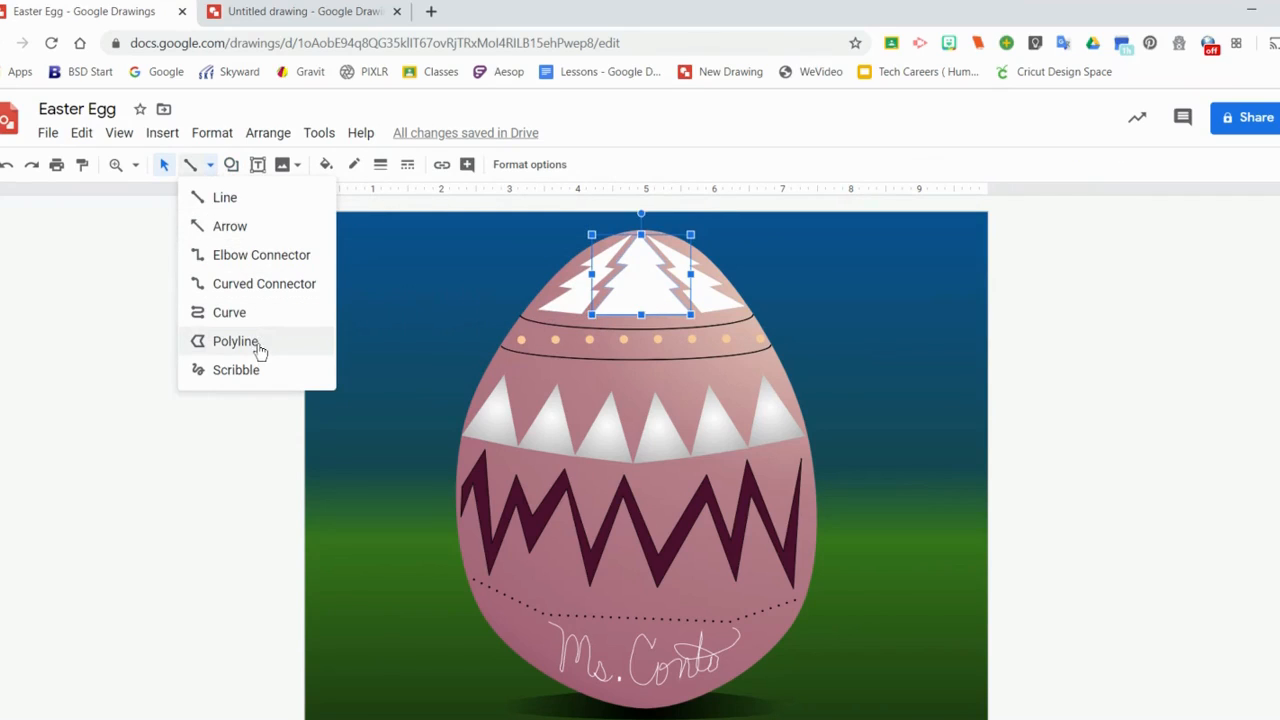
{"action": "left_click", "coordinate": [236, 341]}
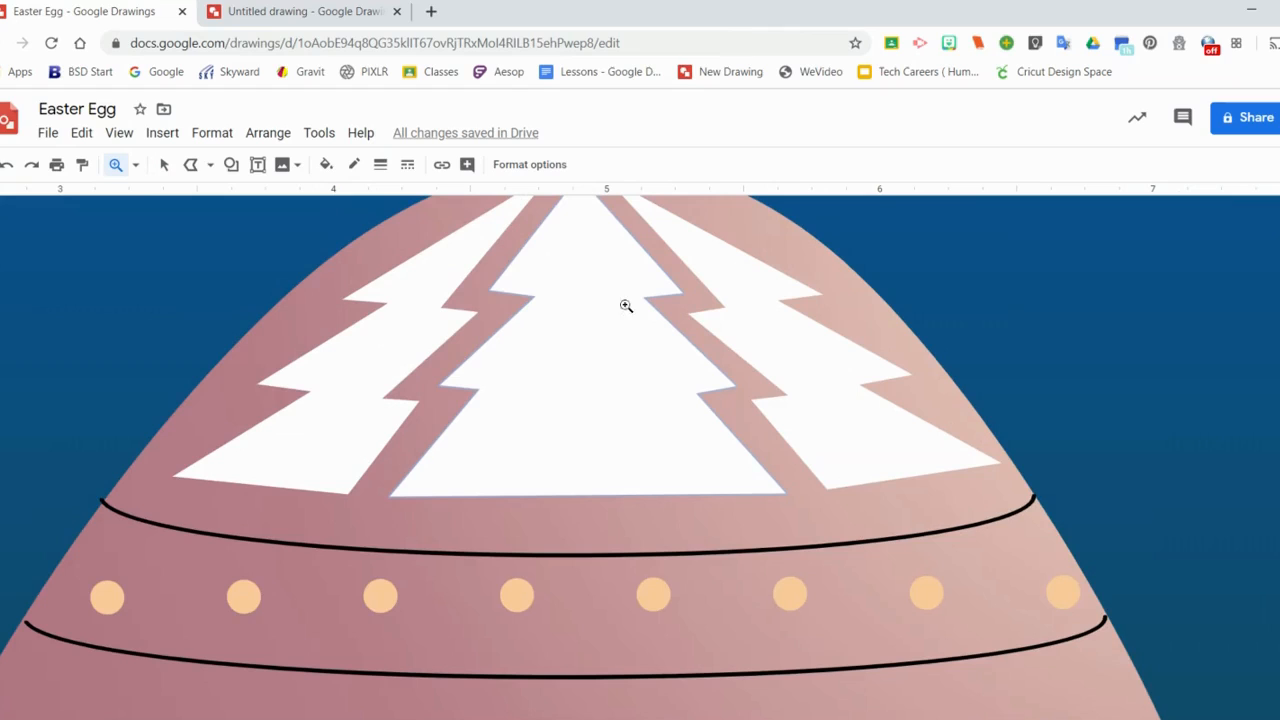
{"action": "mouse_move", "coordinate": [155, 186]}
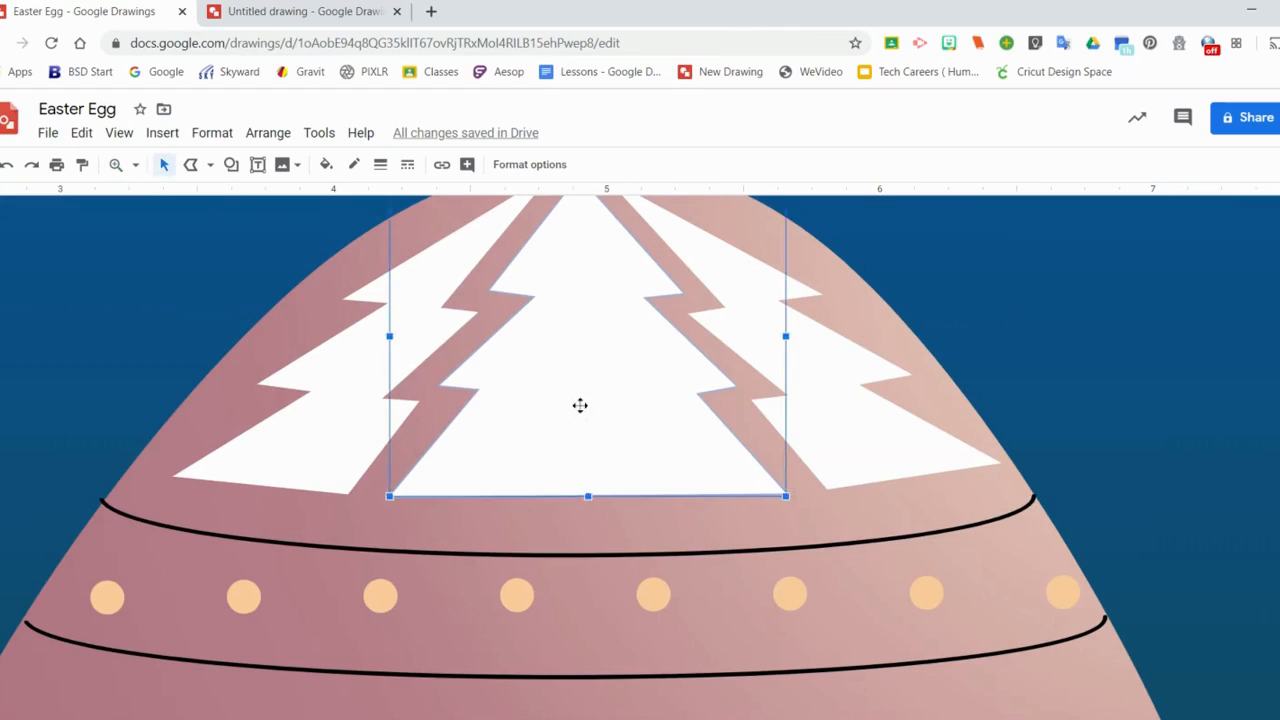
{"action": "double_click", "coordinate": [580, 405]}
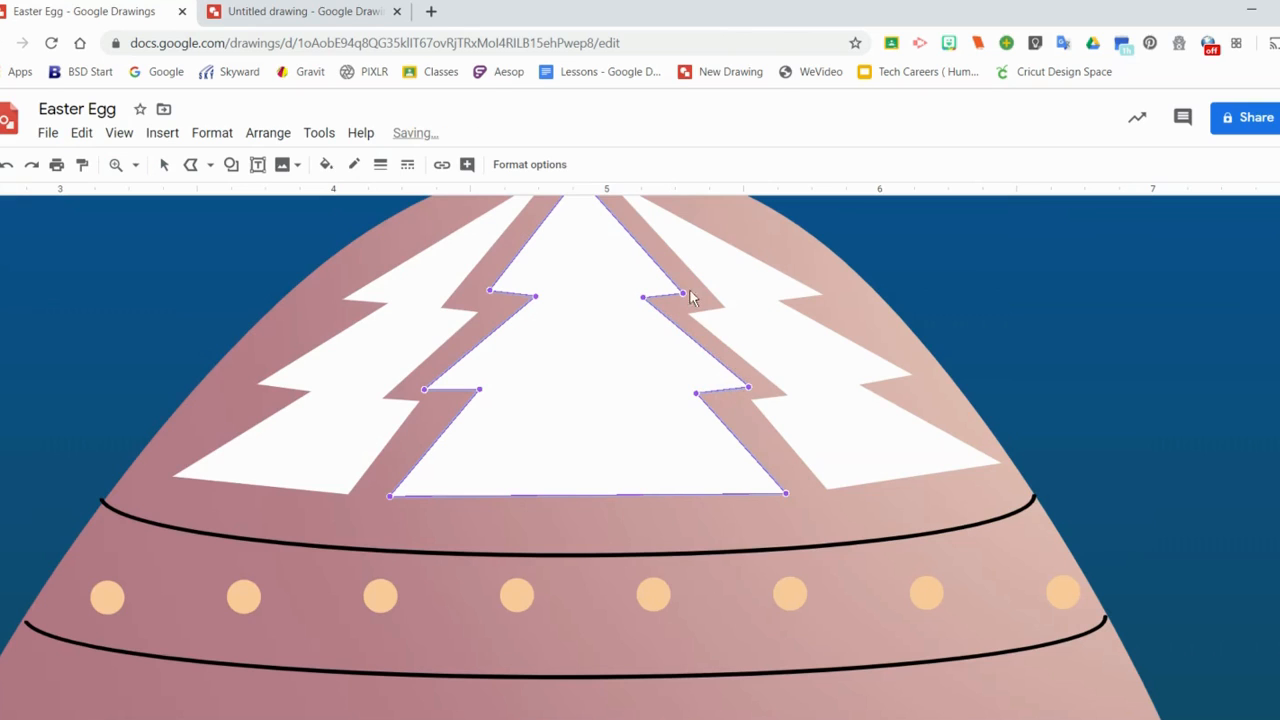
{"action": "scroll", "scroll_direction": "down", "scroll_amount": 3}
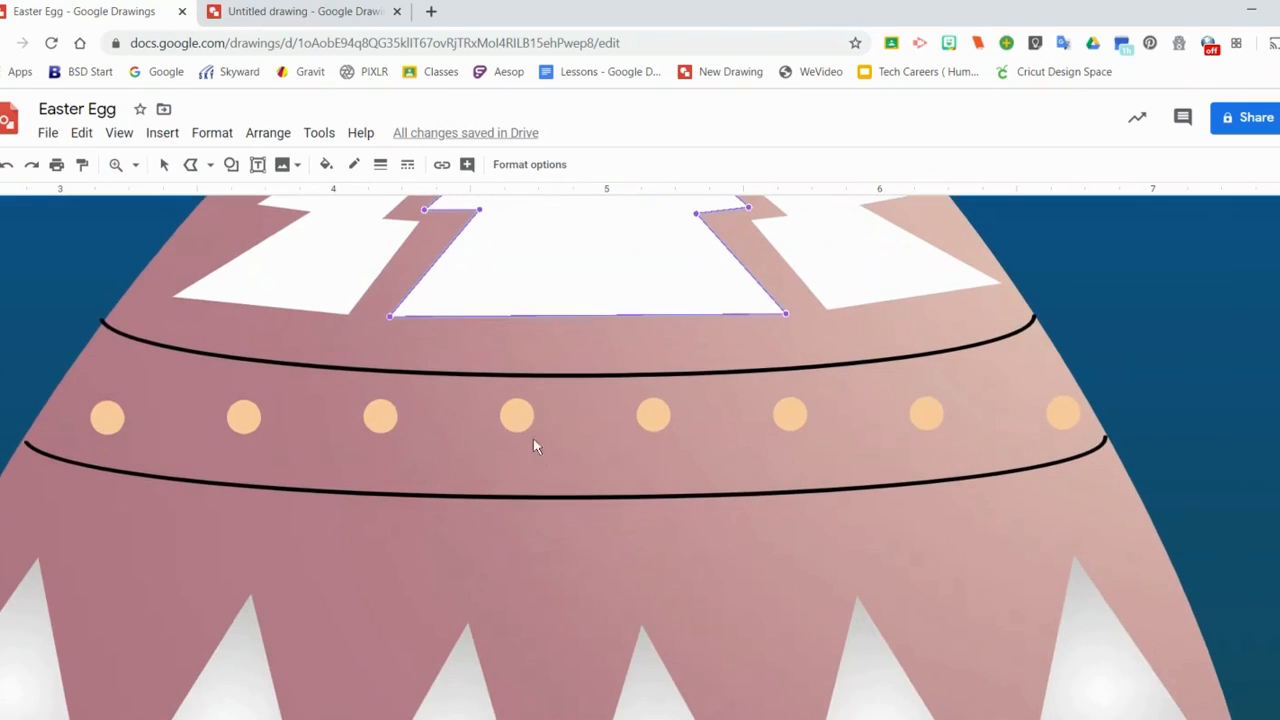
{"action": "left_click", "coordinate": [410, 368]}
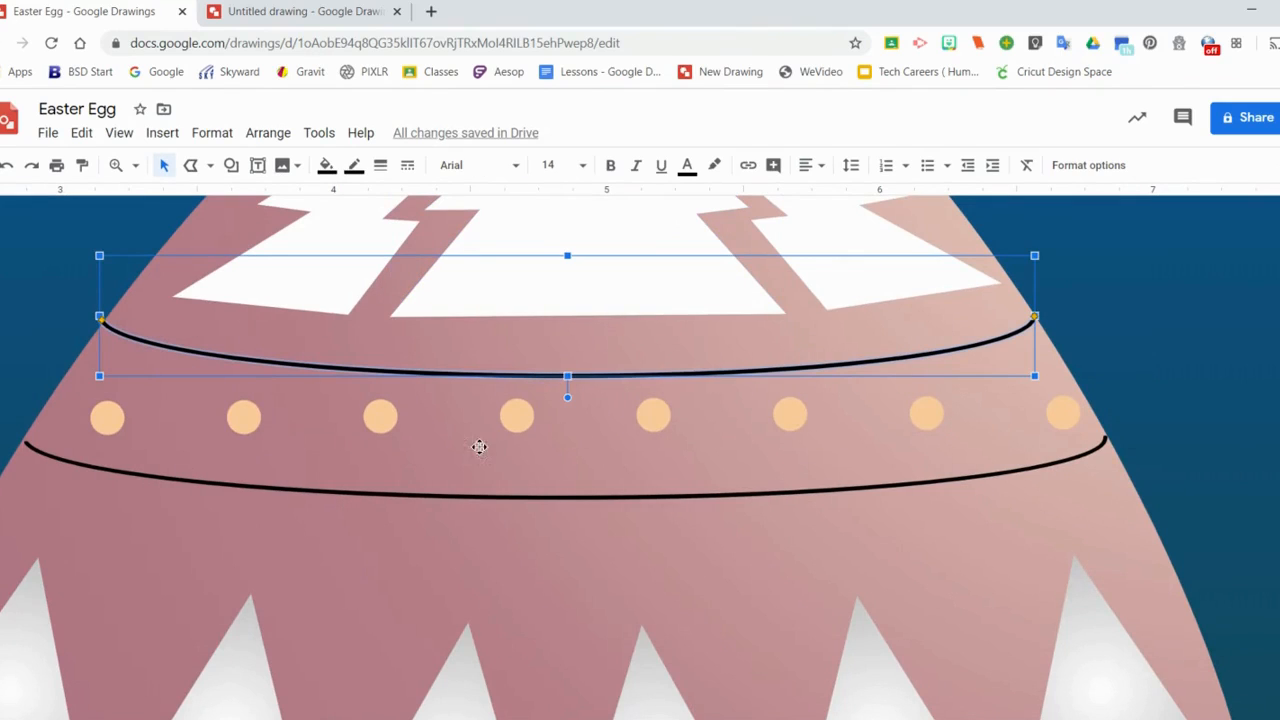
{"action": "mouse_move", "coordinate": [258, 165]}
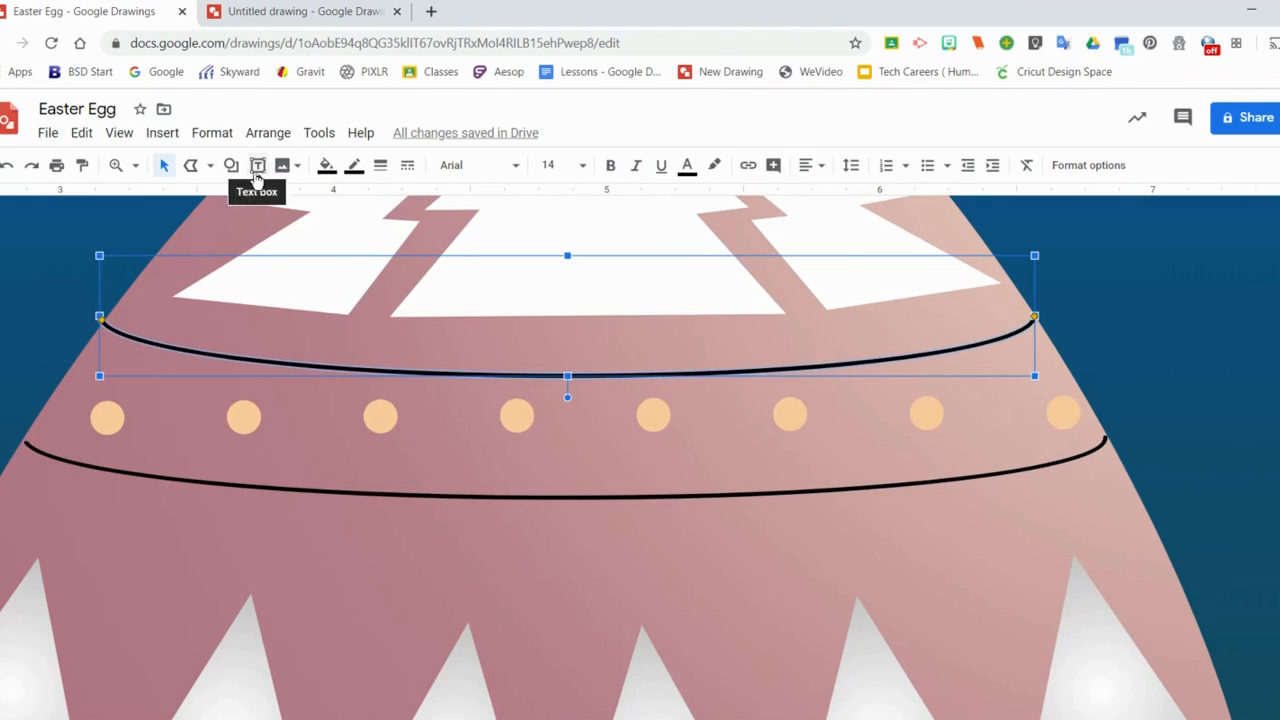
Step: Add a block arc below the lower band line, stretched to the egg's left and right edges
{"action": "left_click", "coordinate": [231, 165]}
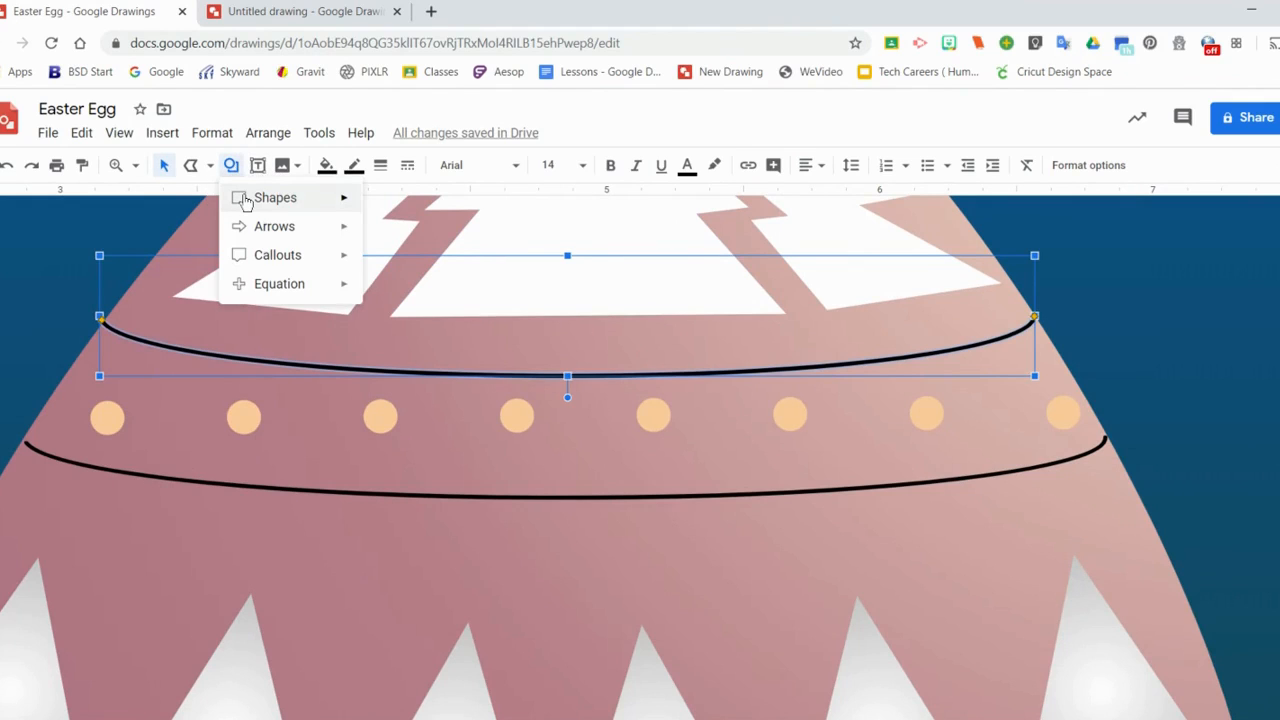
{"action": "left_click", "coordinate": [274, 197]}
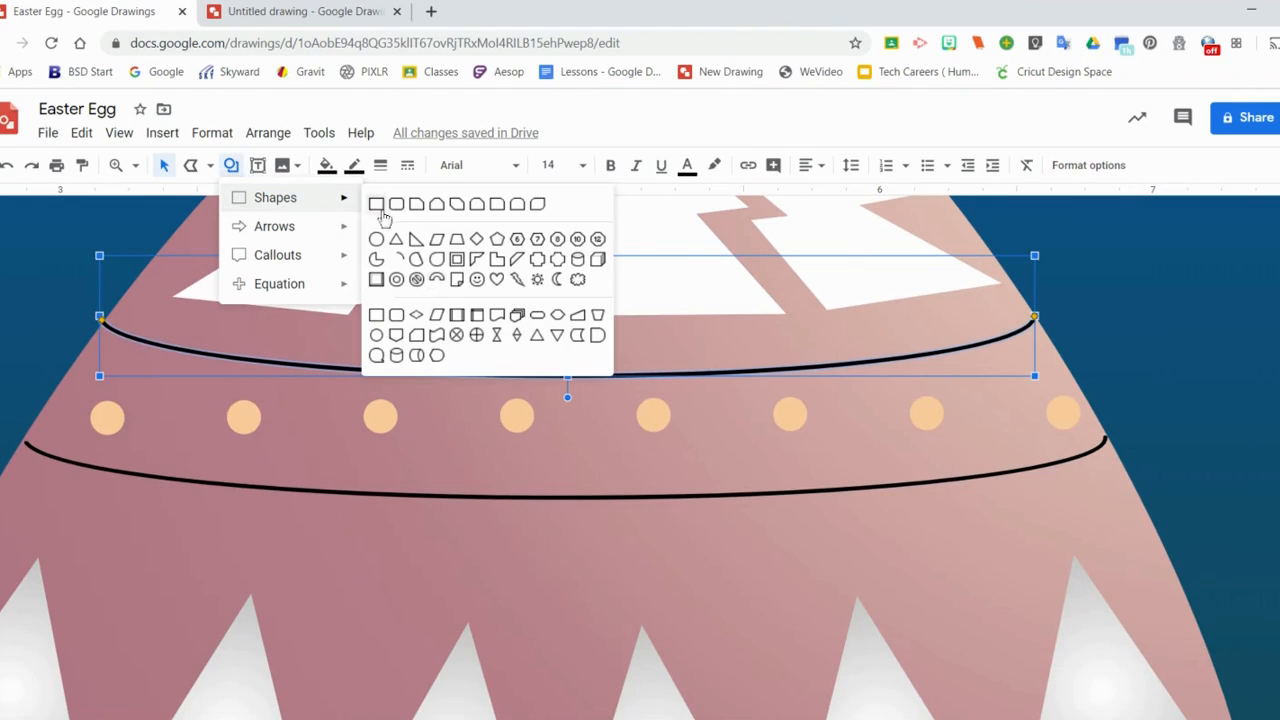
{"action": "mouse_move", "coordinate": [441, 292]}
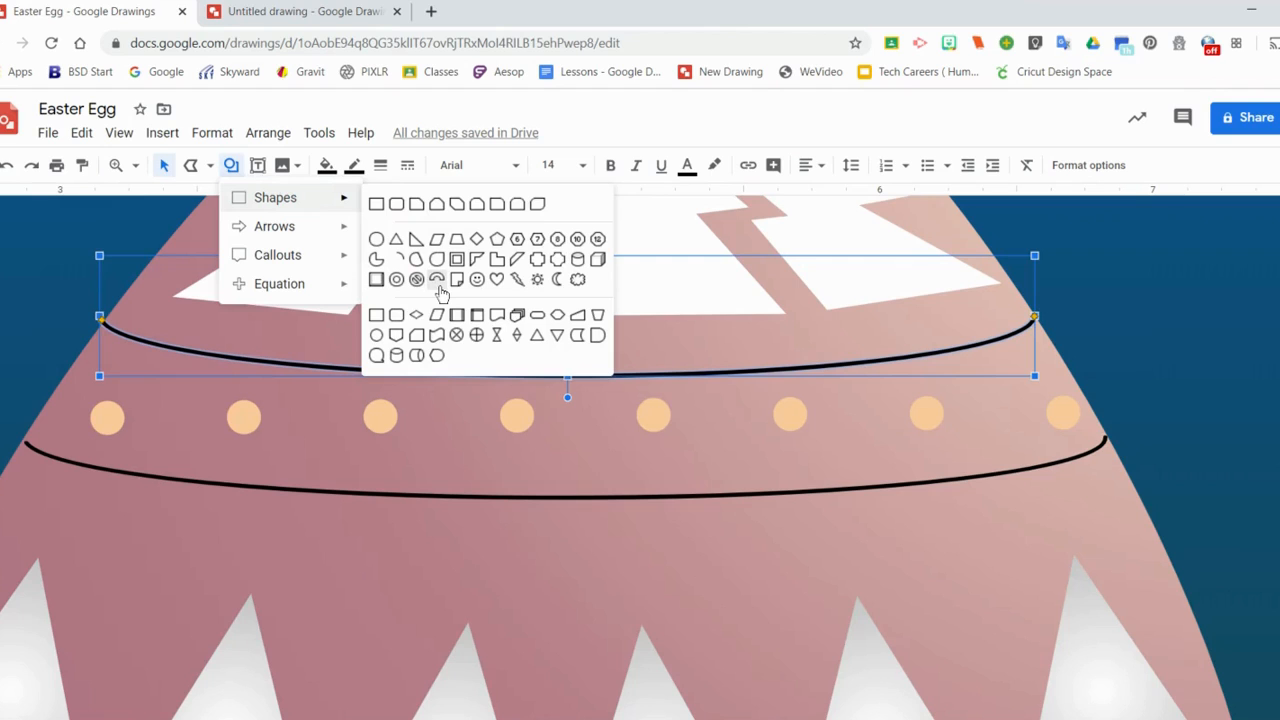
{"action": "left_click", "coordinate": [443, 294]}
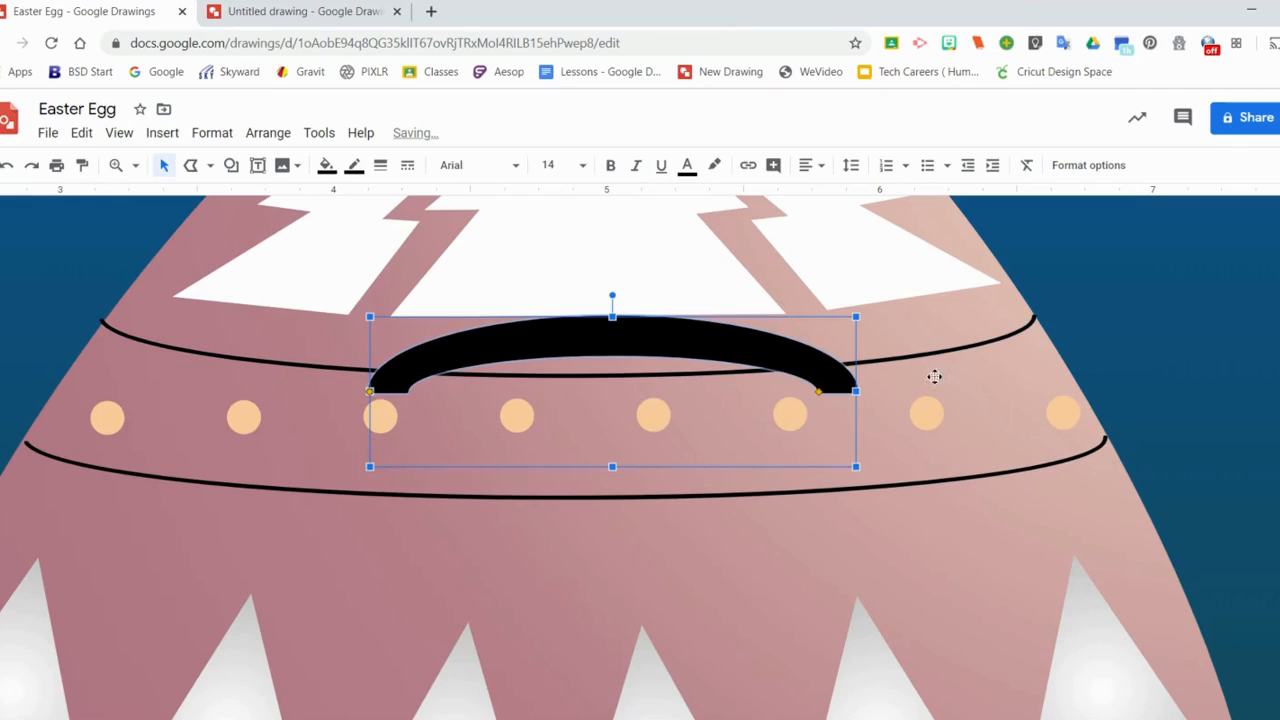
{"action": "mouse_move", "coordinate": [820, 401]}
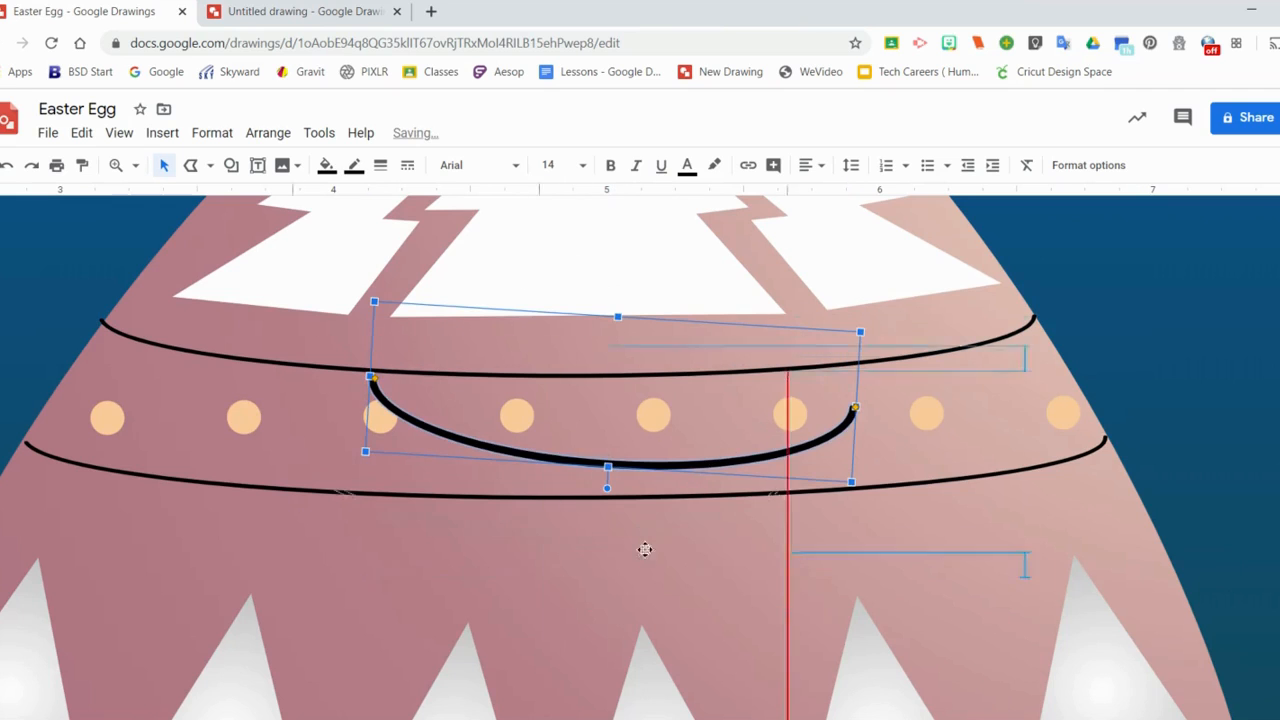
{"action": "left_click_drag", "start_coordinate": [617, 410], "coordinate": [569, 540]}
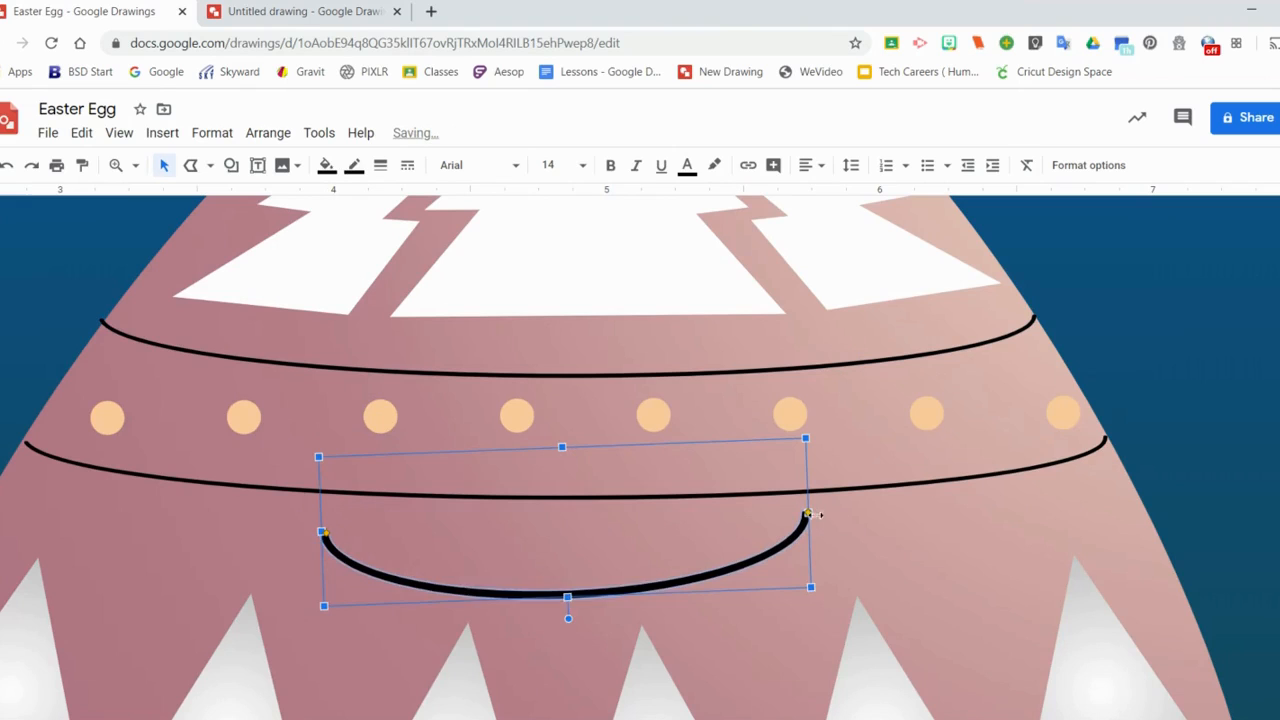
{"action": "left_click_drag", "start_coordinate": [807, 514], "coordinate": [1138, 498]}
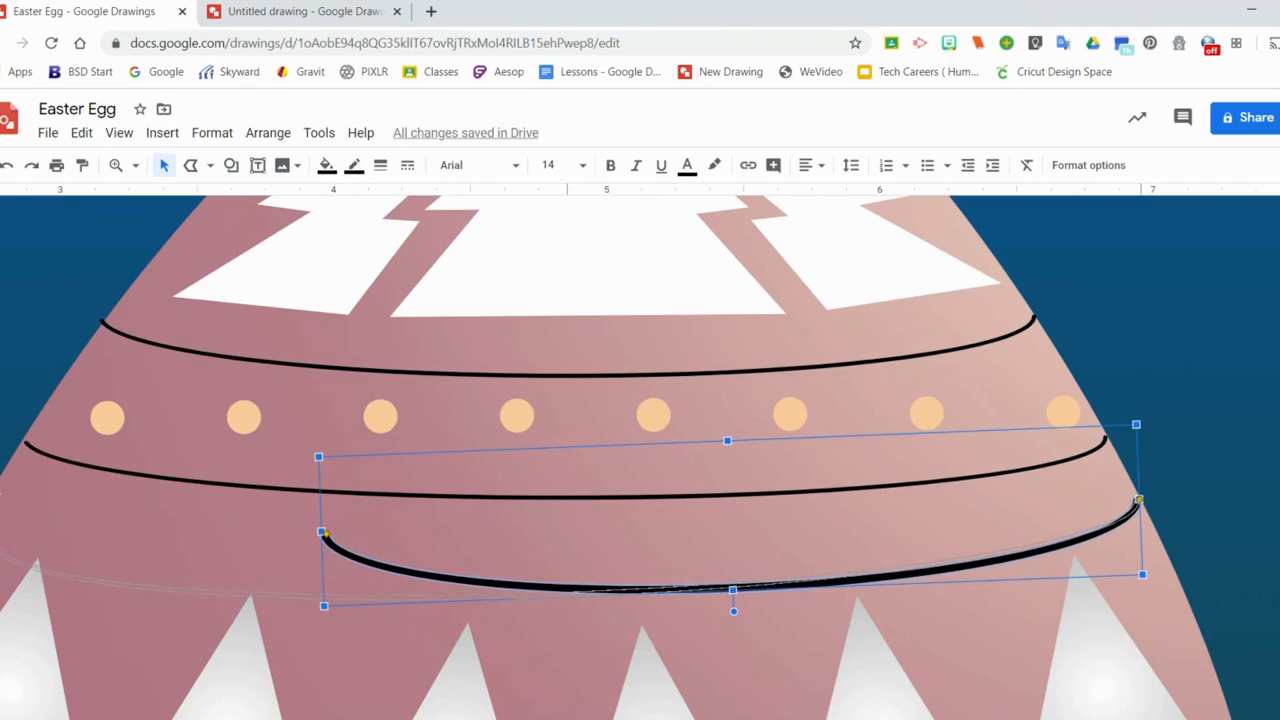
{"action": "left_click_drag", "start_coordinate": [727, 609], "coordinate": [573, 616]}
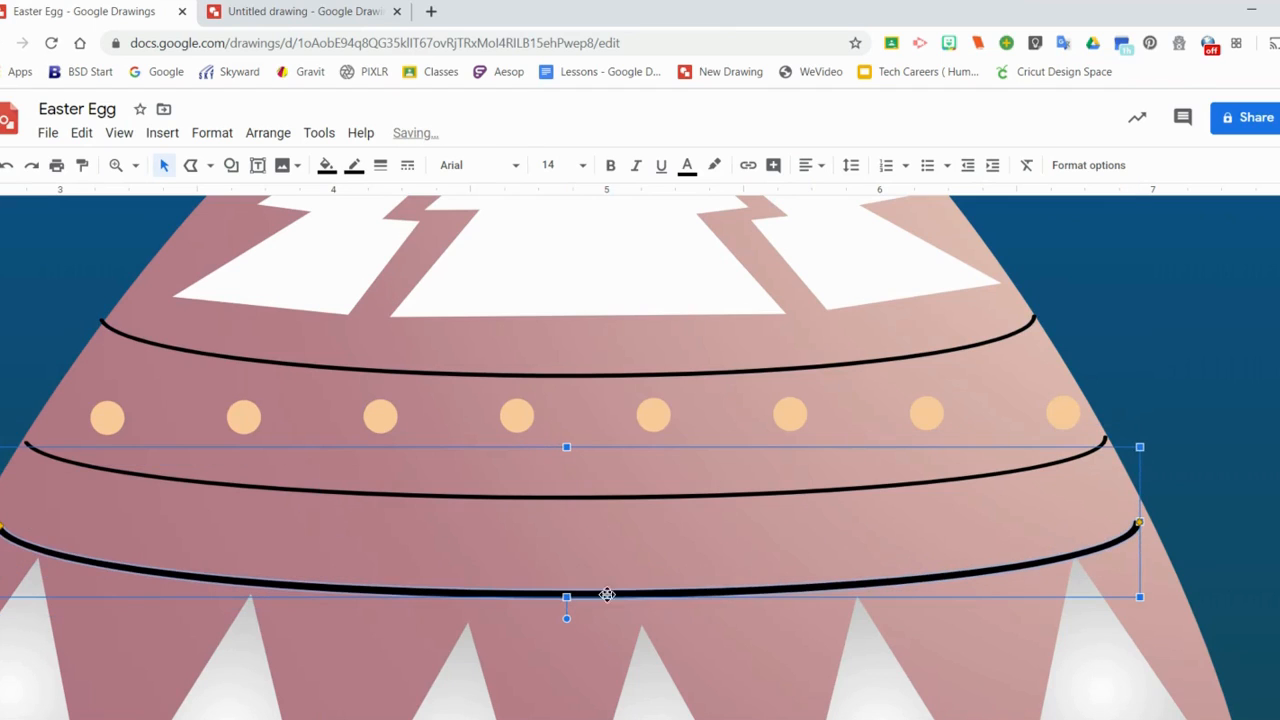
{"action": "left_click_drag", "start_coordinate": [607, 595], "coordinate": [1079, 460]}
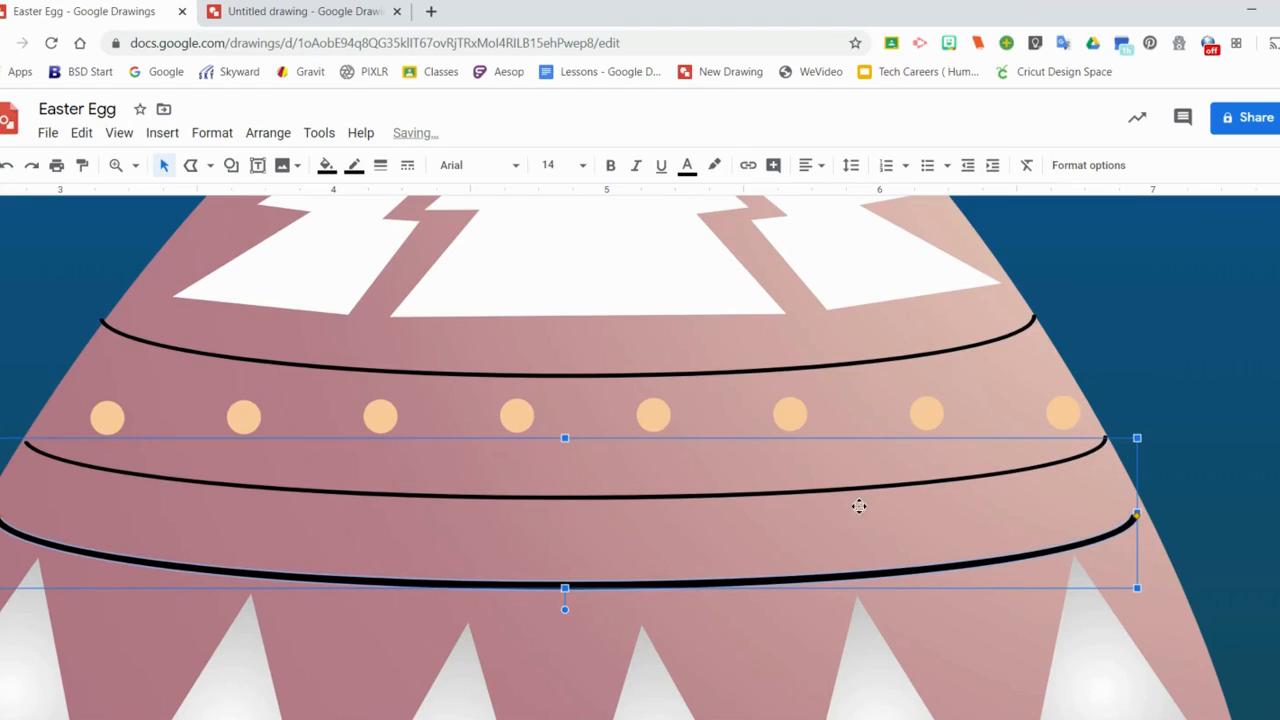
{"action": "mouse_move", "coordinate": [254, 418]}
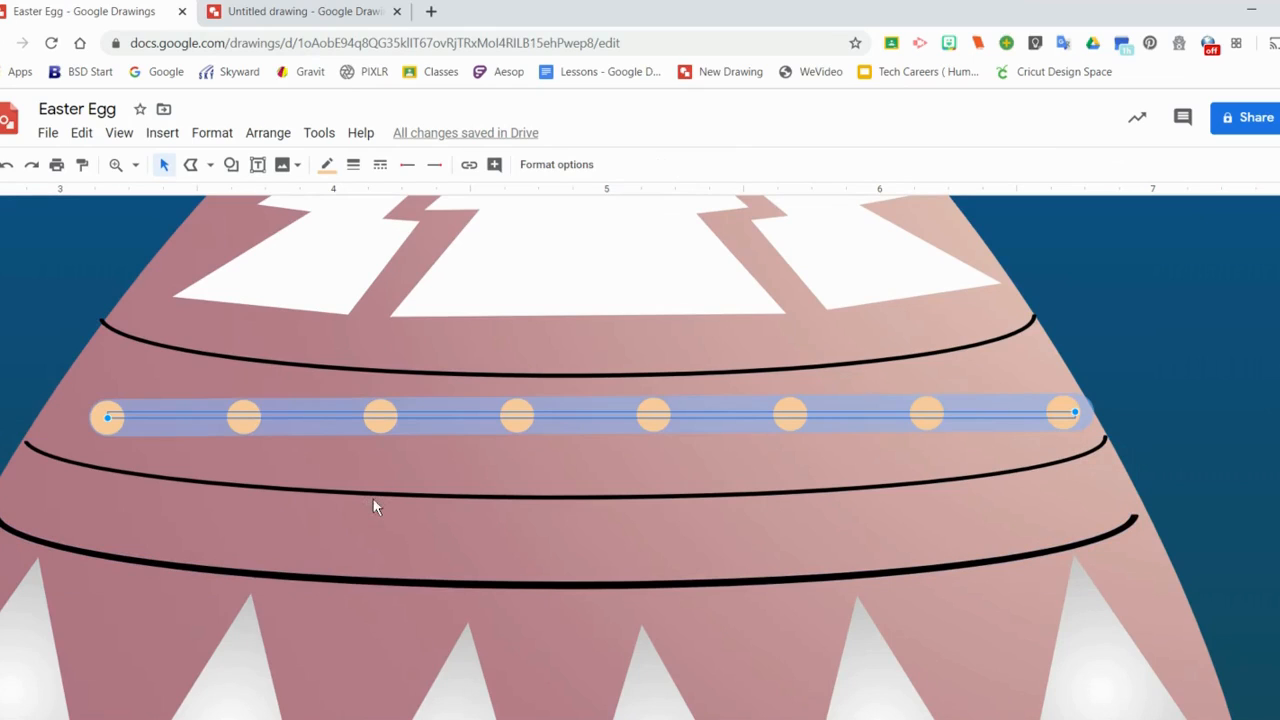
{"action": "mouse_move", "coordinate": [417, 438]}
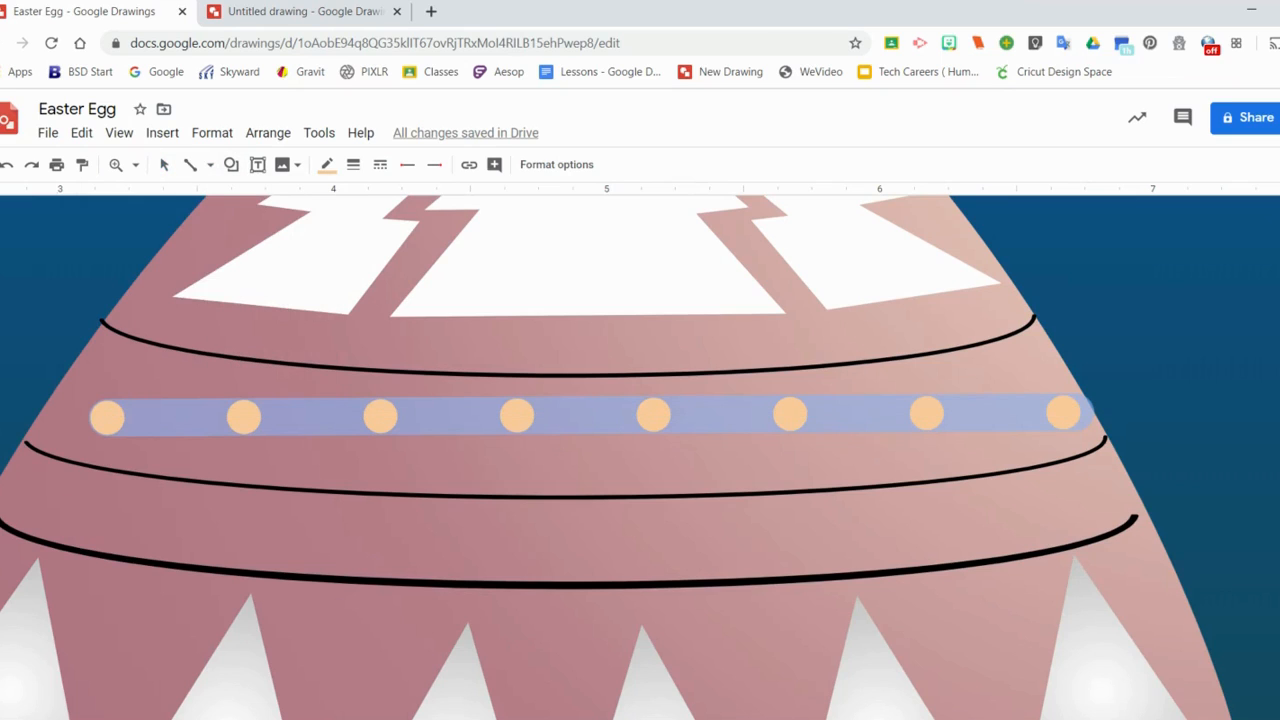
Step: Move the copied dot row into the lower band, colour it yellow and make it dashed
{"action": "left_click_drag", "start_coordinate": [580, 415], "coordinate": [580, 505]}
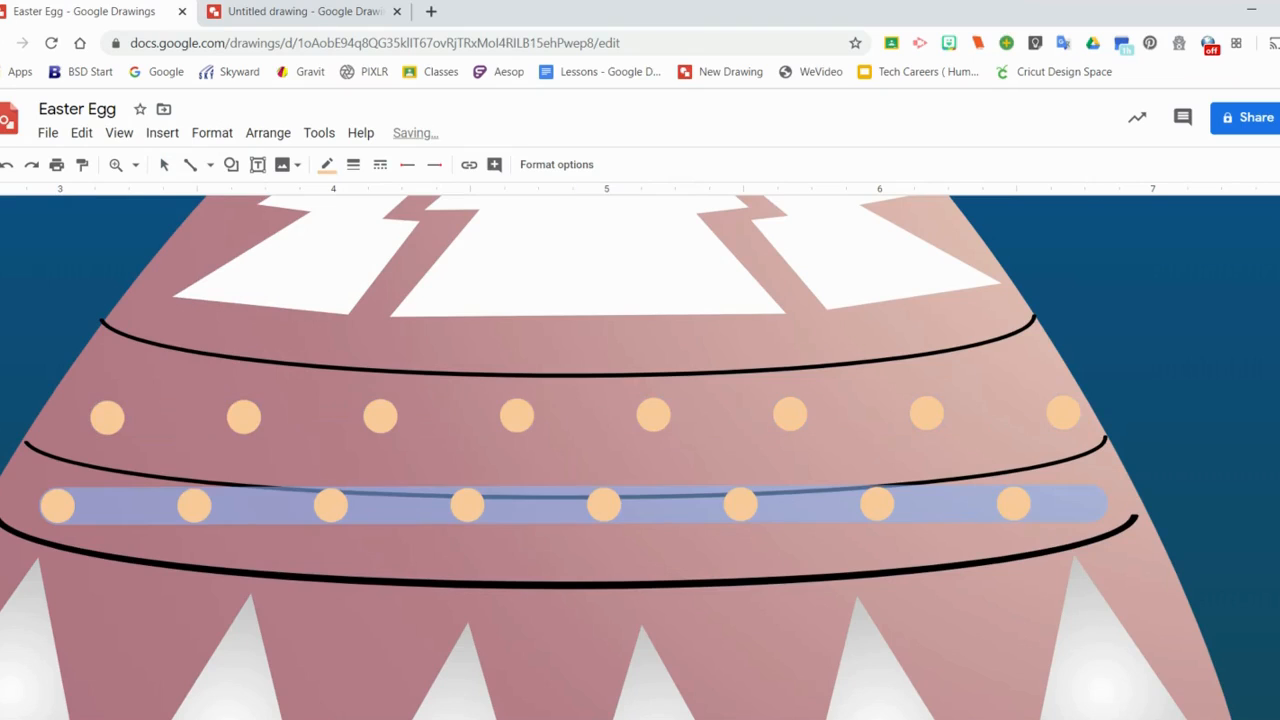
{"action": "left_click", "coordinate": [260, 260]}
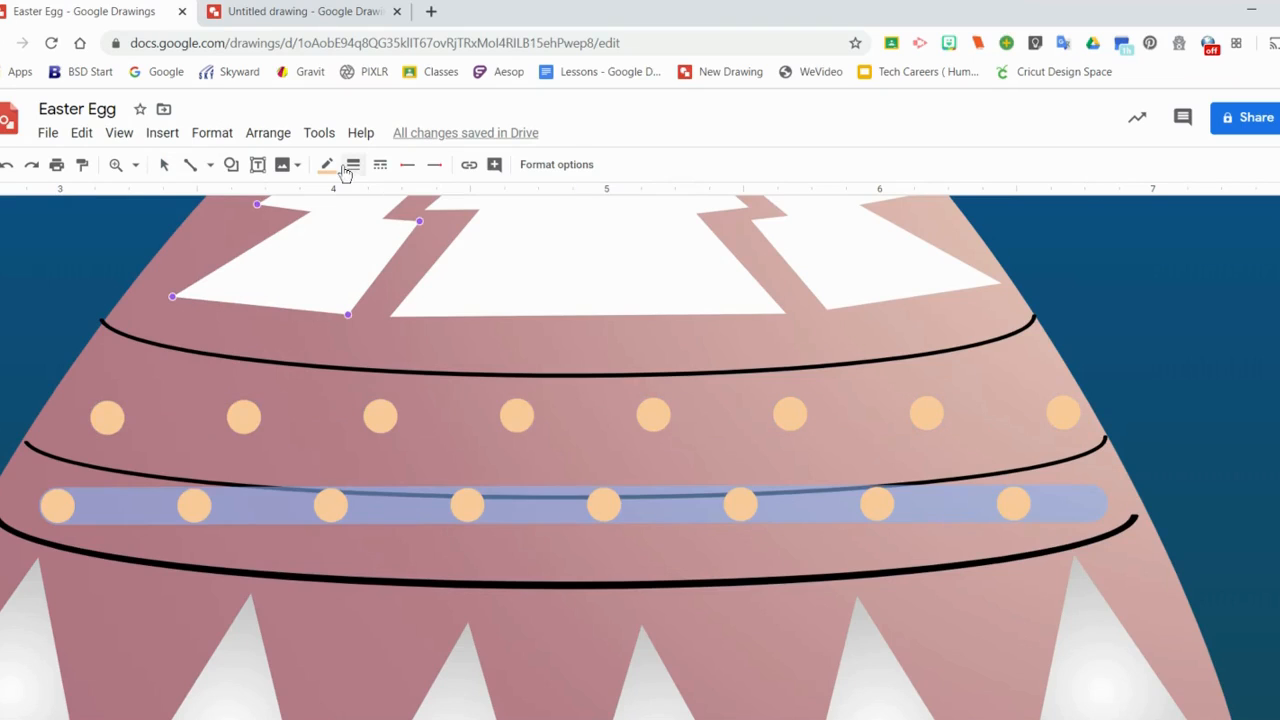
{"action": "left_click", "coordinate": [327, 164]}
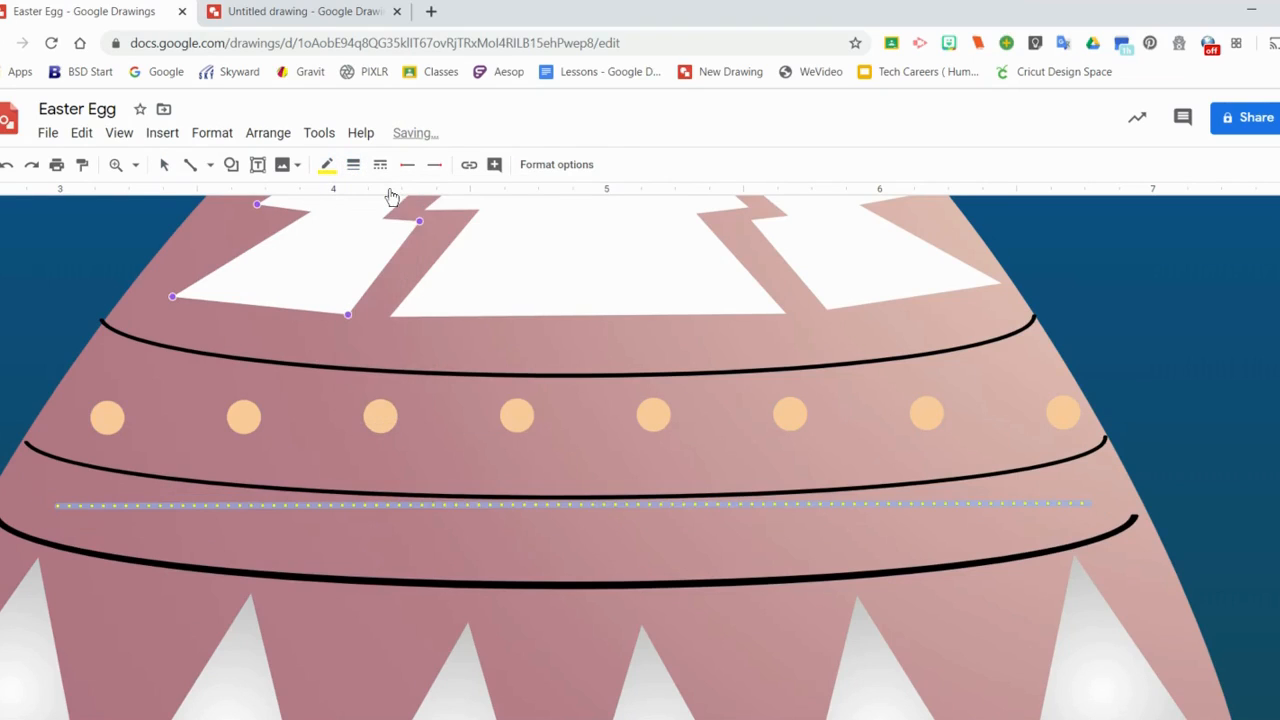
{"action": "mouse_move", "coordinate": [353, 165]}
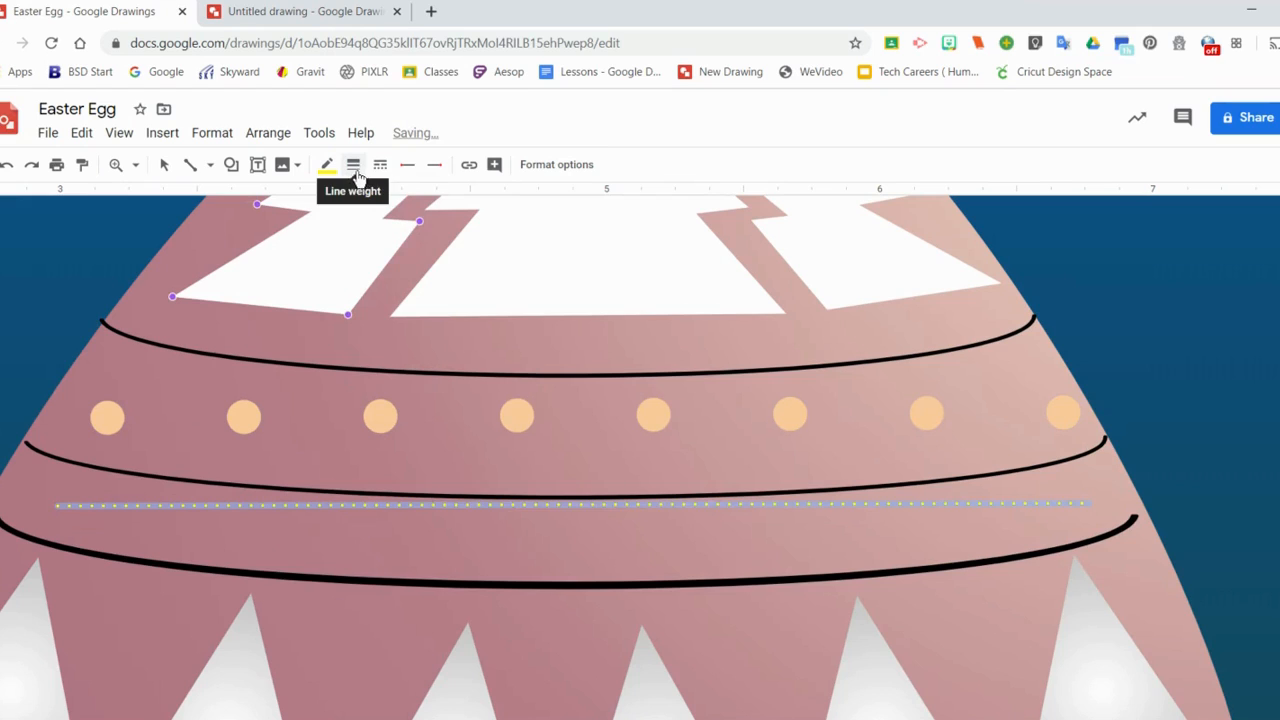
{"action": "mouse_move", "coordinate": [379, 165]}
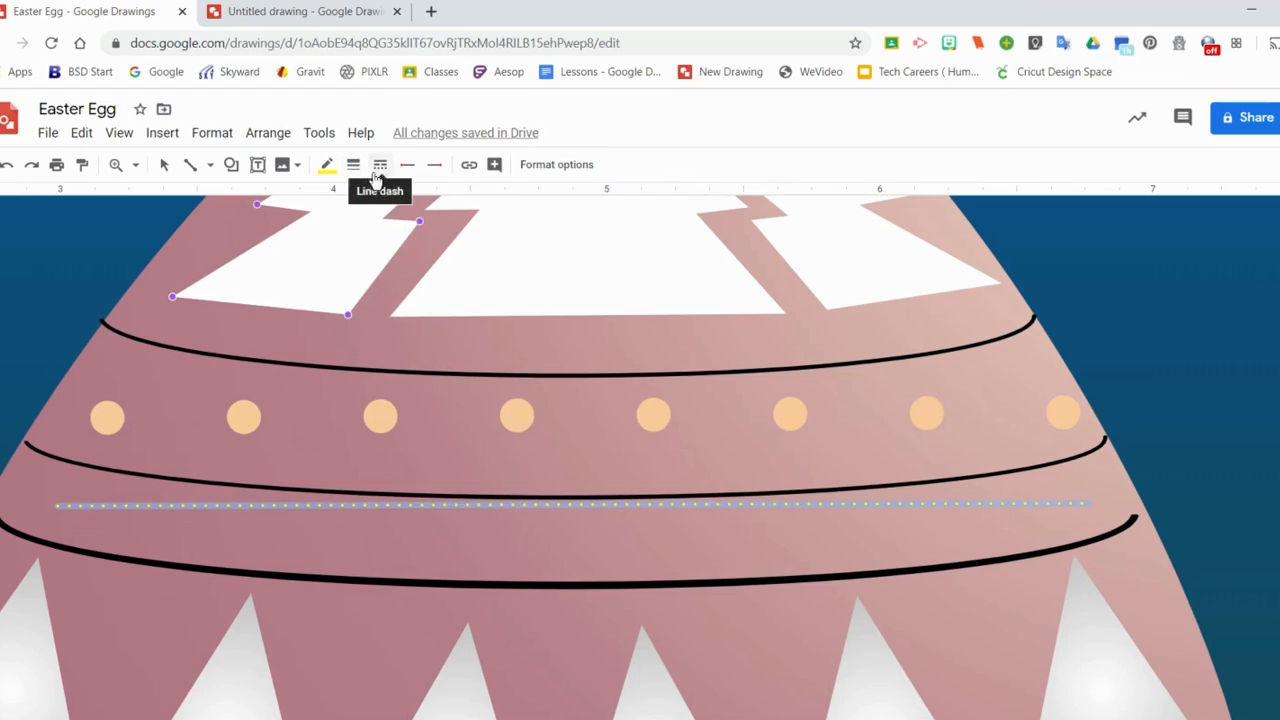
{"action": "left_click", "coordinate": [379, 164]}
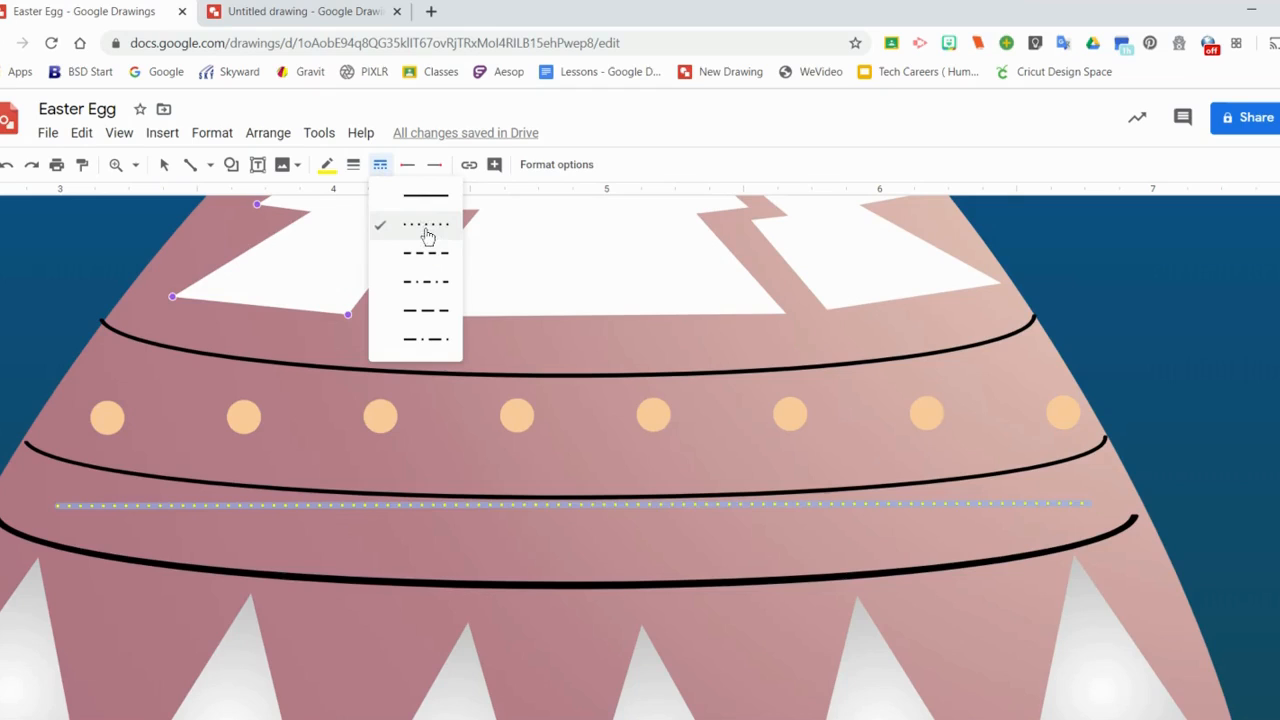
{"action": "mouse_move", "coordinate": [434, 231]}
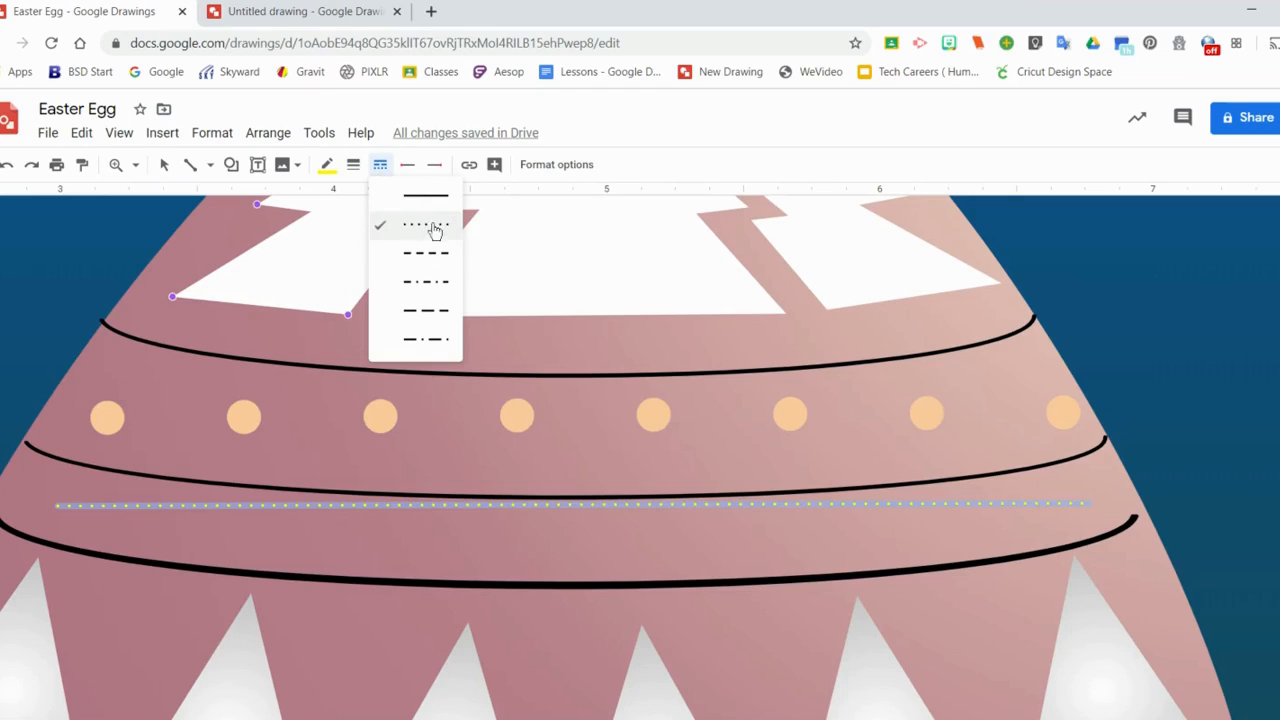
{"action": "left_click", "coordinate": [425, 224]}
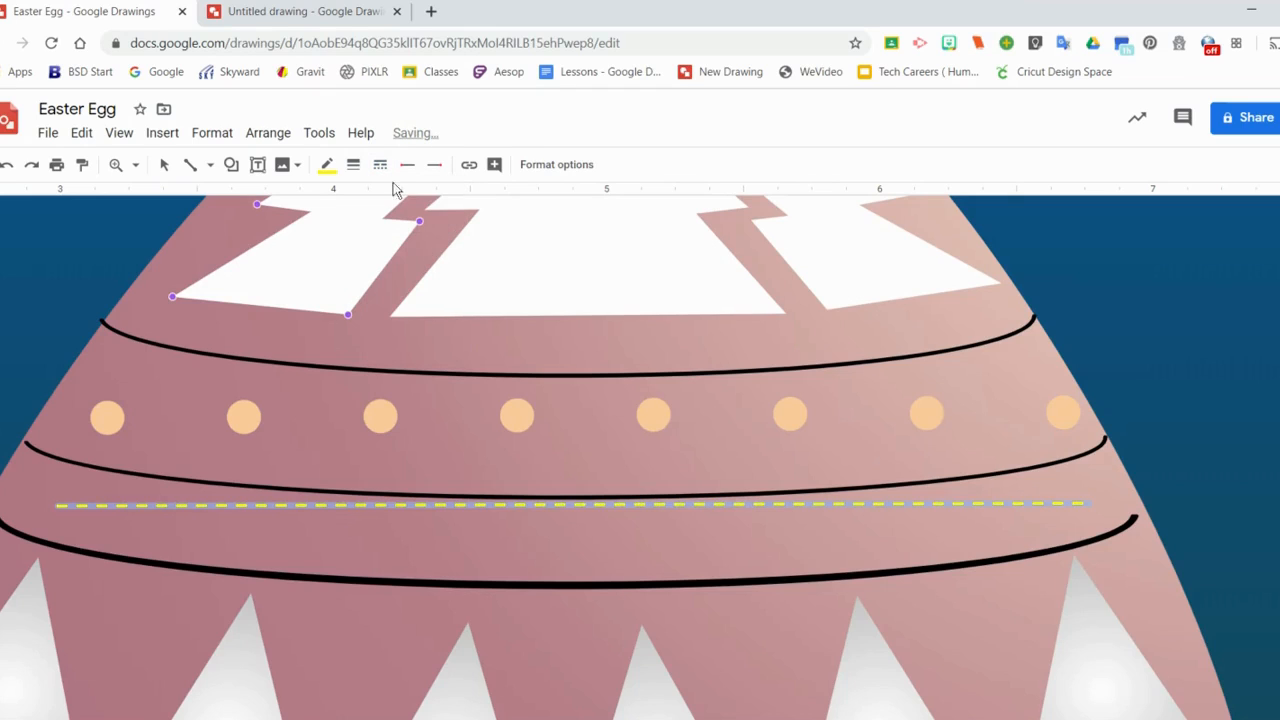
{"action": "left_click", "coordinate": [380, 164]}
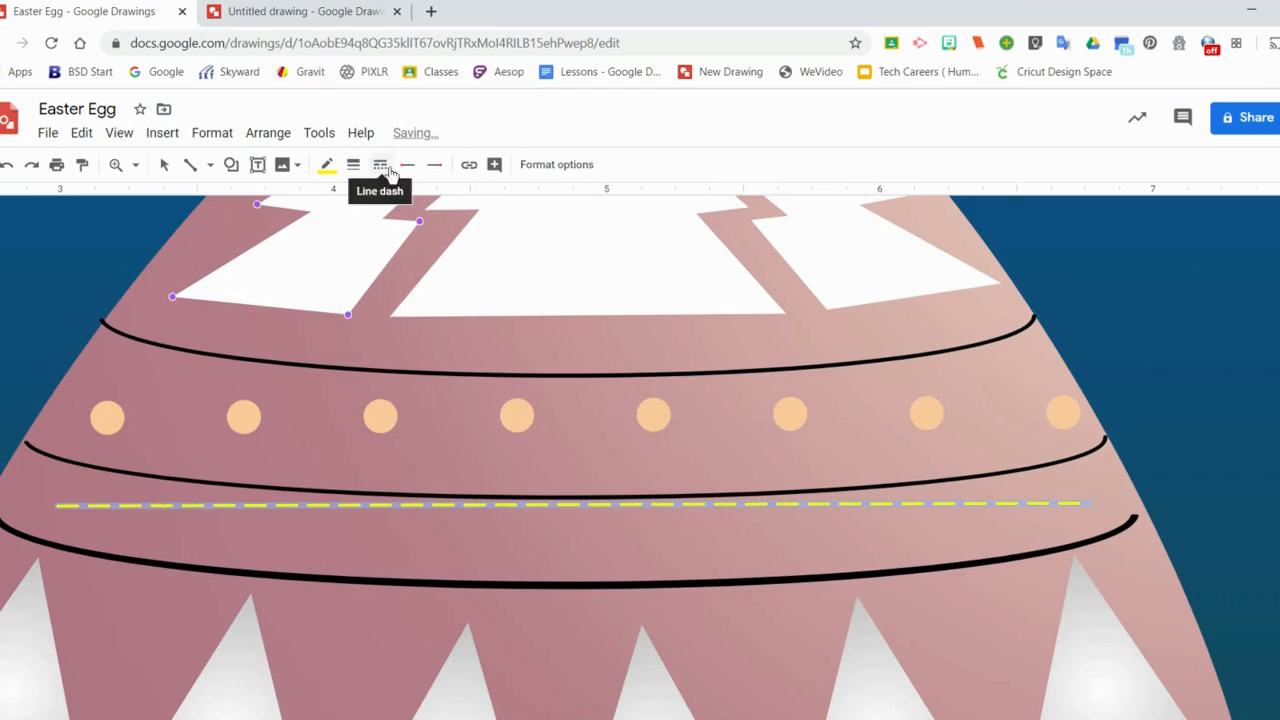
Step: Increase the yellow dashes' line weight twice, then select the short yellow diagonal stroke
{"action": "left_click", "coordinate": [352, 164]}
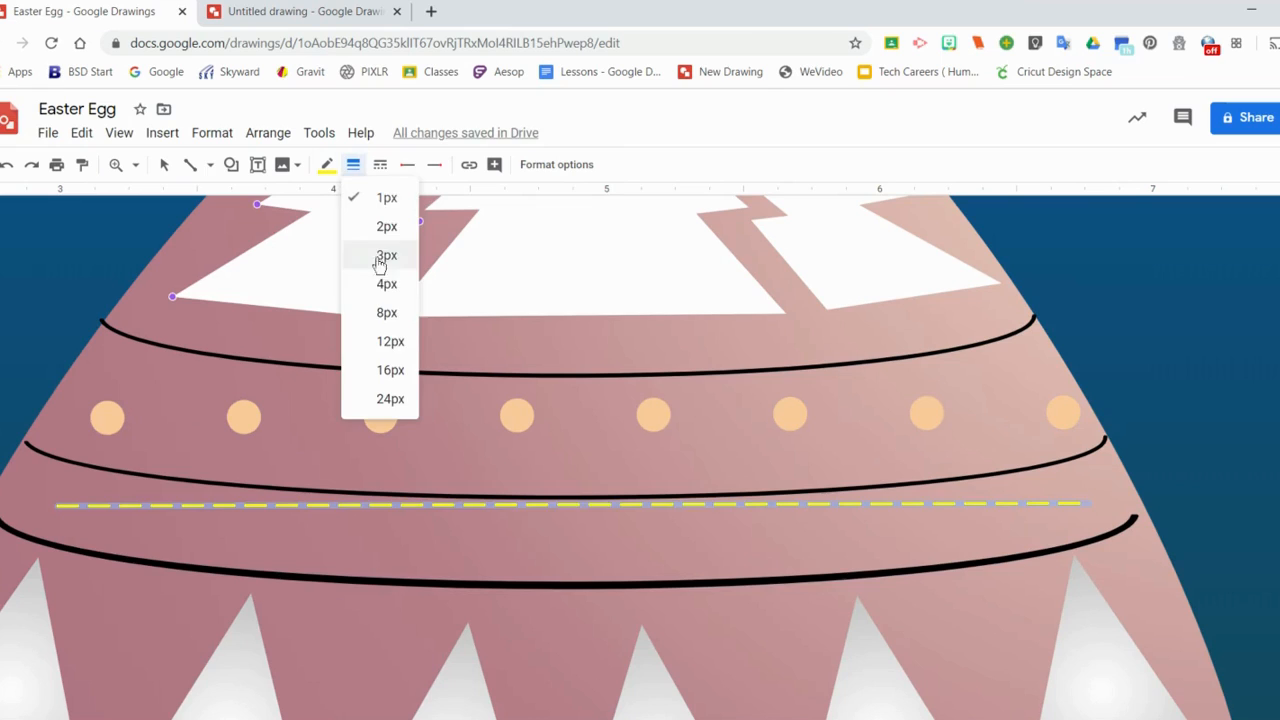
{"action": "left_click", "coordinate": [386, 255]}
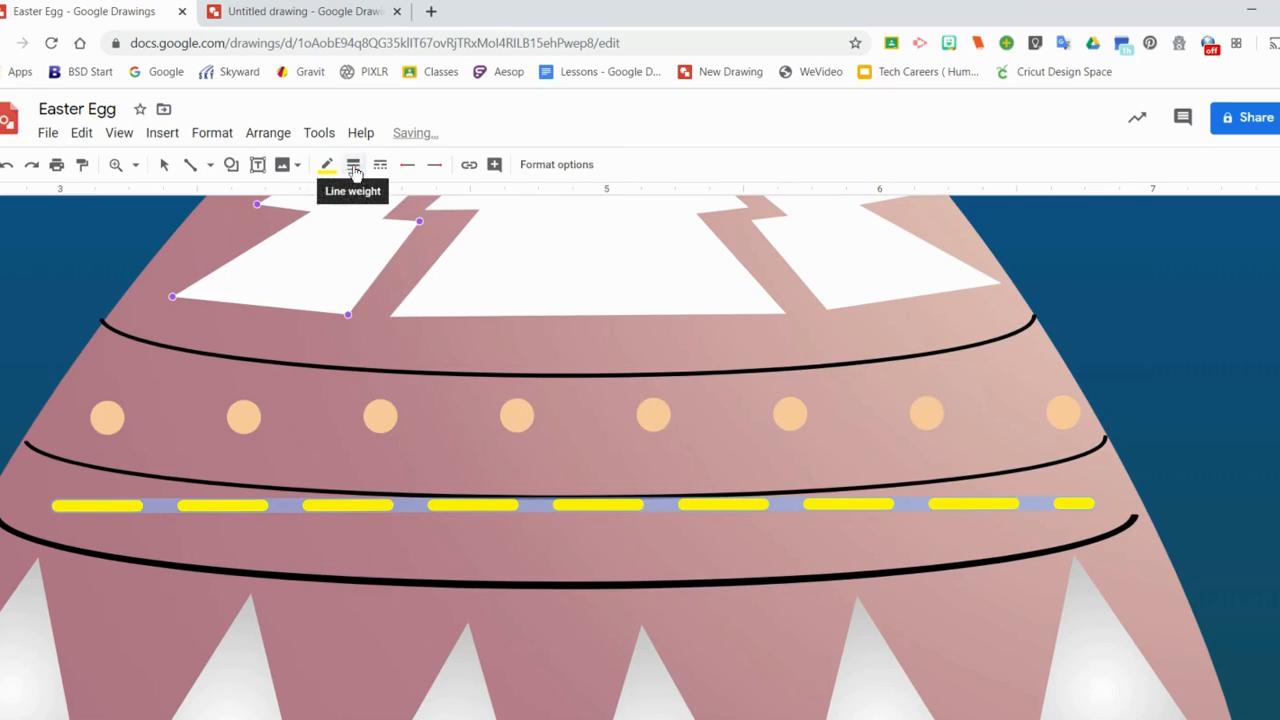
{"action": "left_click", "coordinate": [352, 164]}
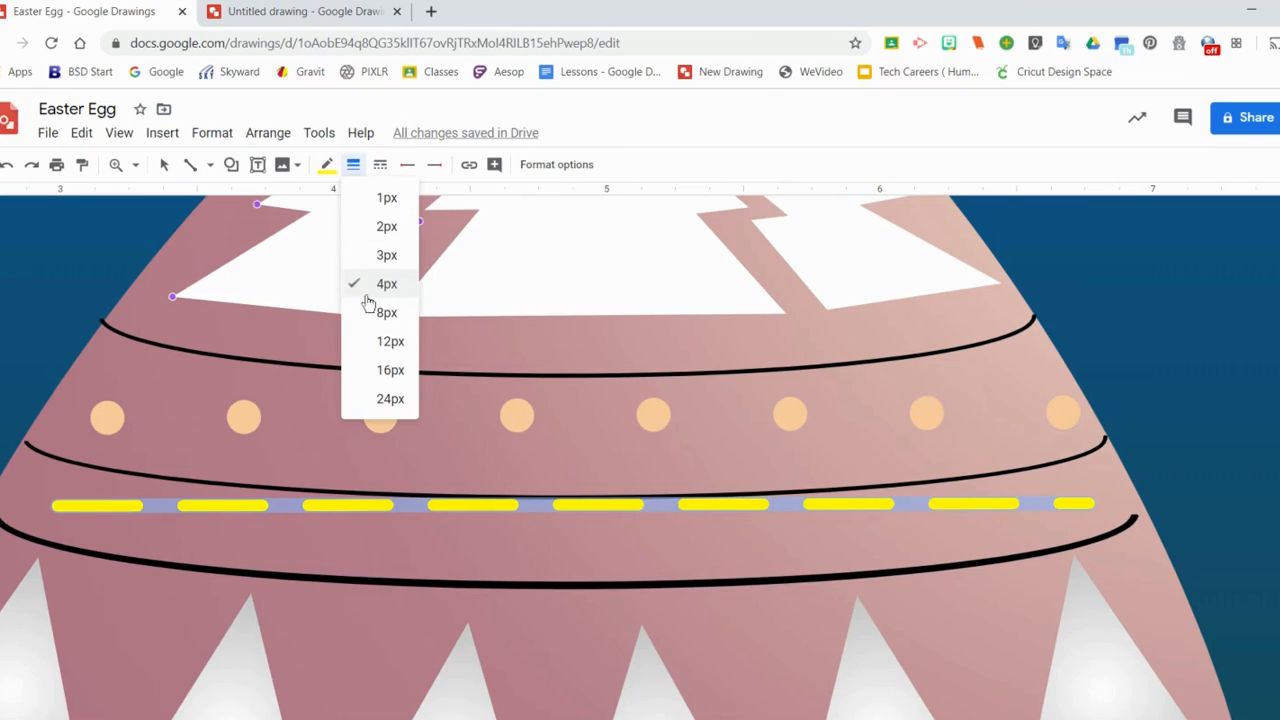
{"action": "left_click", "coordinate": [386, 312]}
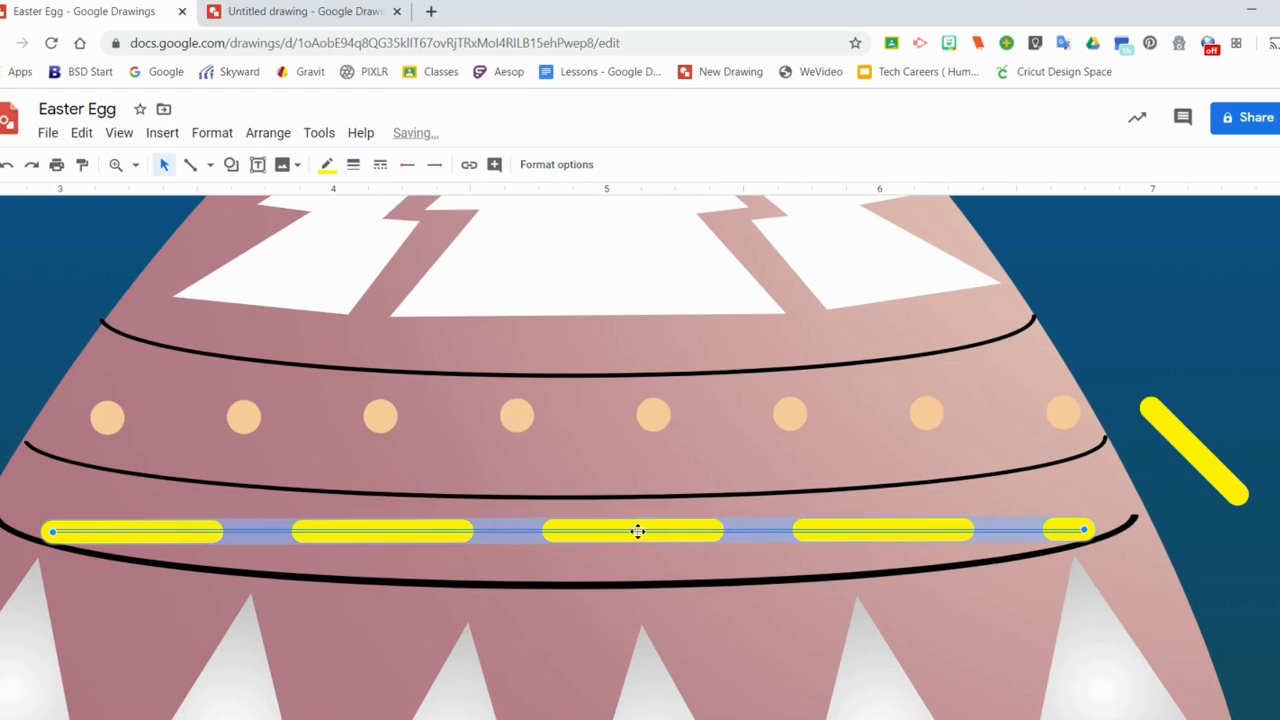
{"action": "left_click", "coordinate": [1190, 450]}
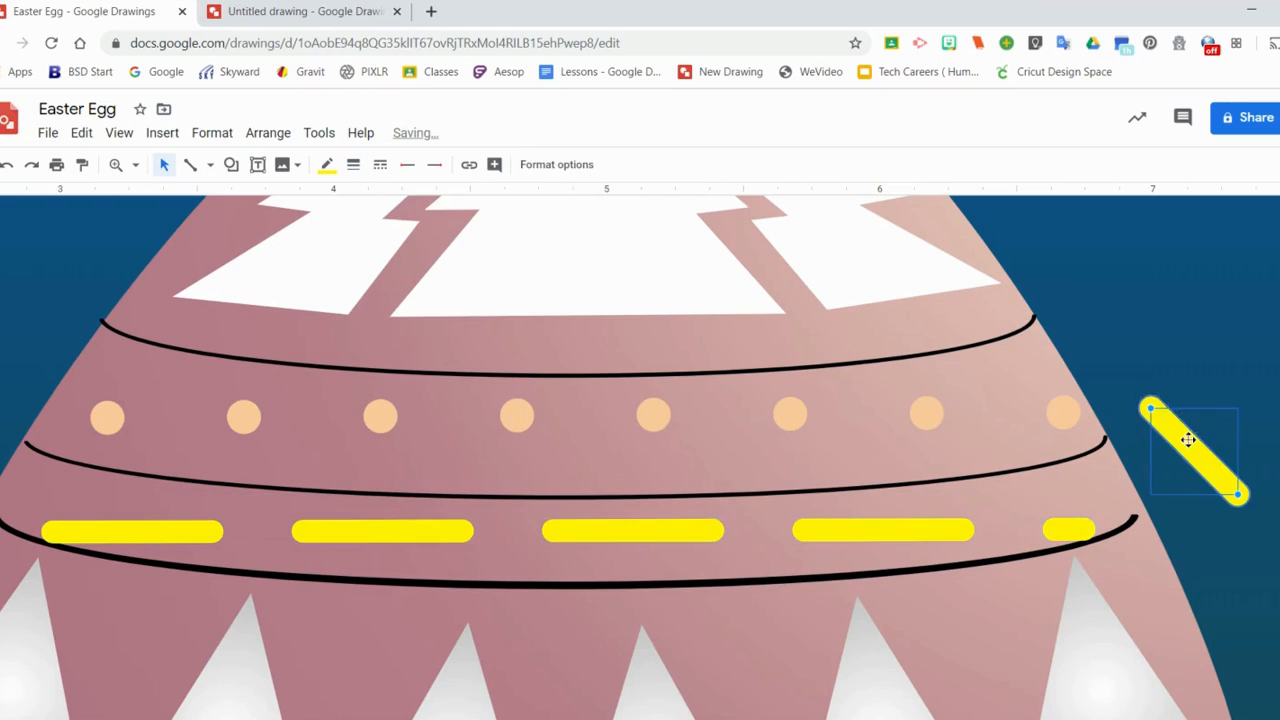
Step: Shrink the yellow stroke and place it with a mirrored copy between the rightmost peach dots
{"action": "left_click_drag", "start_coordinate": [1195, 450], "coordinate": [1135, 345]}
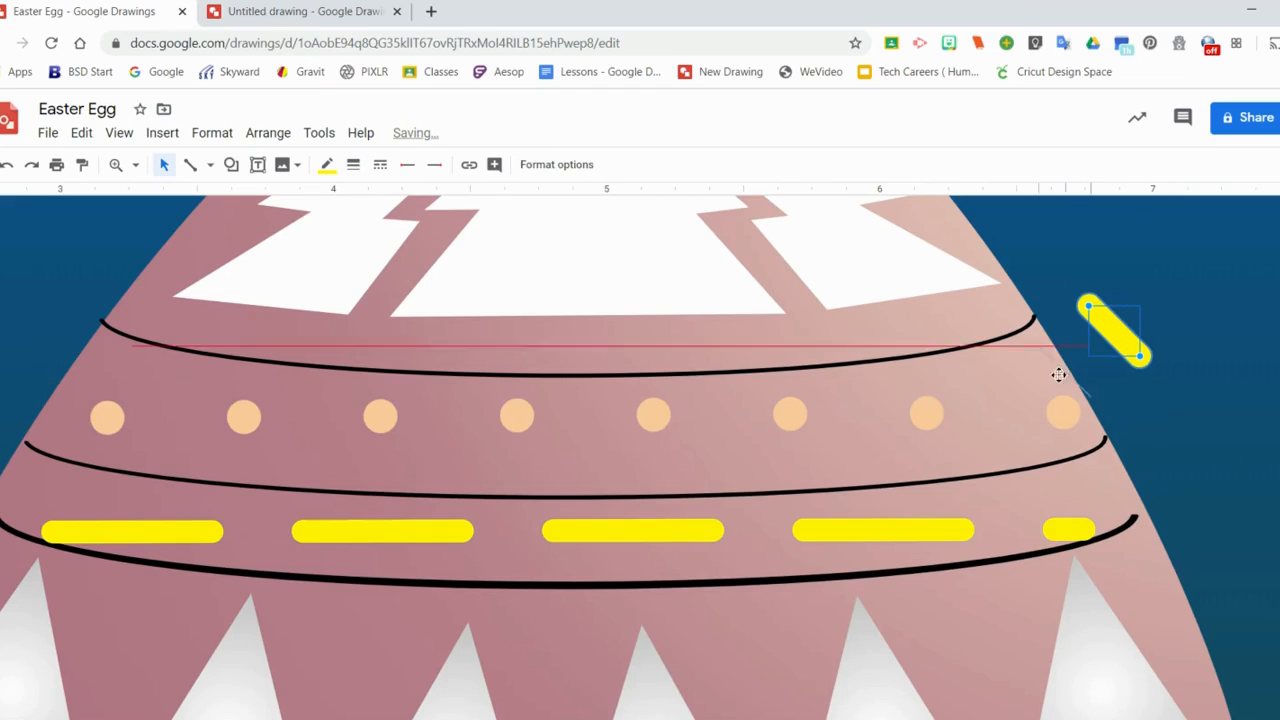
{"action": "left_click_drag", "start_coordinate": [1113, 332], "coordinate": [1000, 415]}
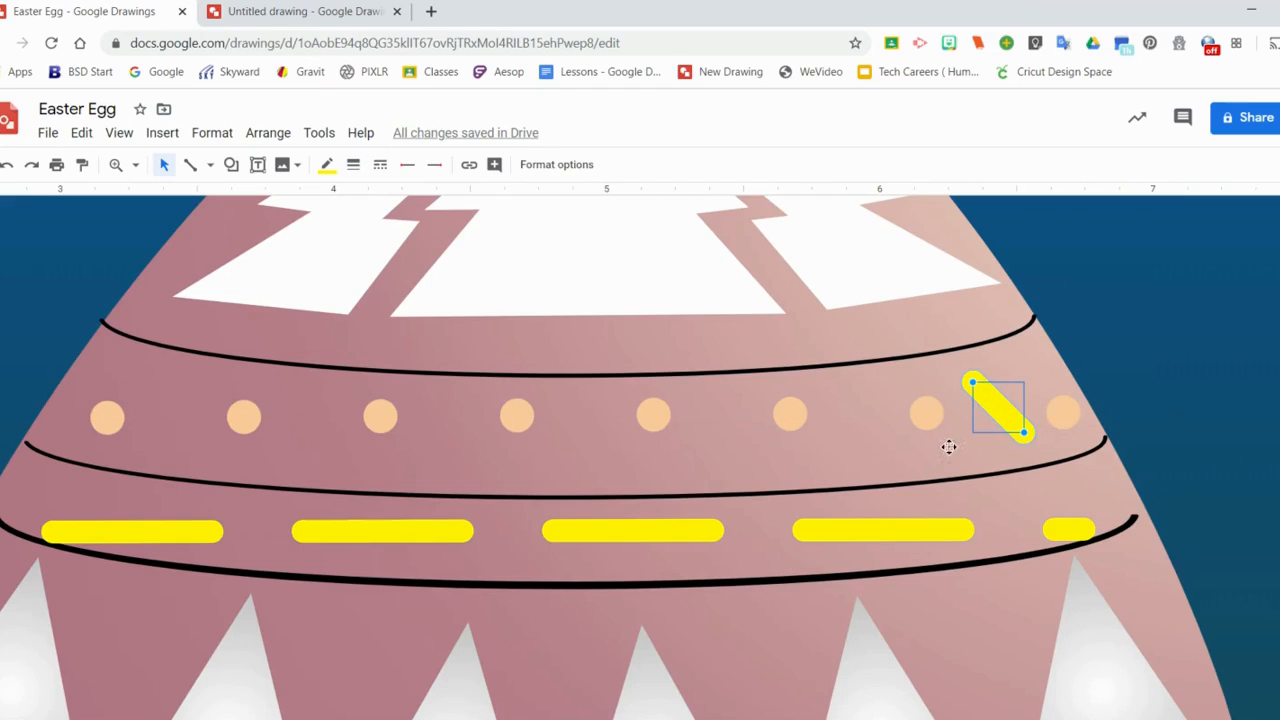
{"action": "left_click_drag", "start_coordinate": [1000, 410], "coordinate": [1045, 455]}
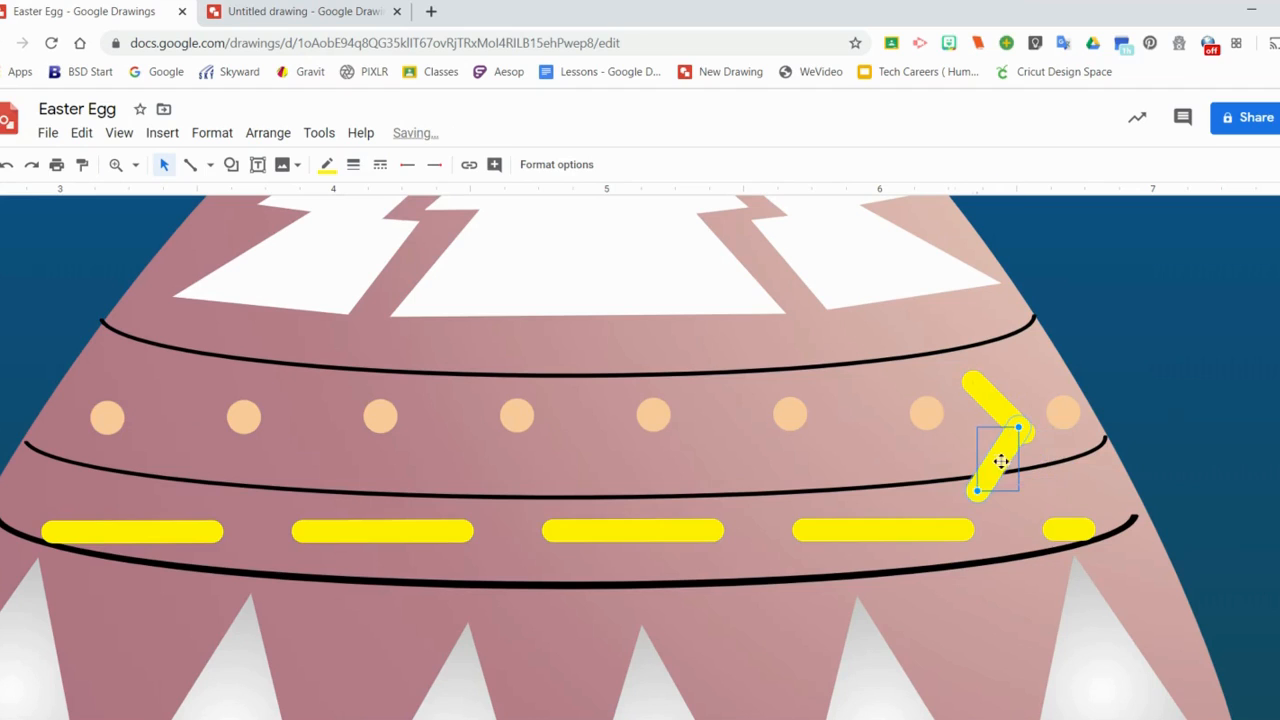
{"action": "left_click_drag", "start_coordinate": [1000, 460], "coordinate": [855, 415]}
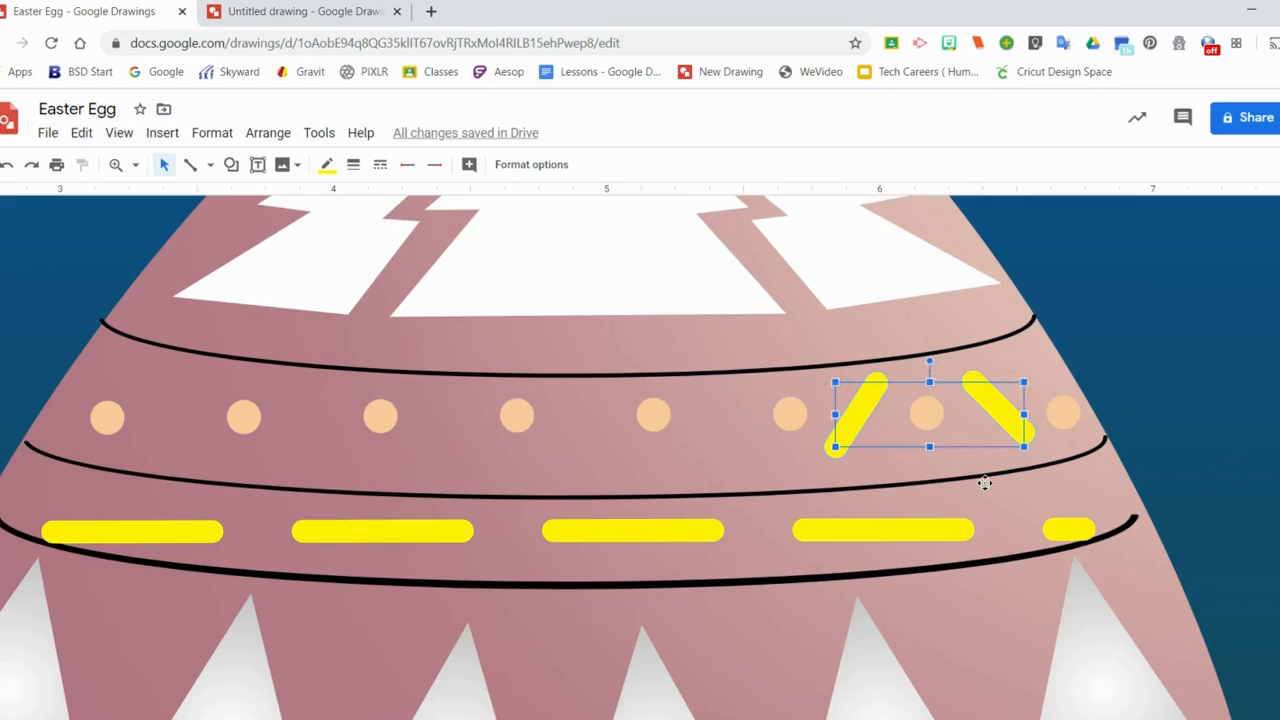
Step: Copy the stroke pair leftward between the dots to the band's left end
{"action": "left_click_drag", "start_coordinate": [928, 412], "coordinate": [1013, 437]}
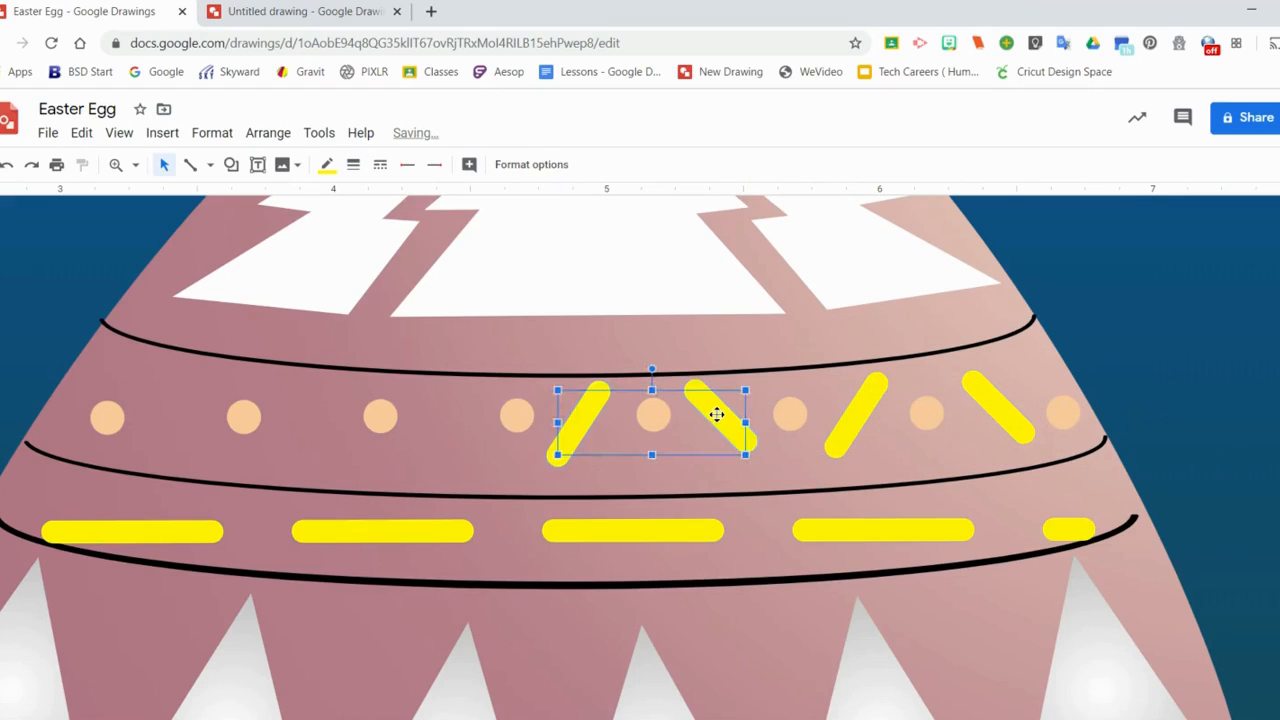
{"action": "left_click_drag", "start_coordinate": [716, 415], "coordinate": [747, 470]}
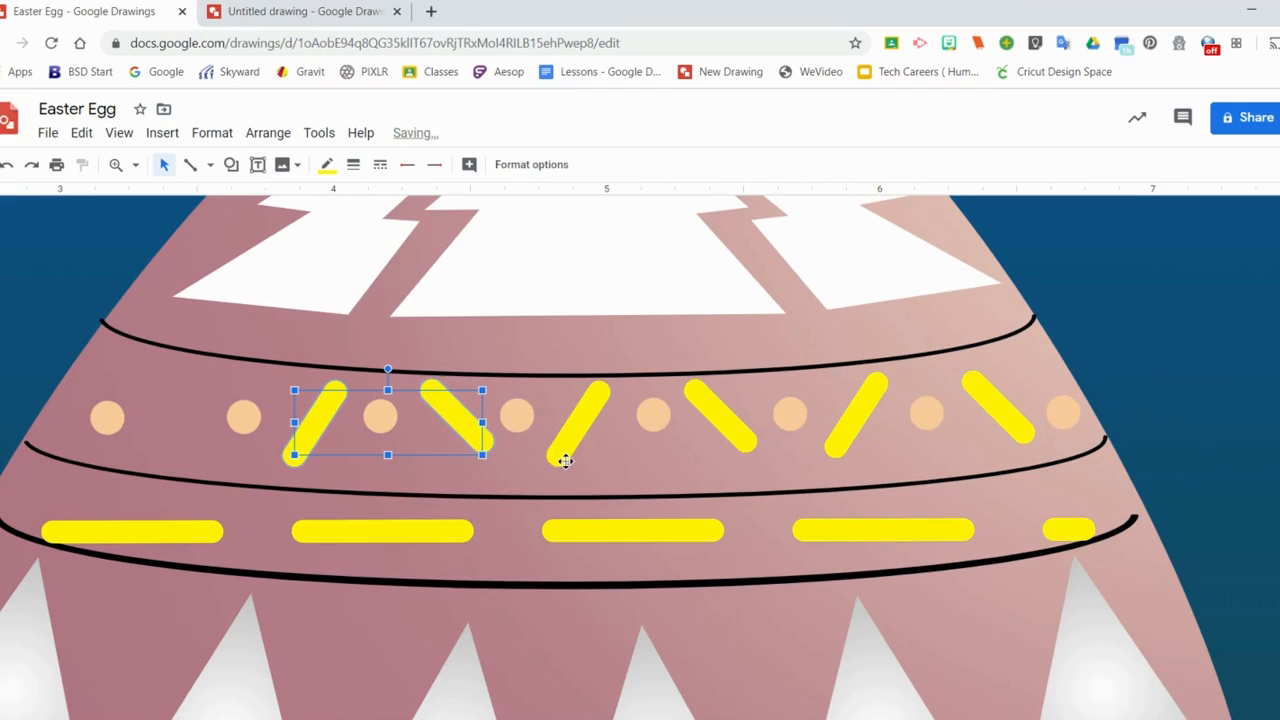
{"action": "left_click_drag", "start_coordinate": [388, 418], "coordinate": [433, 468]}
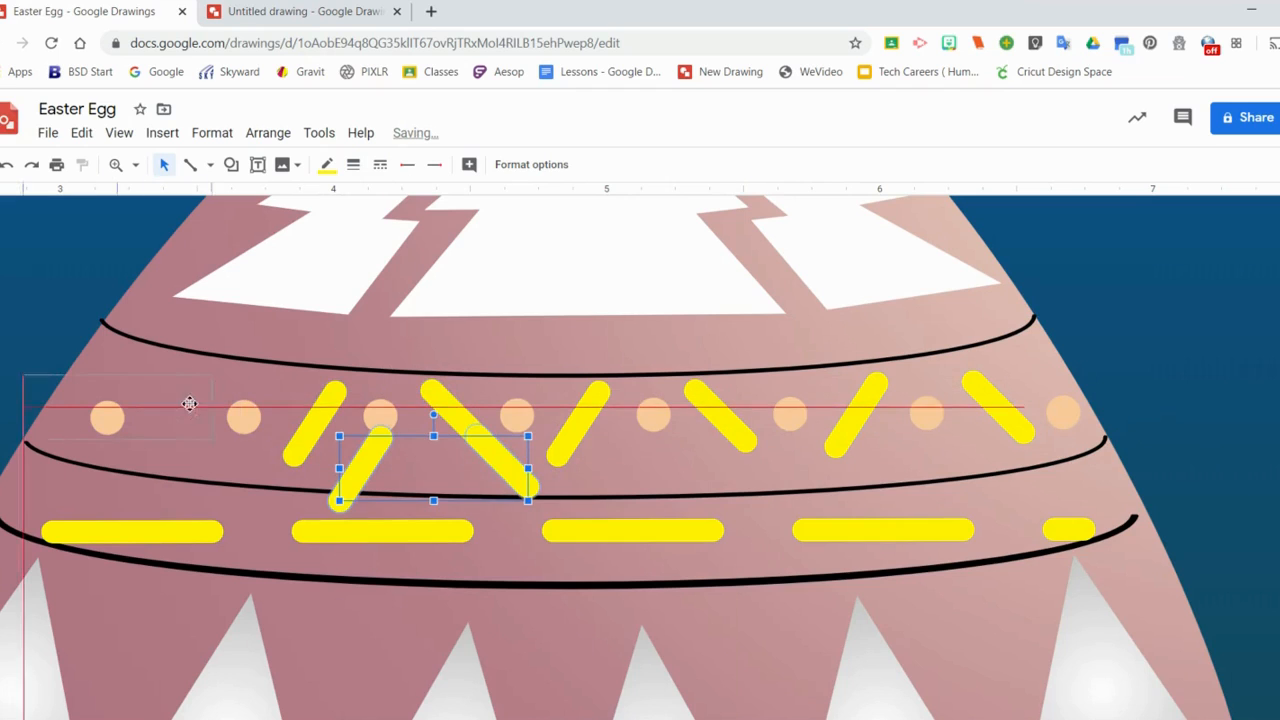
{"action": "left_click_drag", "start_coordinate": [433, 468], "coordinate": [117, 397]}
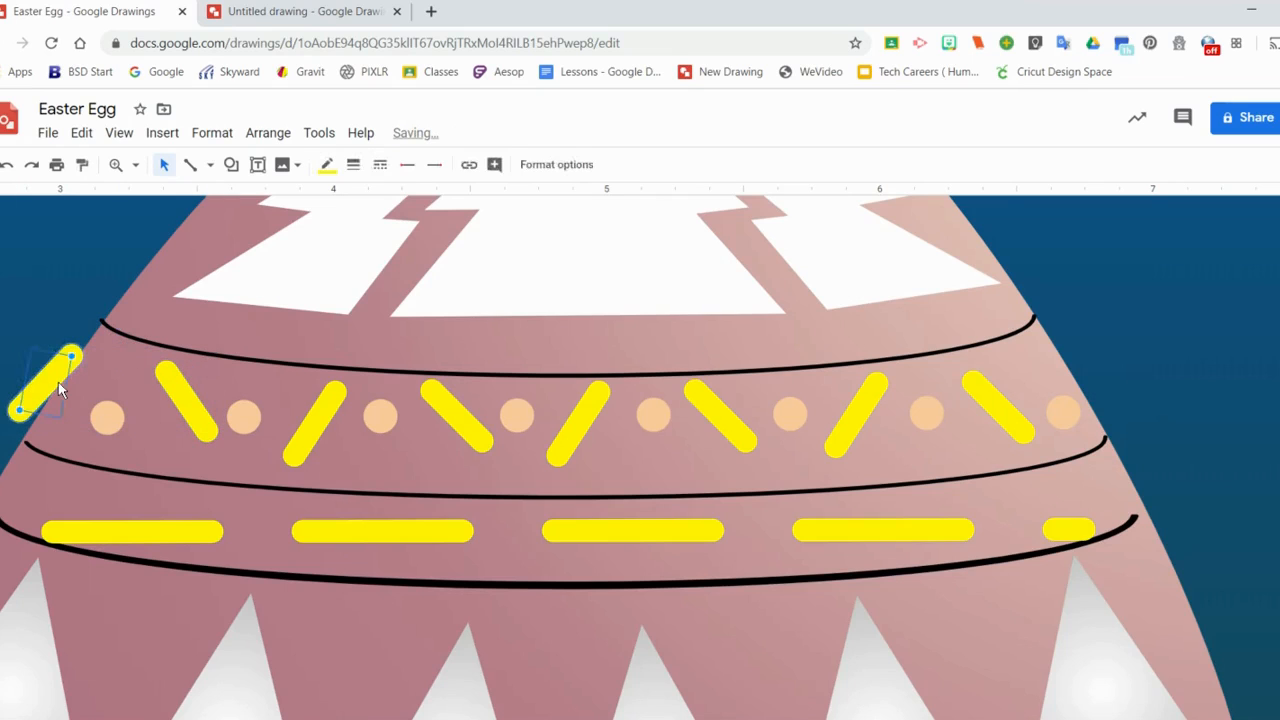
Step: Zoom out to fit the whole egg drawing, including its new yellow stroke band
{"action": "scroll", "scroll_direction": "down", "scroll_amount": 3}
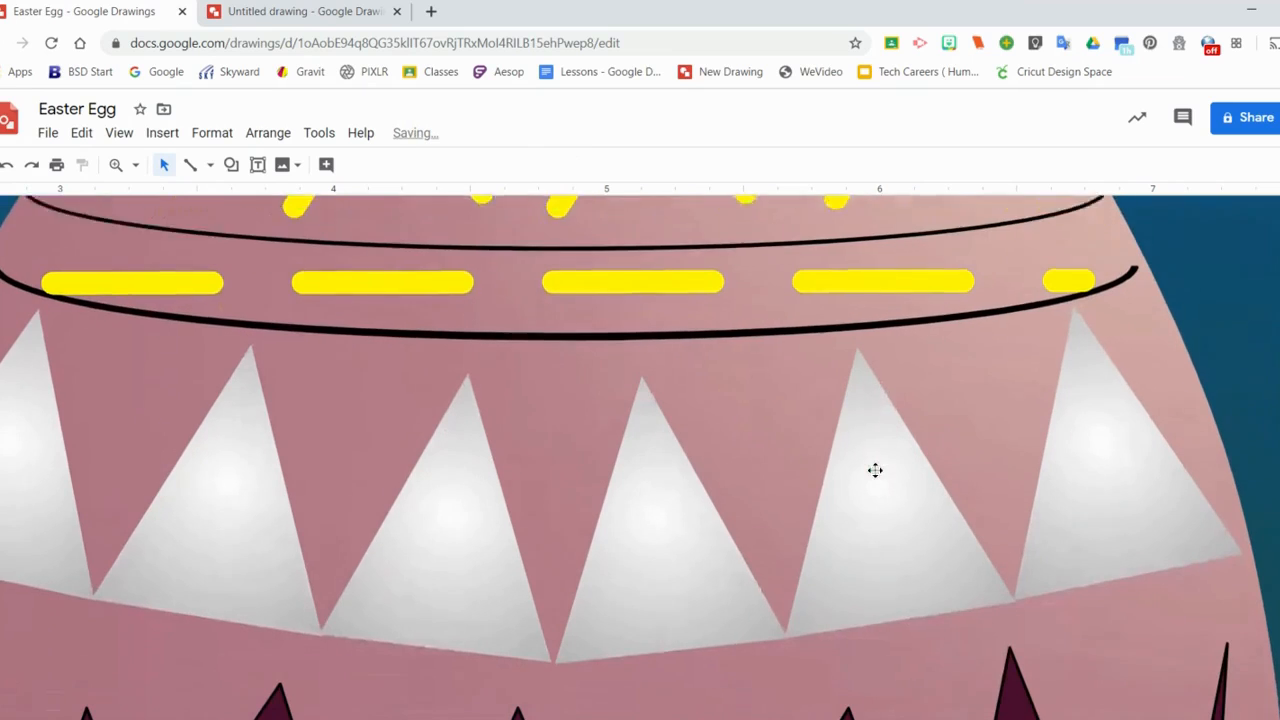
{"action": "left_click", "coordinate": [461, 500]}
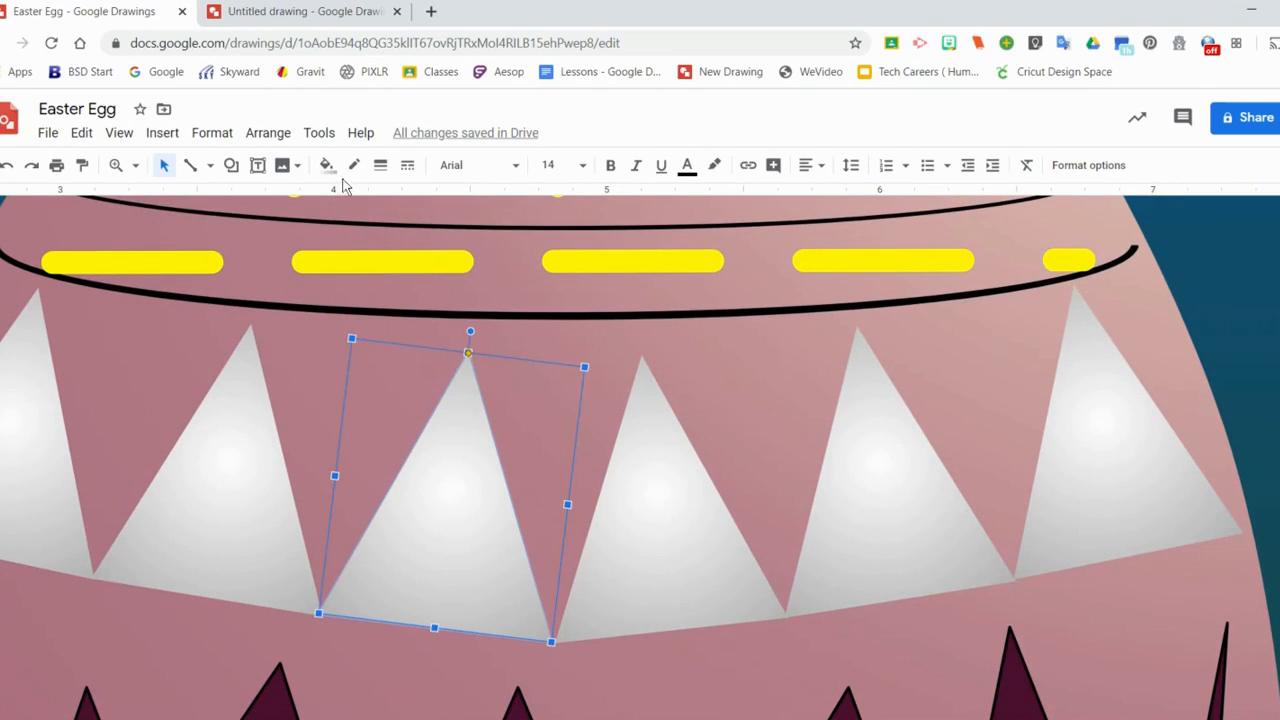
{"action": "left_click", "coordinate": [327, 165]}
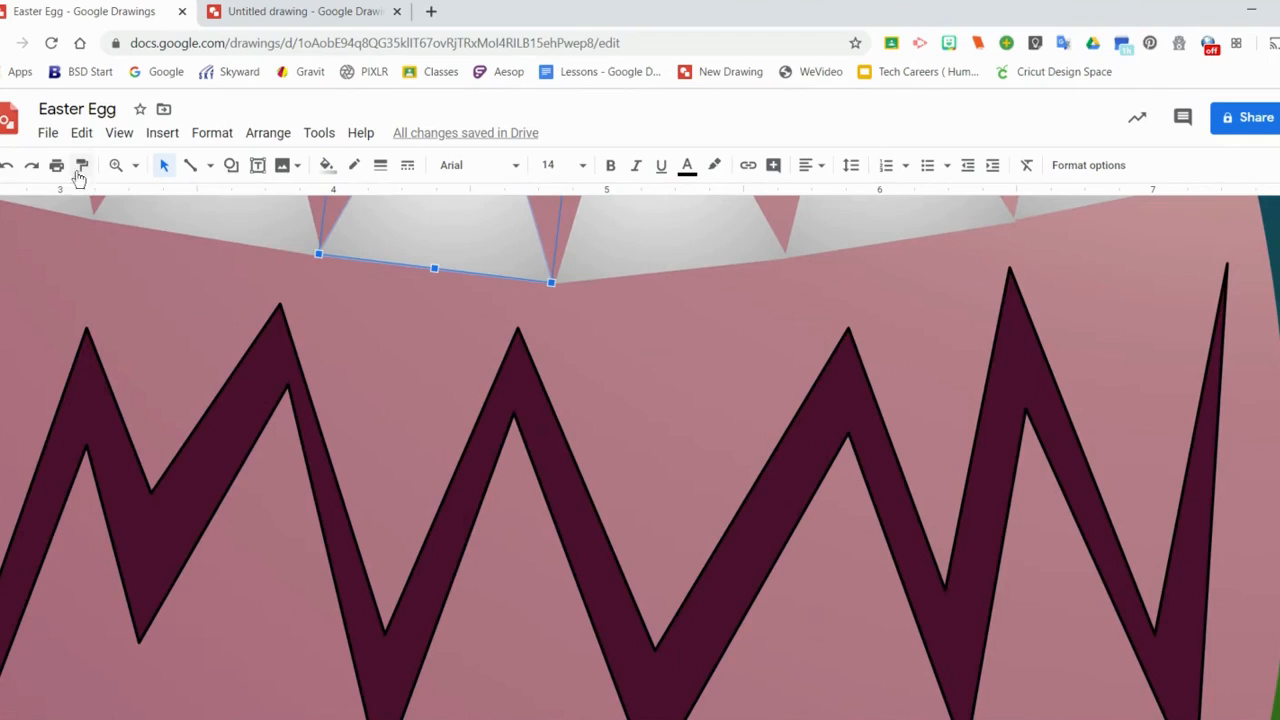
{"action": "left_click", "coordinate": [116, 165]}
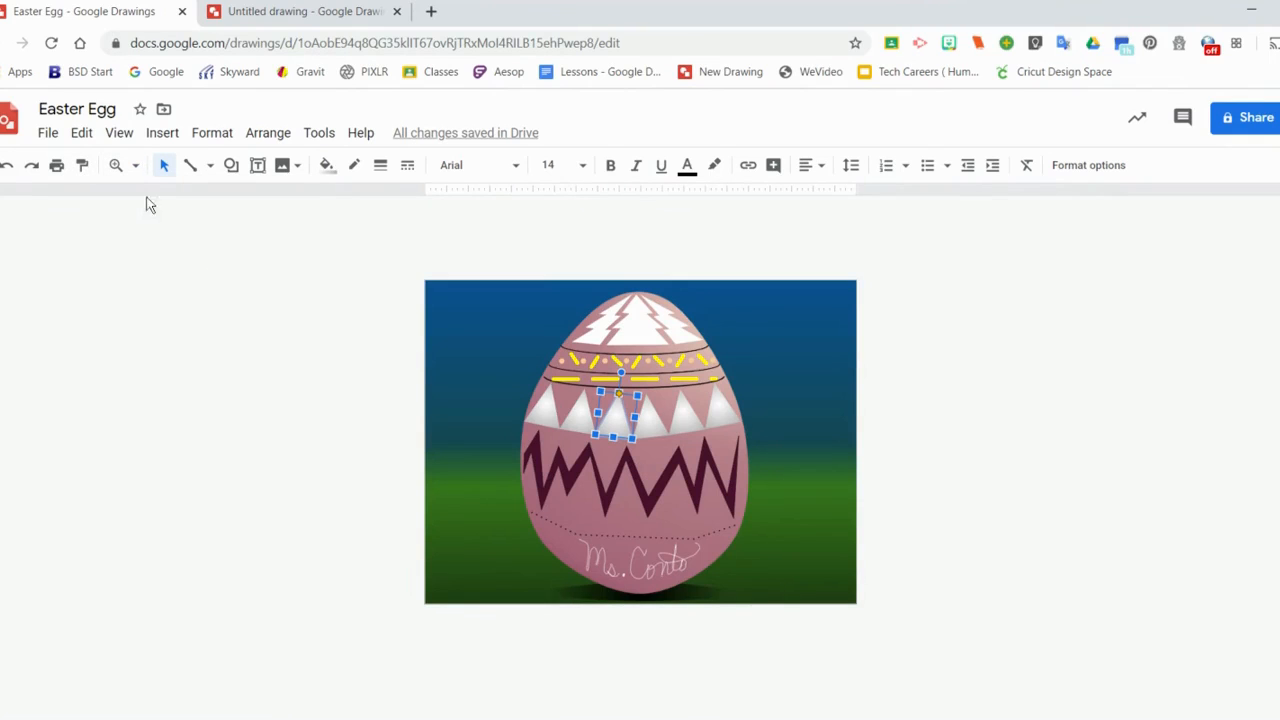
Step: Draw a closed zigzag shape with the Polyline tool left of the canvas
{"action": "left_click", "coordinate": [231, 165]}
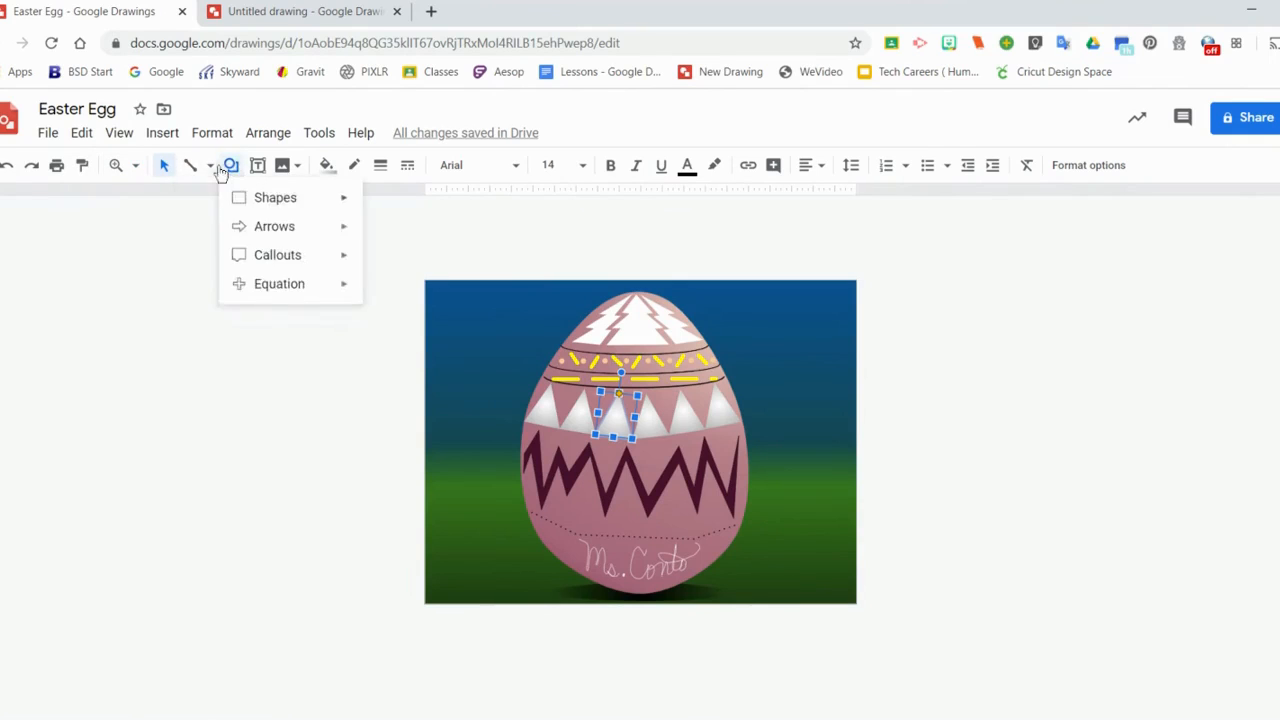
{"action": "left_click", "coordinate": [207, 165]}
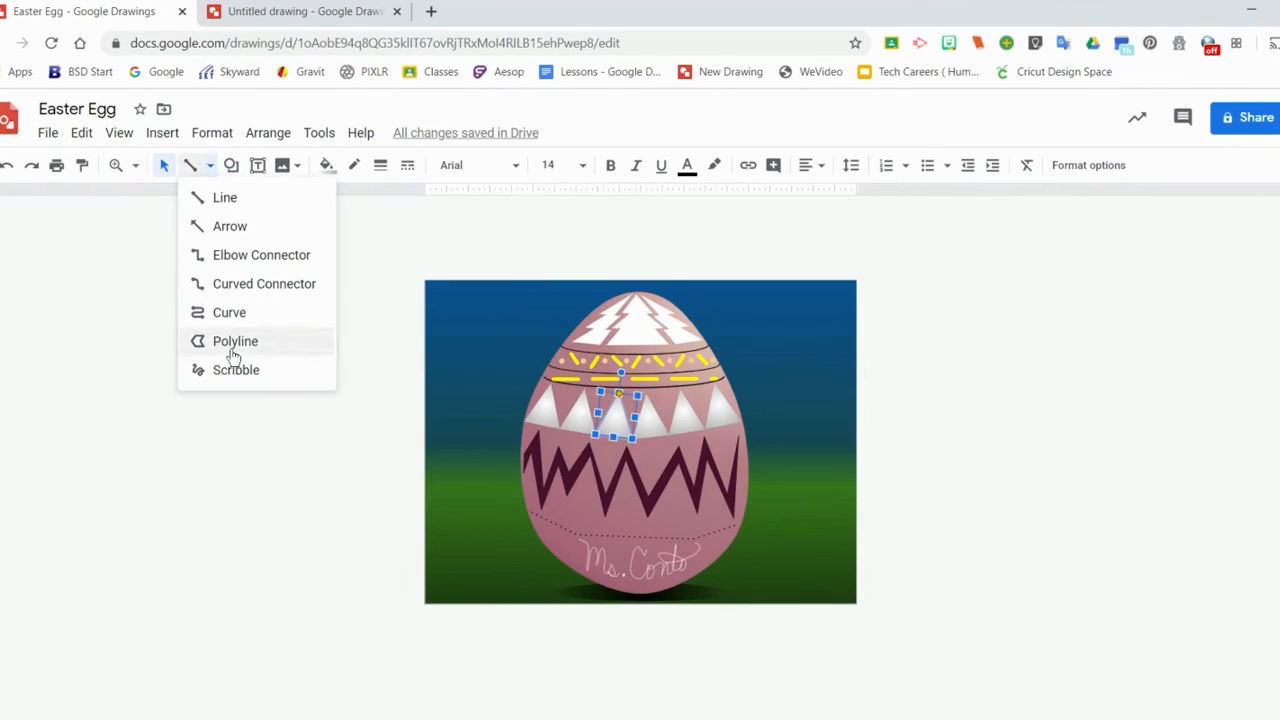
{"action": "left_click", "coordinate": [235, 341]}
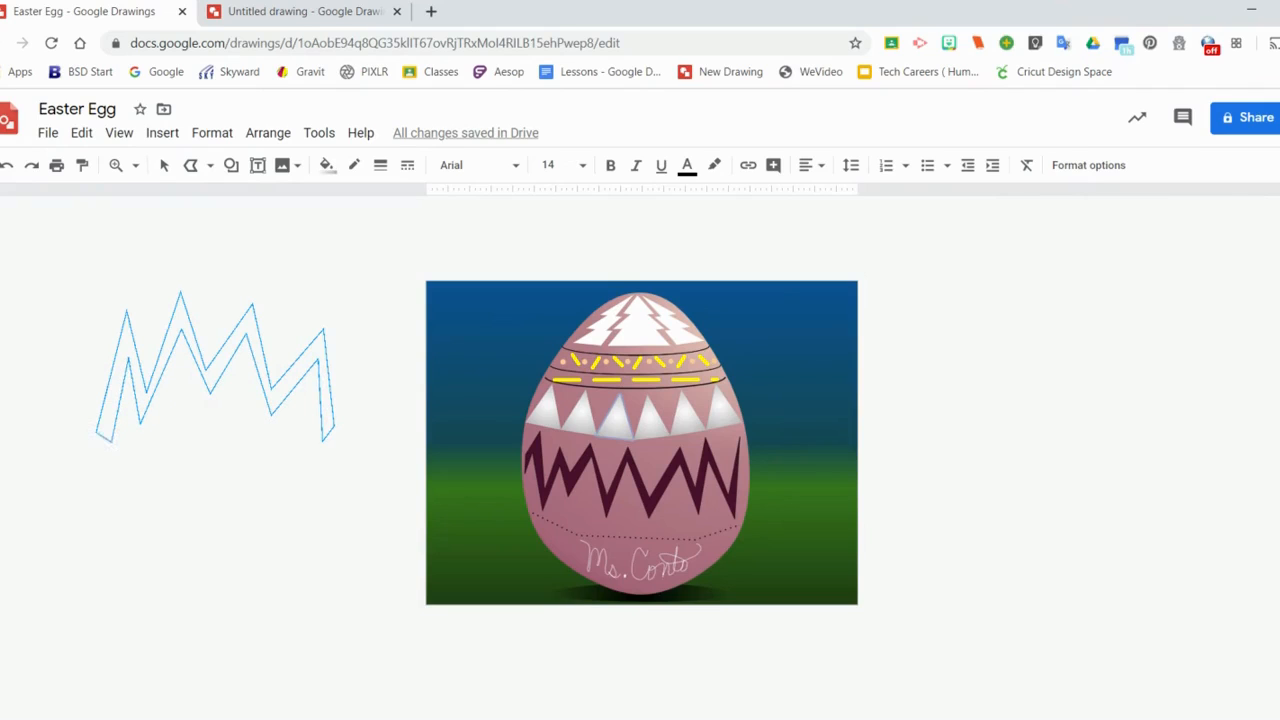
{"action": "left_click", "coordinate": [215, 370]}
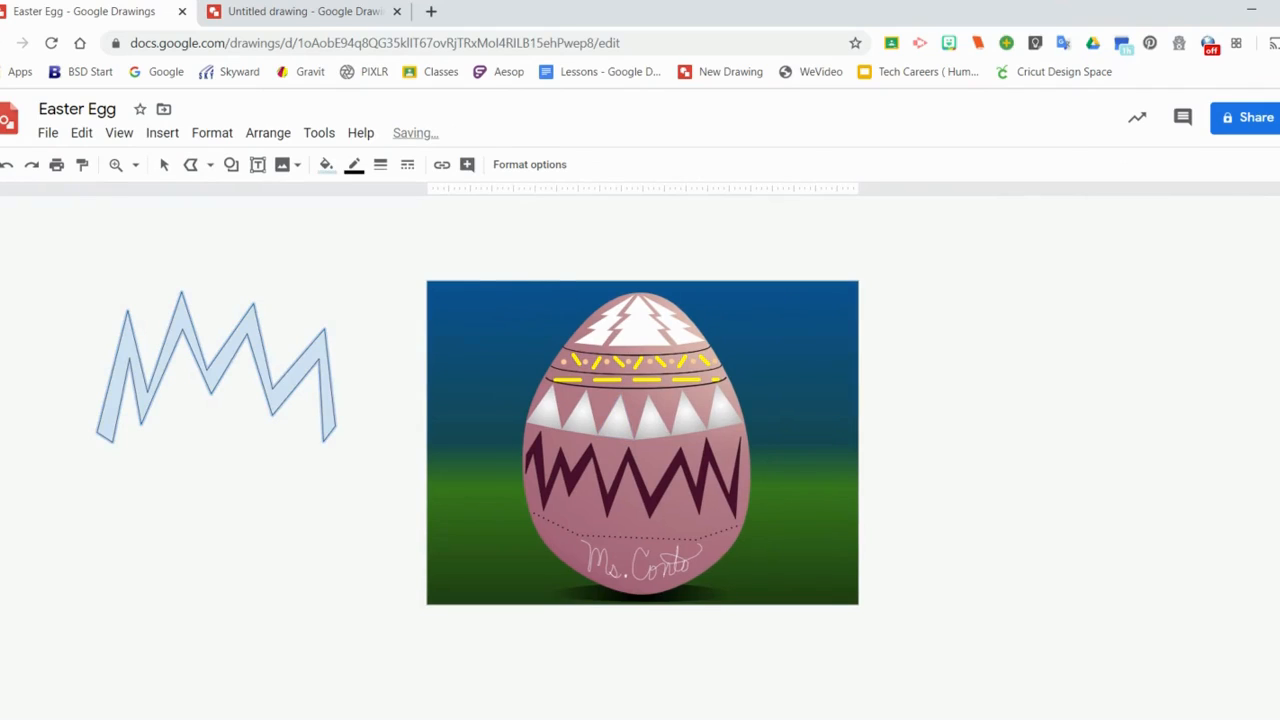
Step: Fill the zigzag with a darker blue gradient and stretch it wider and flatter
{"action": "left_click", "coordinate": [325, 164]}
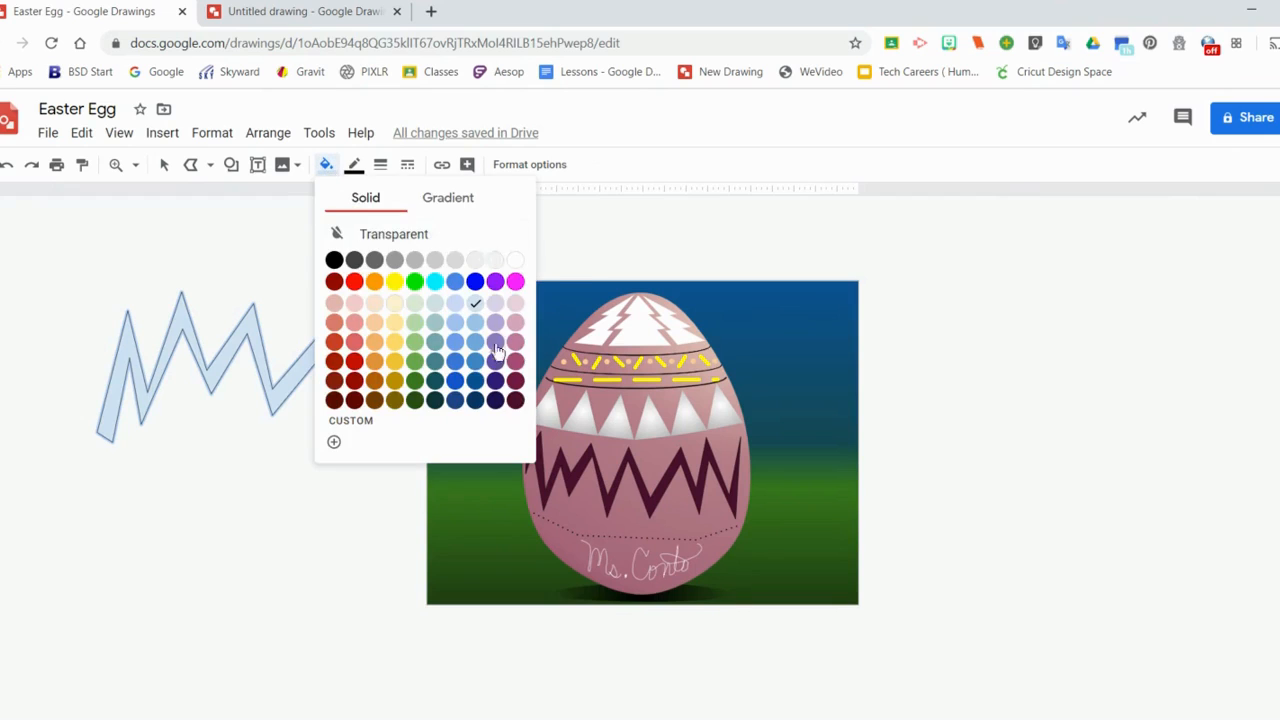
{"action": "left_click", "coordinate": [475, 341]}
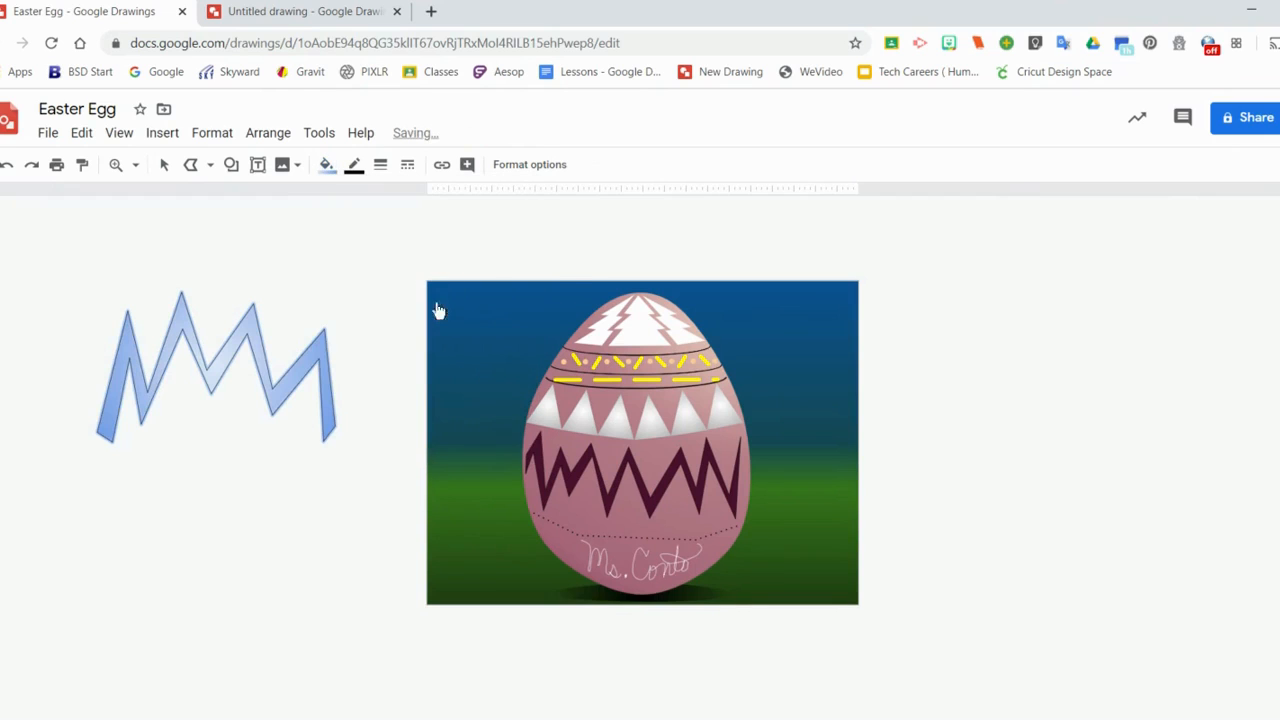
{"action": "left_click", "coordinate": [326, 164]}
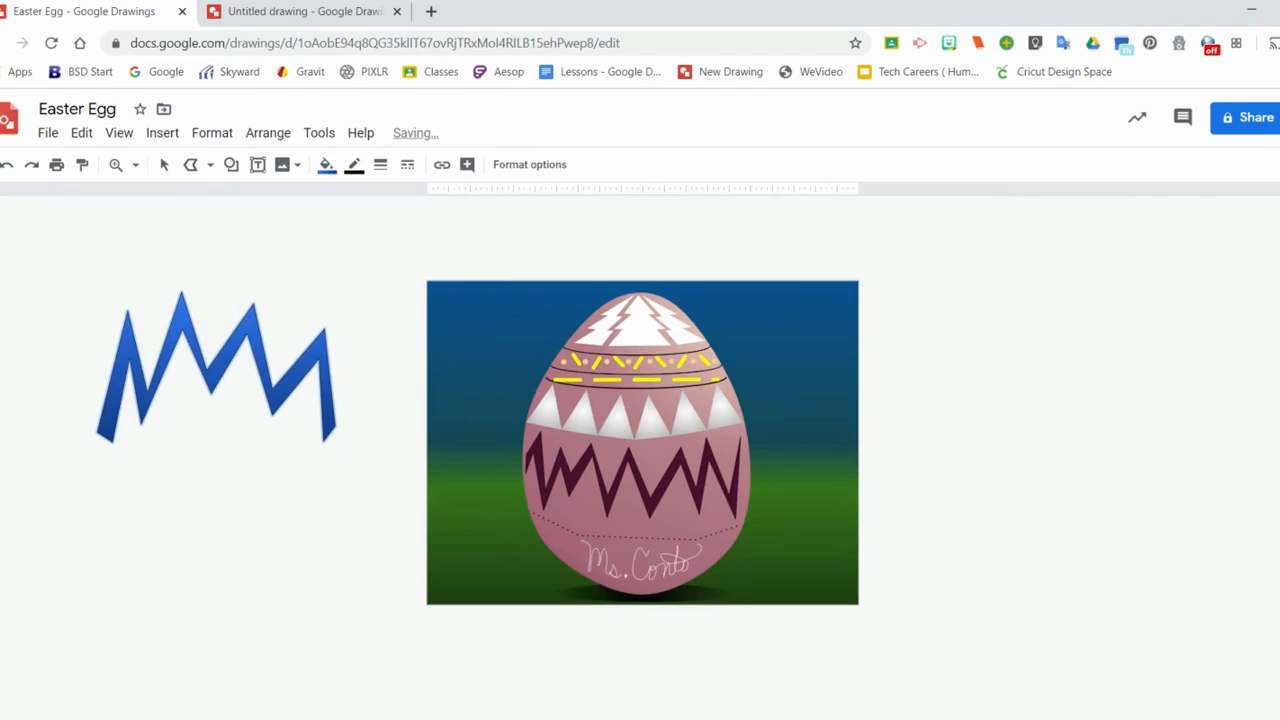
{"action": "left_click", "coordinate": [215, 365]}
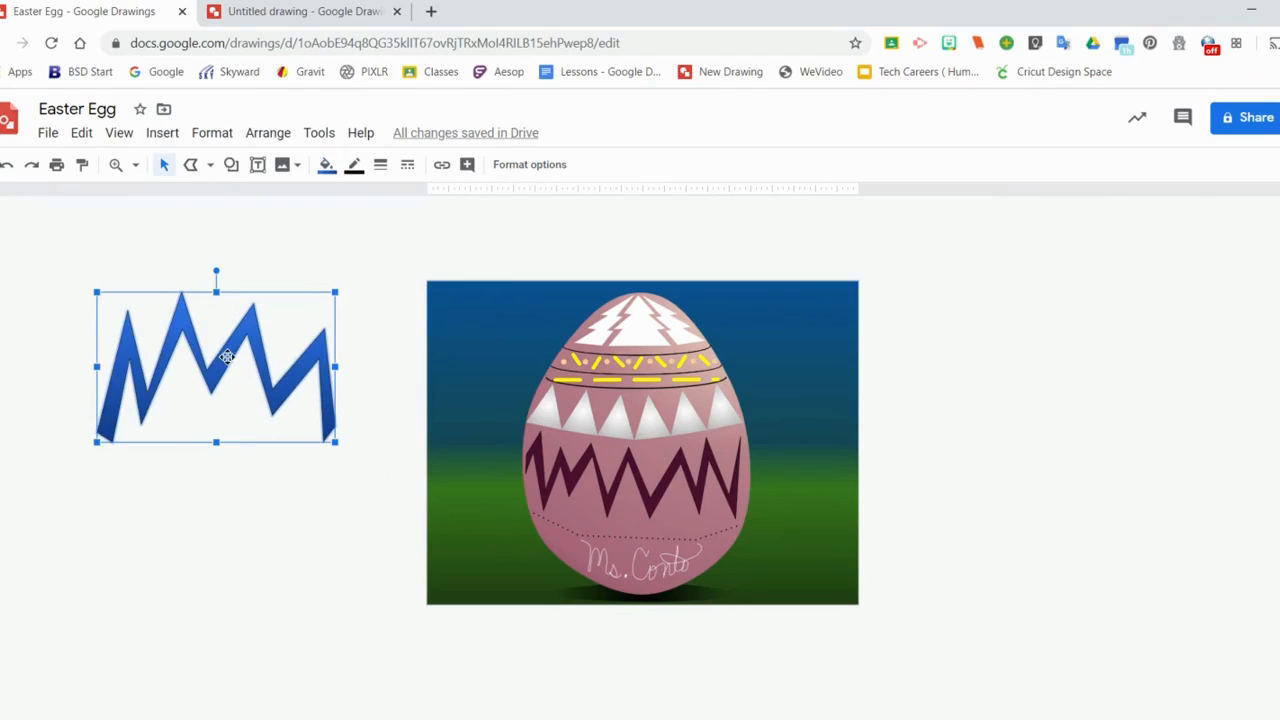
{"action": "double_click", "coordinate": [216, 365]}
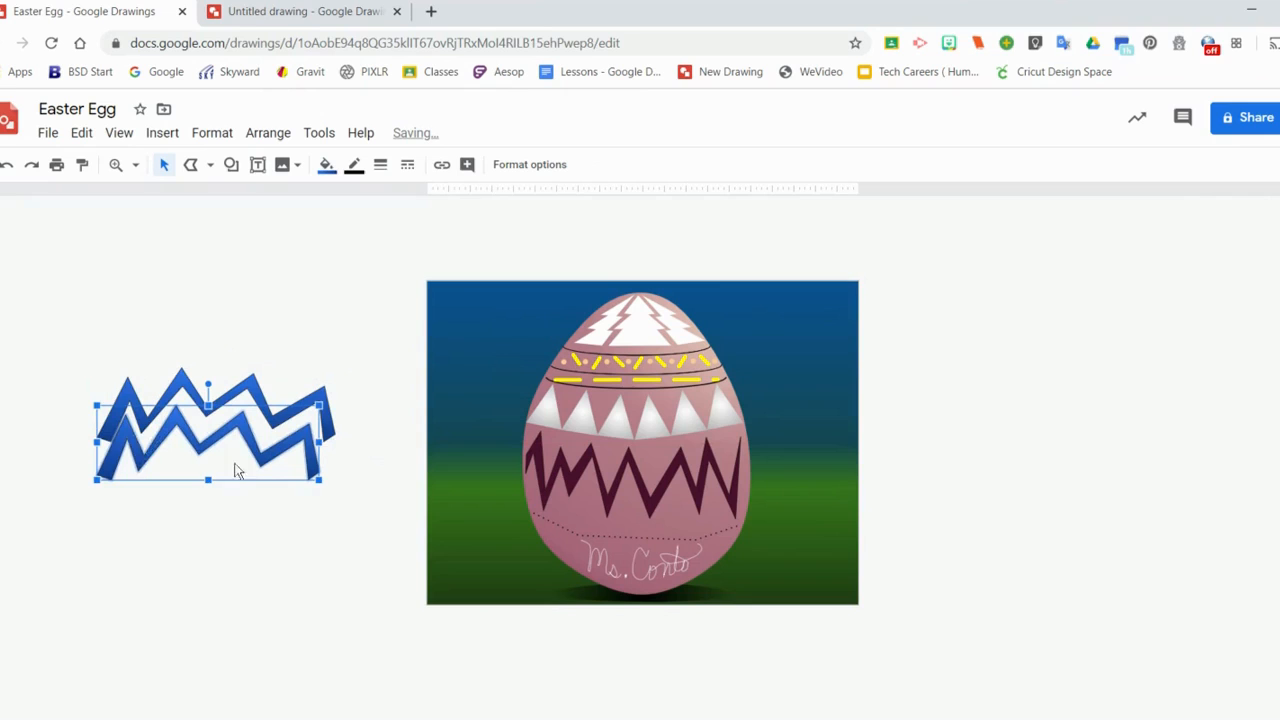
{"action": "left_click_drag", "start_coordinate": [208, 427], "coordinate": [257, 367]}
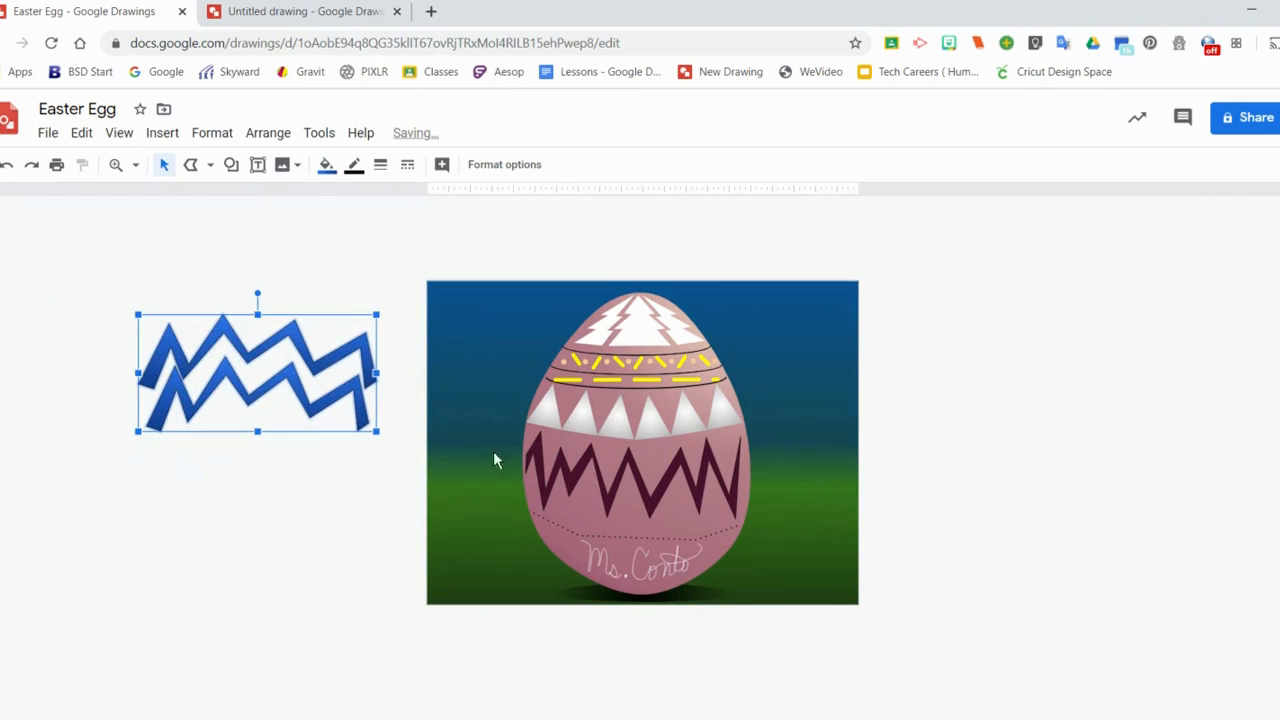
{"action": "mouse_move", "coordinate": [810, 688]}
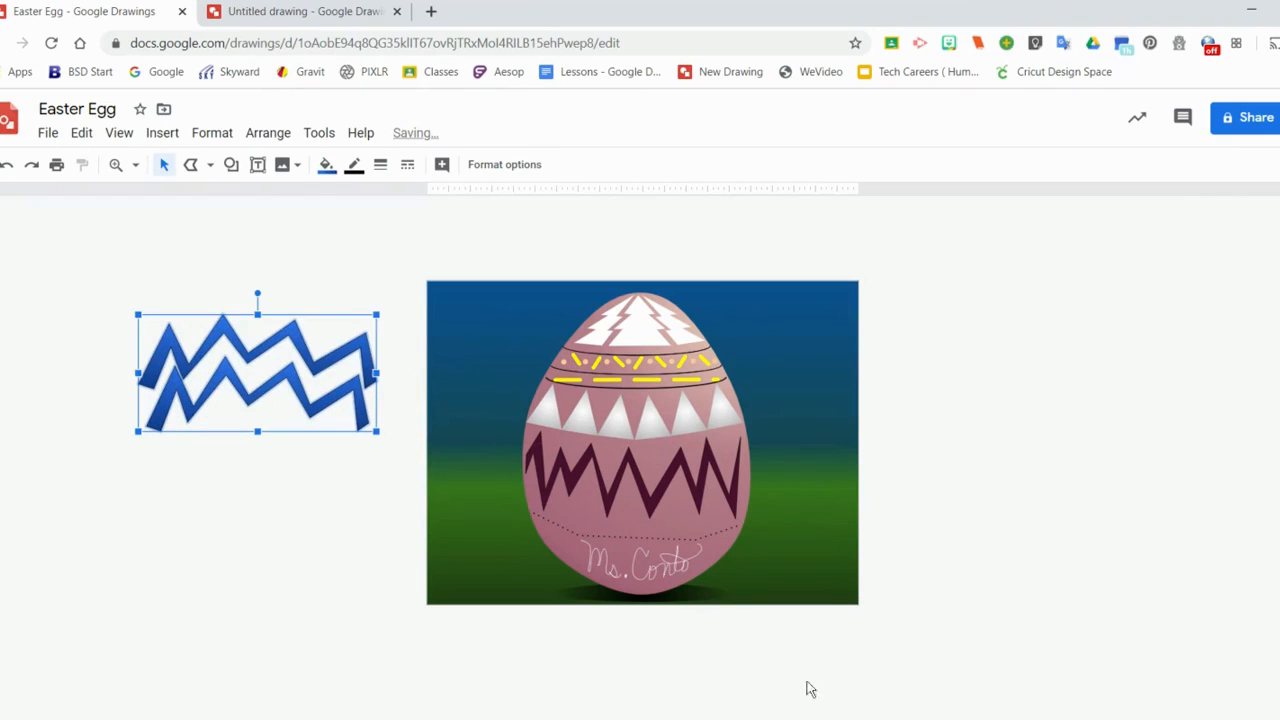
{"action": "mouse_move", "coordinate": [729, 539]}
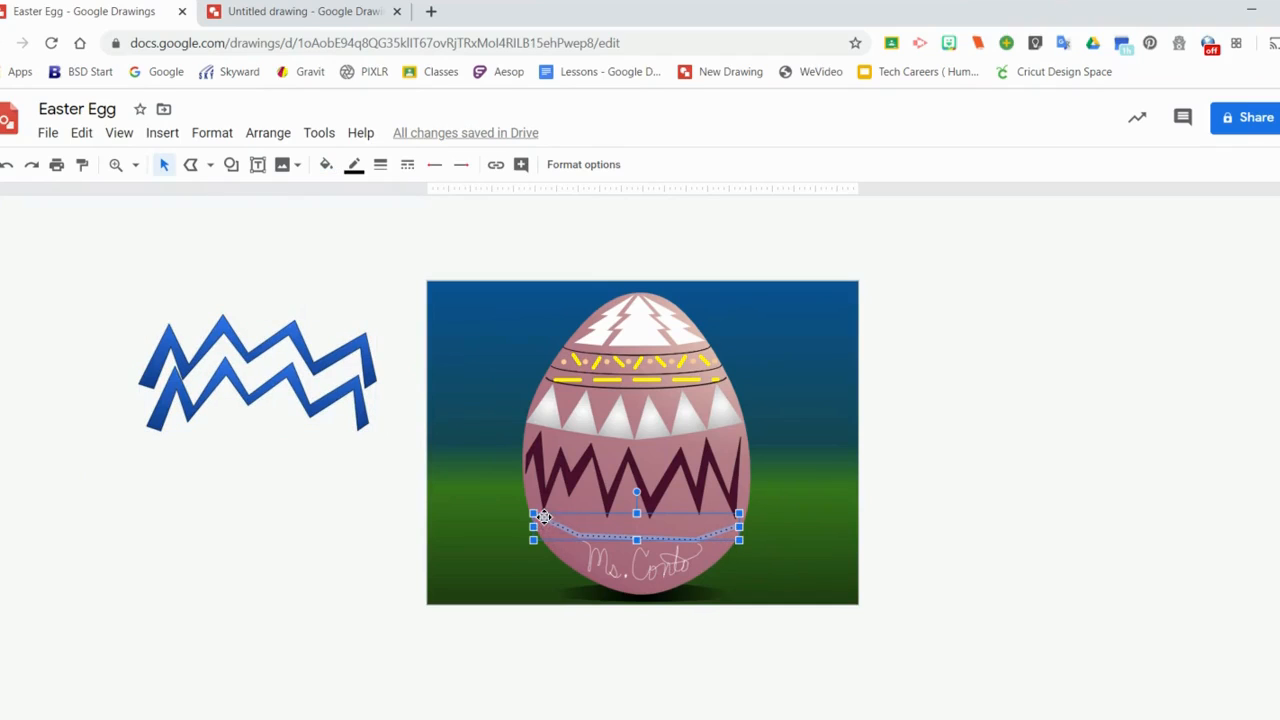
{"action": "mouse_move", "coordinate": [780, 532]}
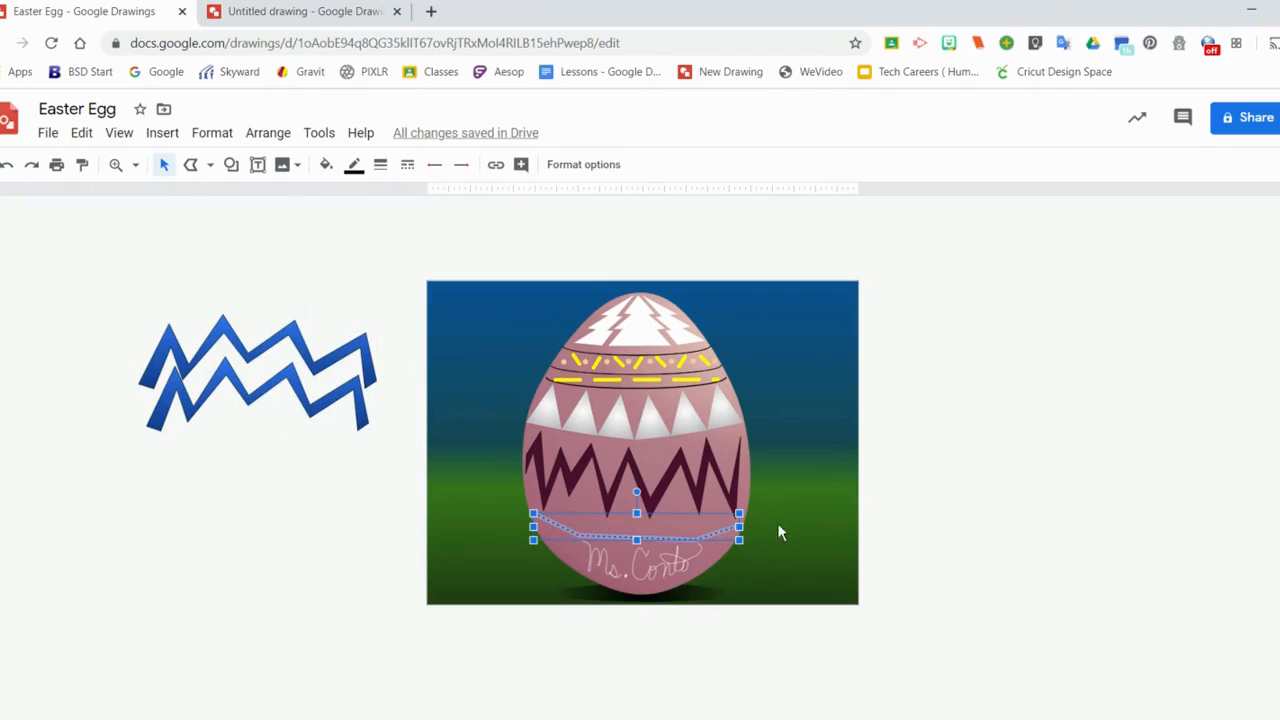
{"action": "mouse_move", "coordinate": [380, 164]}
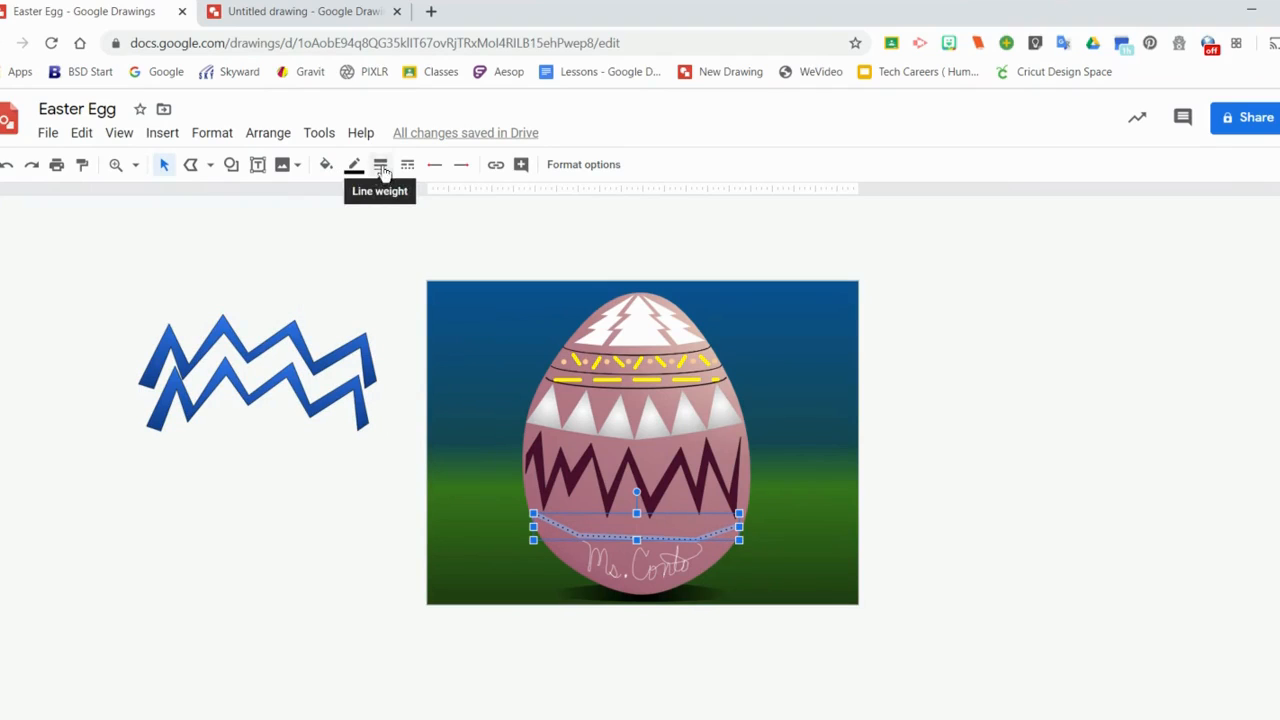
{"action": "mouse_move", "coordinate": [368, 190]}
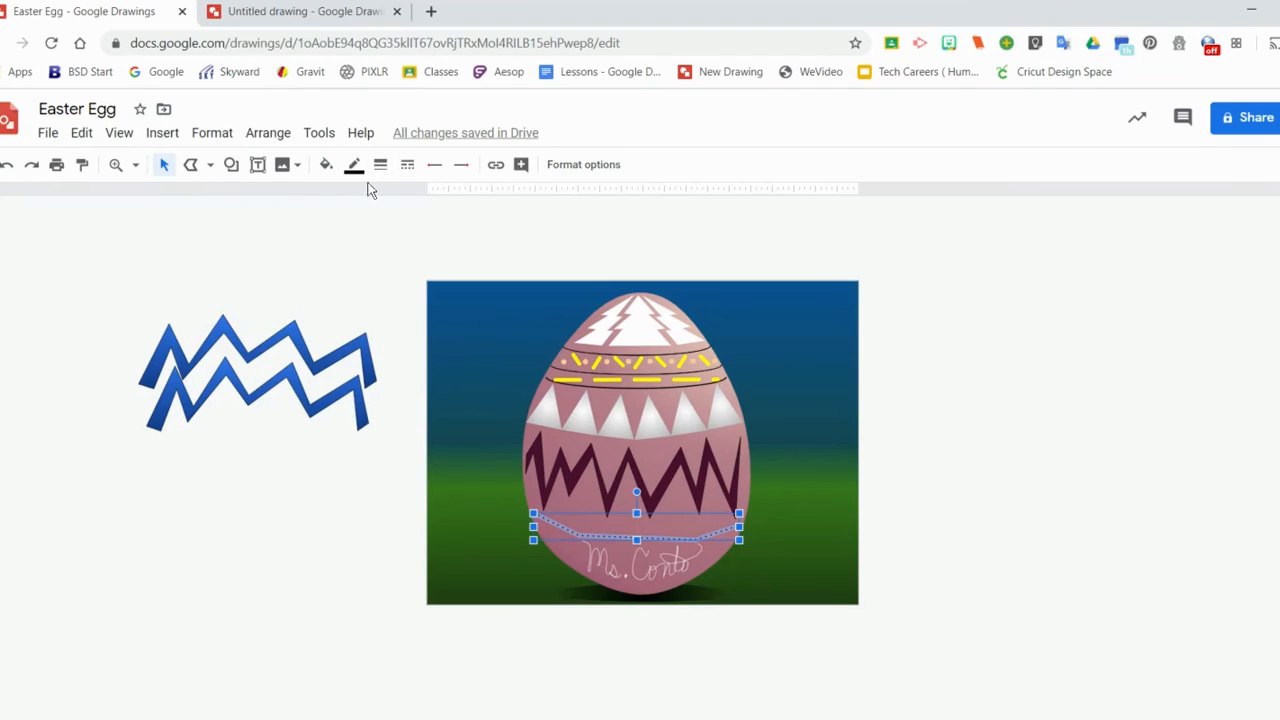
{"action": "mouse_move", "coordinate": [407, 164]}
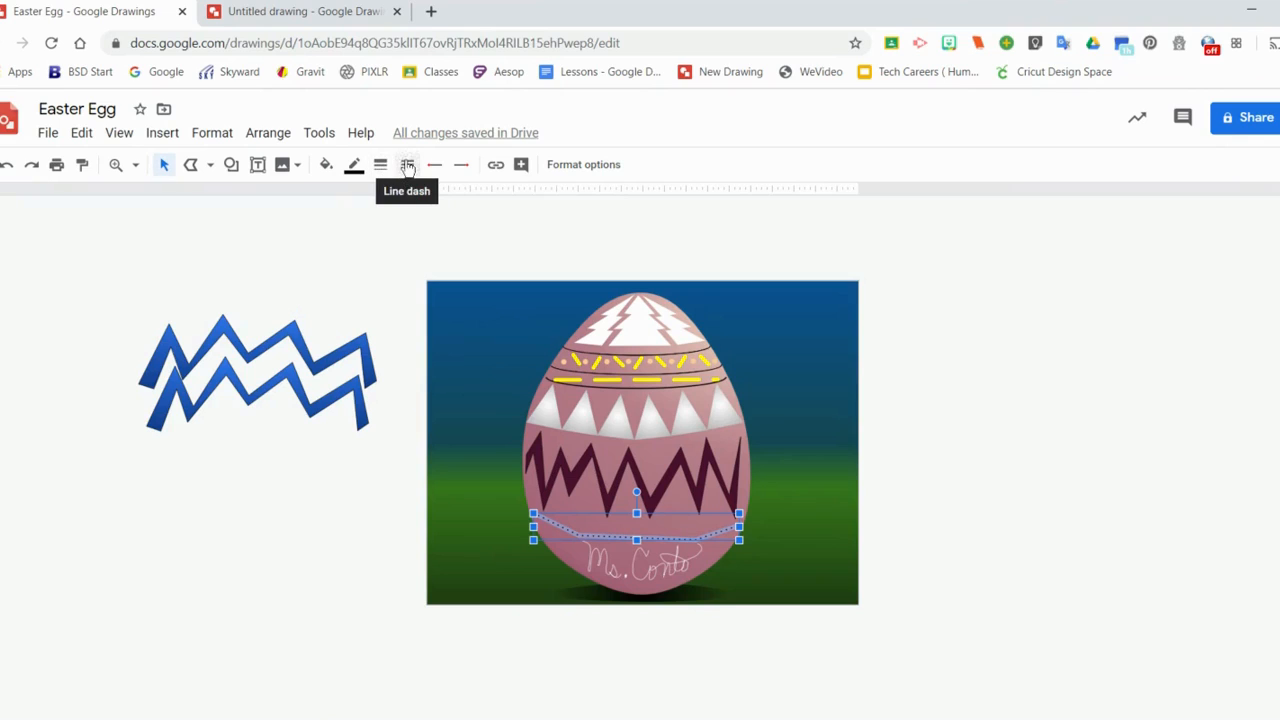
{"action": "mouse_move", "coordinate": [430, 285]}
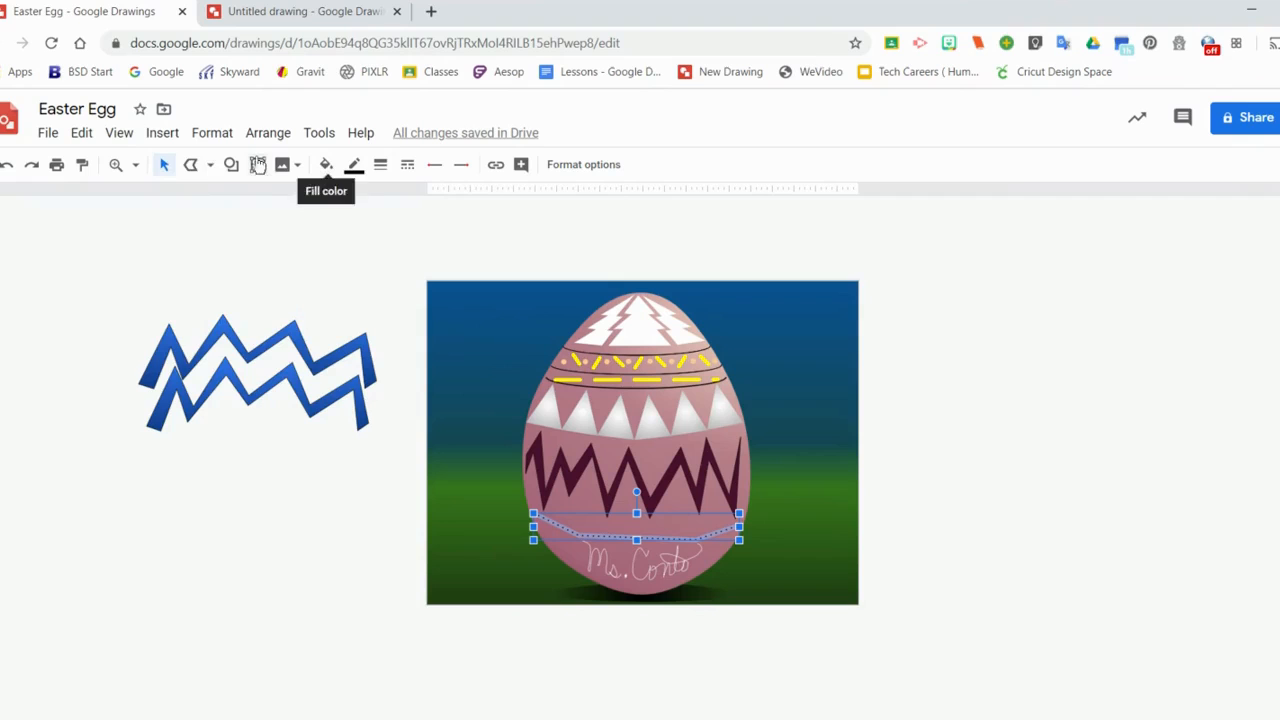
Step: Zoom in on the lower egg's dotted curve and signature, then deselect the line
{"action": "left_click", "coordinate": [116, 164]}
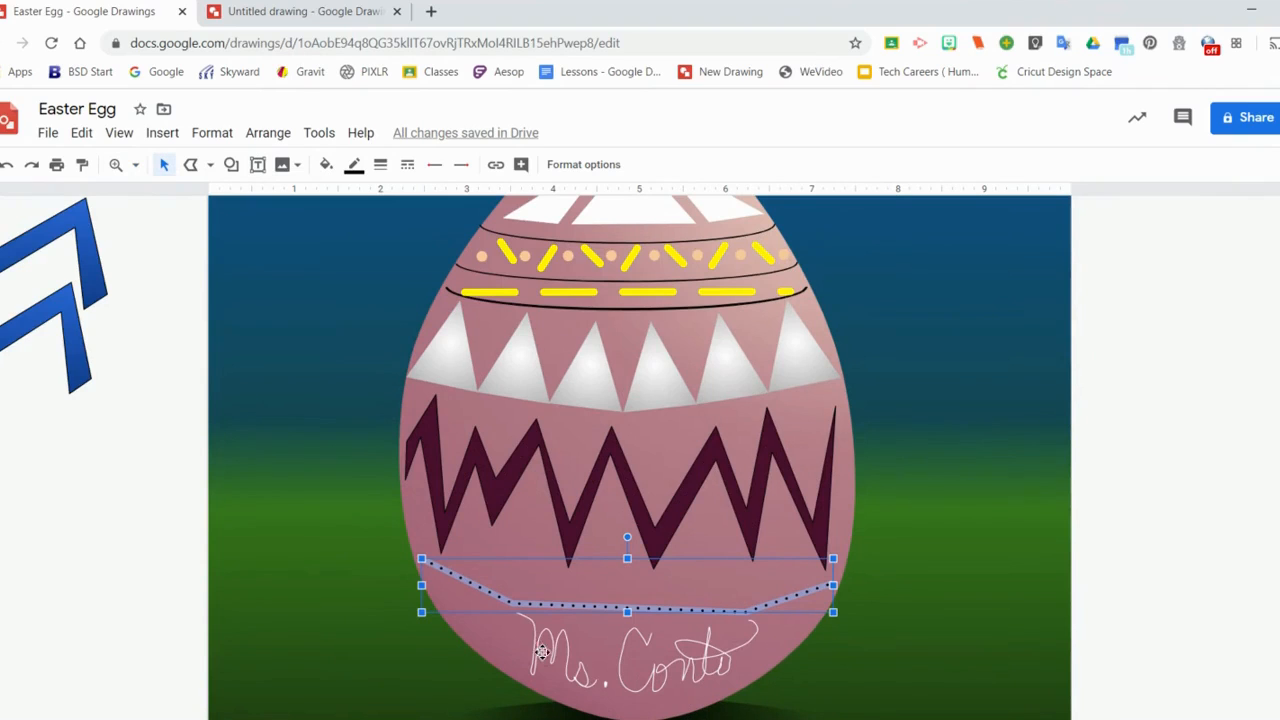
{"action": "left_click", "coordinate": [548, 670]}
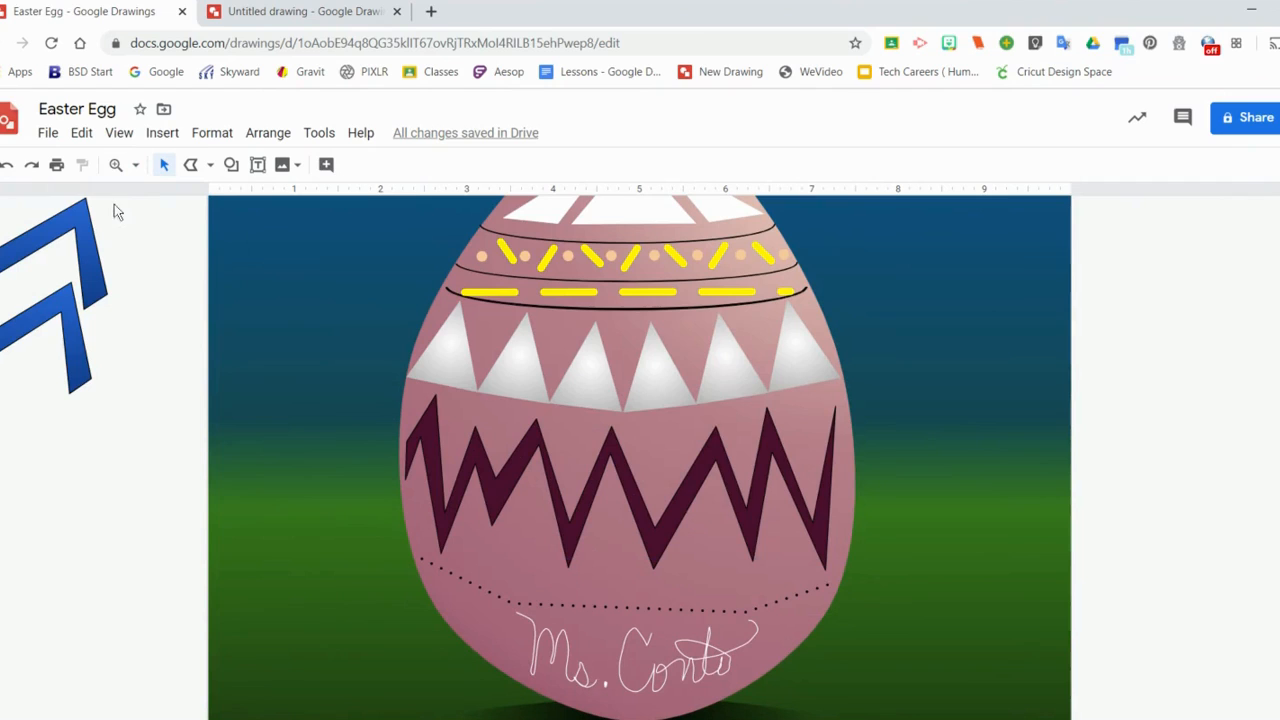
Step: Scribble 'hello' right of the egg and give it a red 3px stroke
{"action": "left_click", "coordinate": [205, 165]}
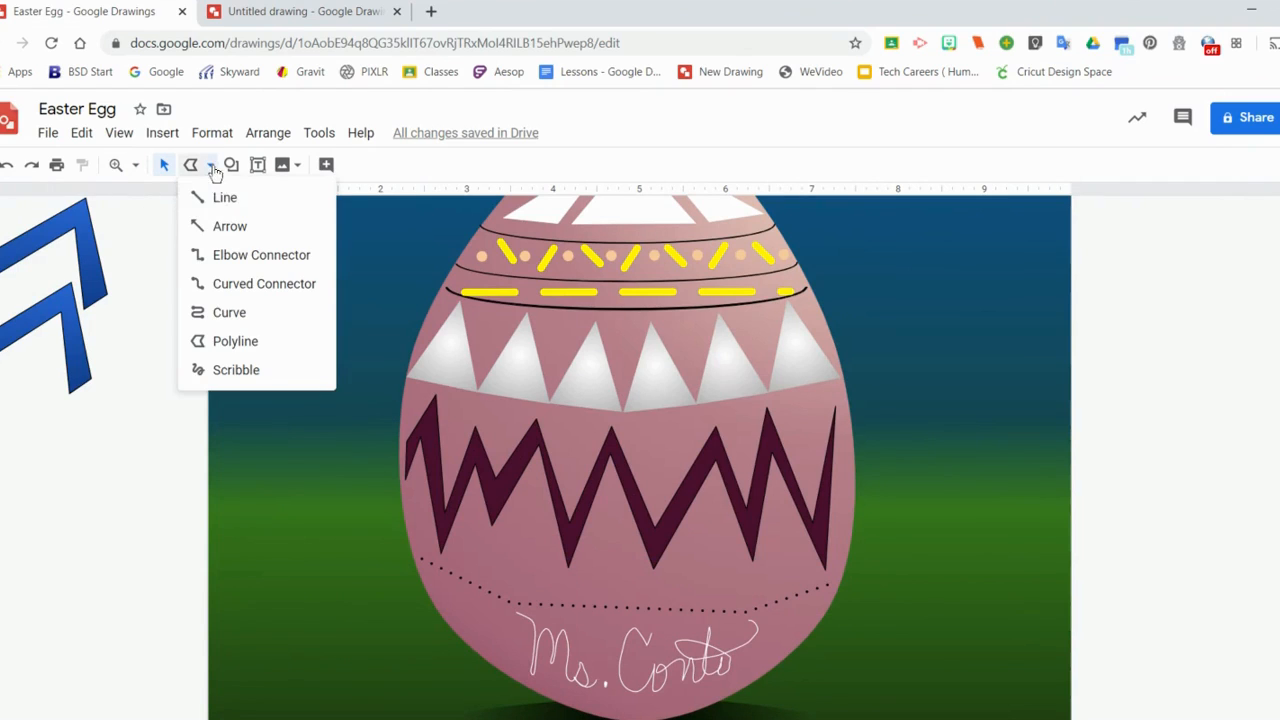
{"action": "mouse_move", "coordinate": [236, 369]}
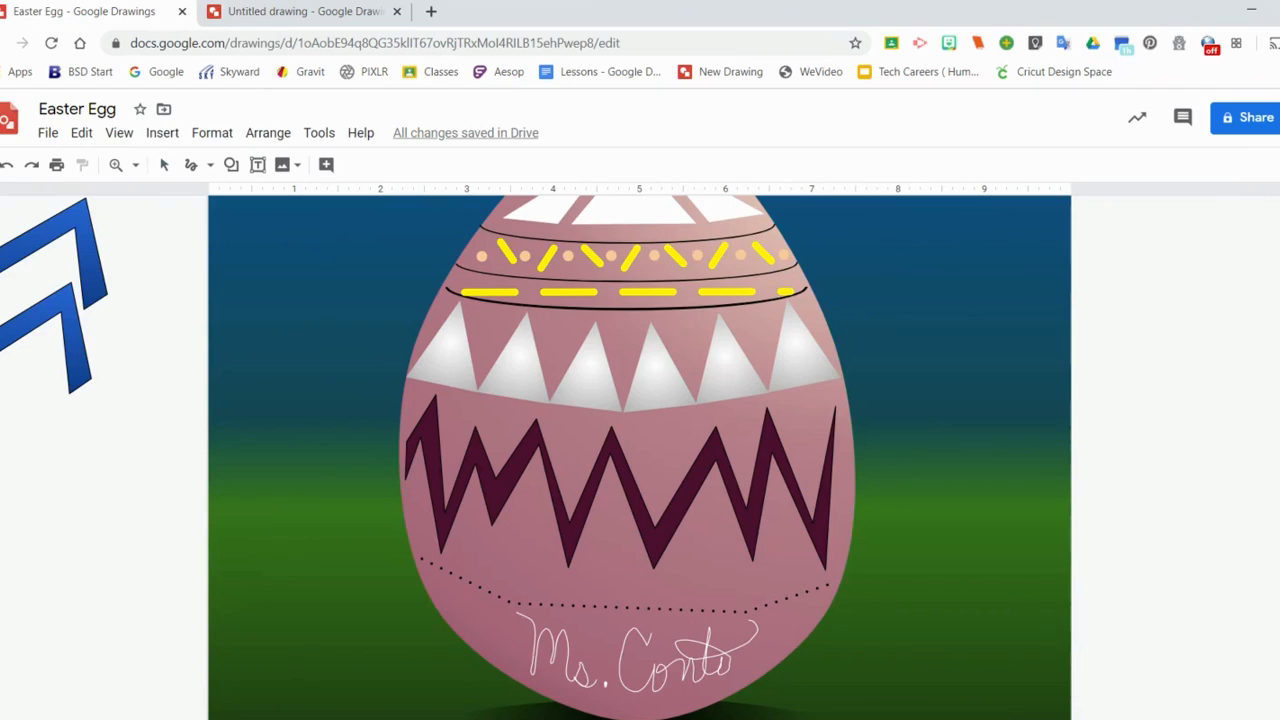
{"action": "left_click_drag", "start_coordinate": [935, 270], "coordinate": [910, 355]}
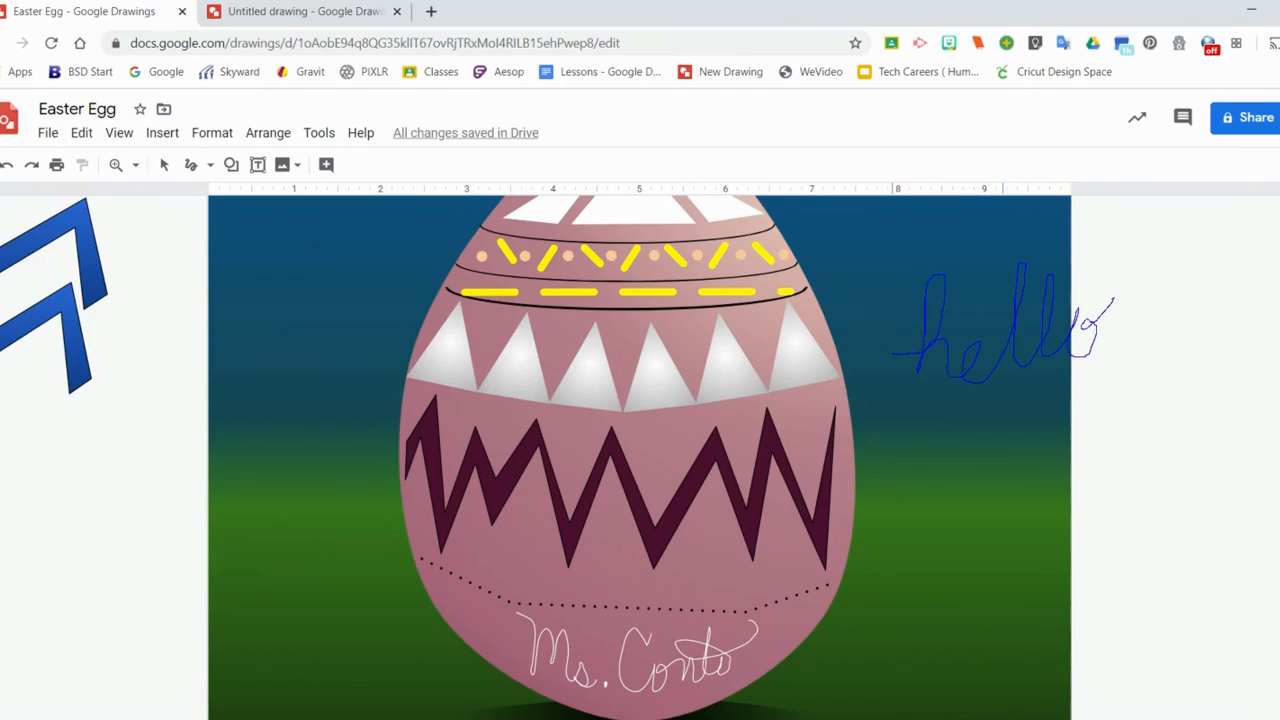
{"action": "left_click", "coordinate": [1000, 330]}
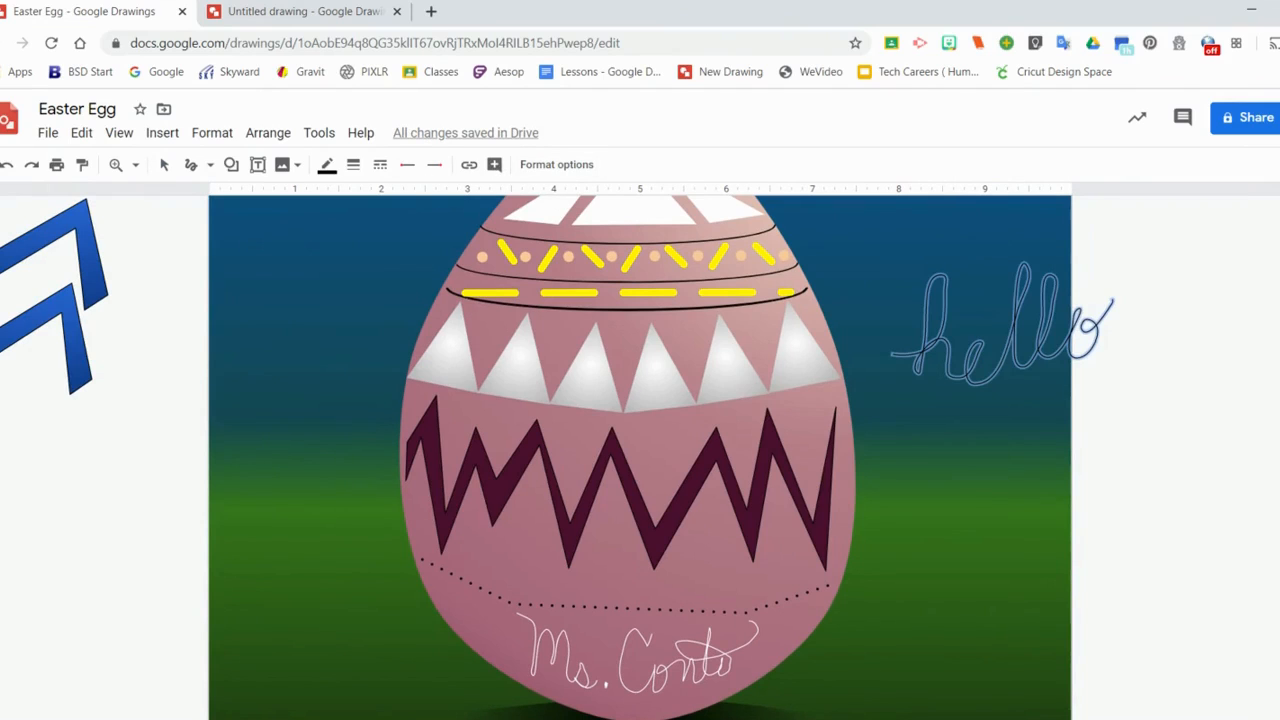
{"action": "left_click", "coordinate": [326, 164]}
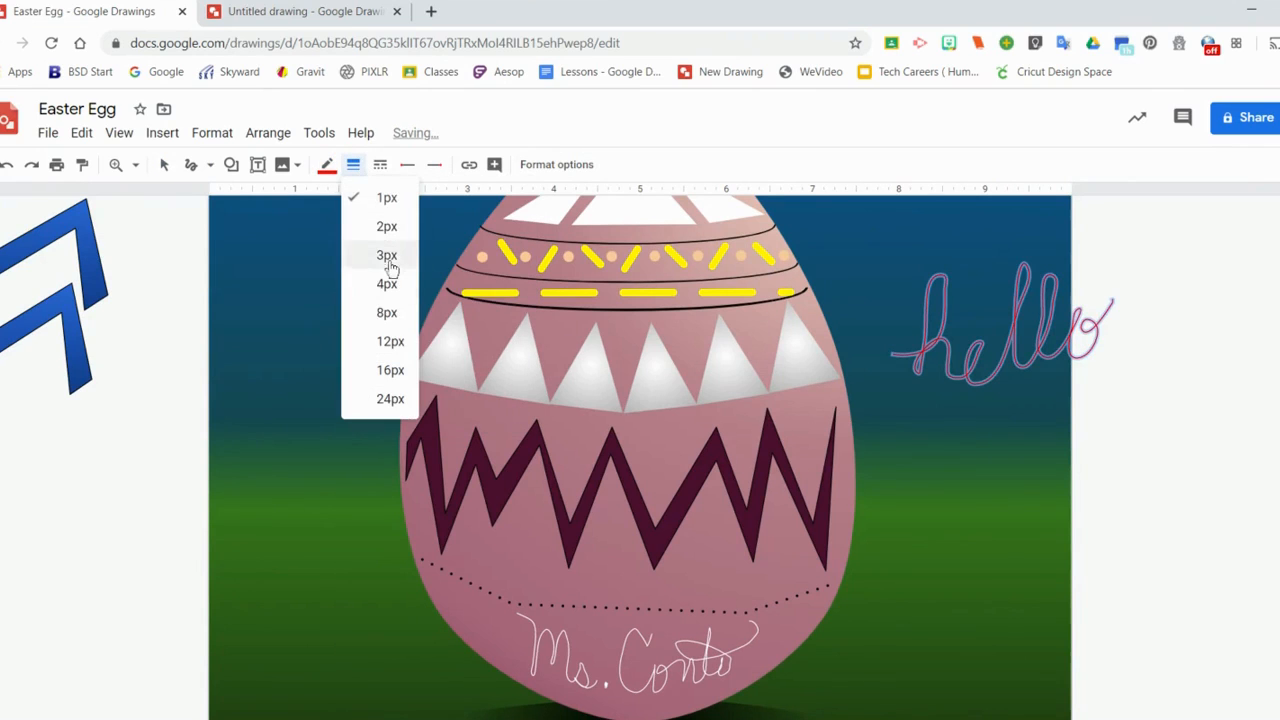
{"action": "left_click", "coordinate": [386, 255]}
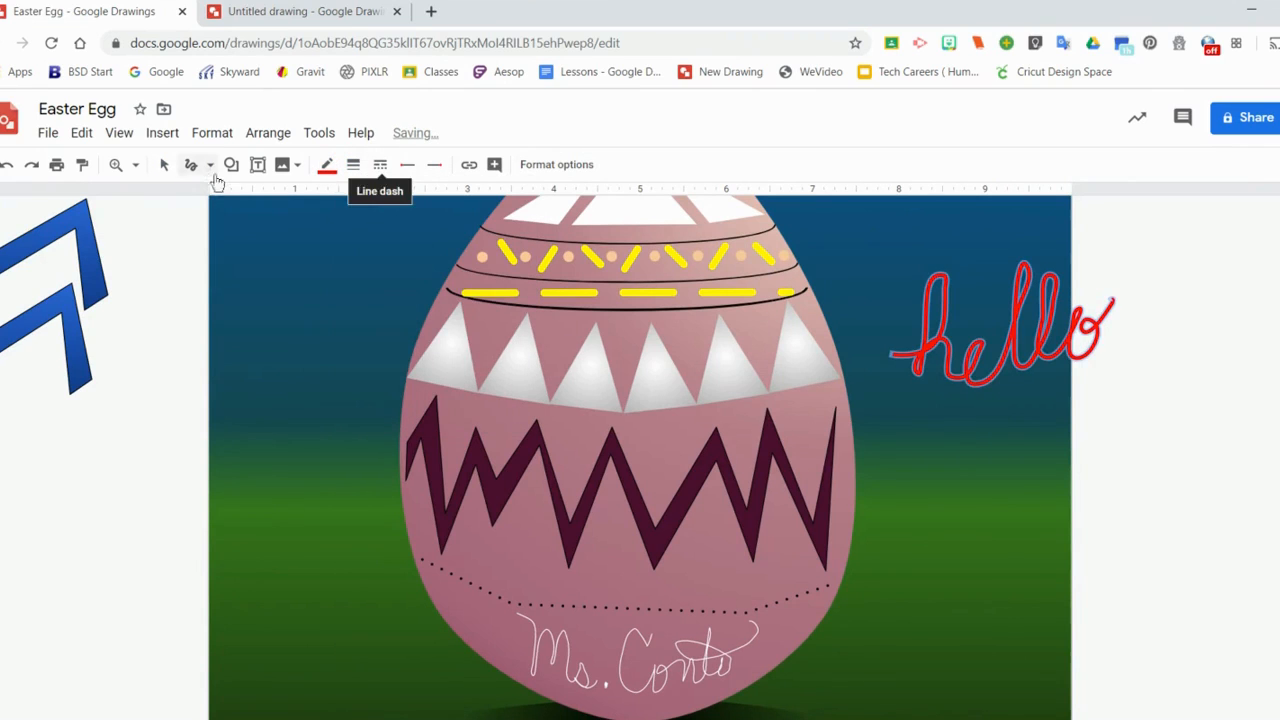
{"action": "left_click", "coordinate": [1000, 325]}
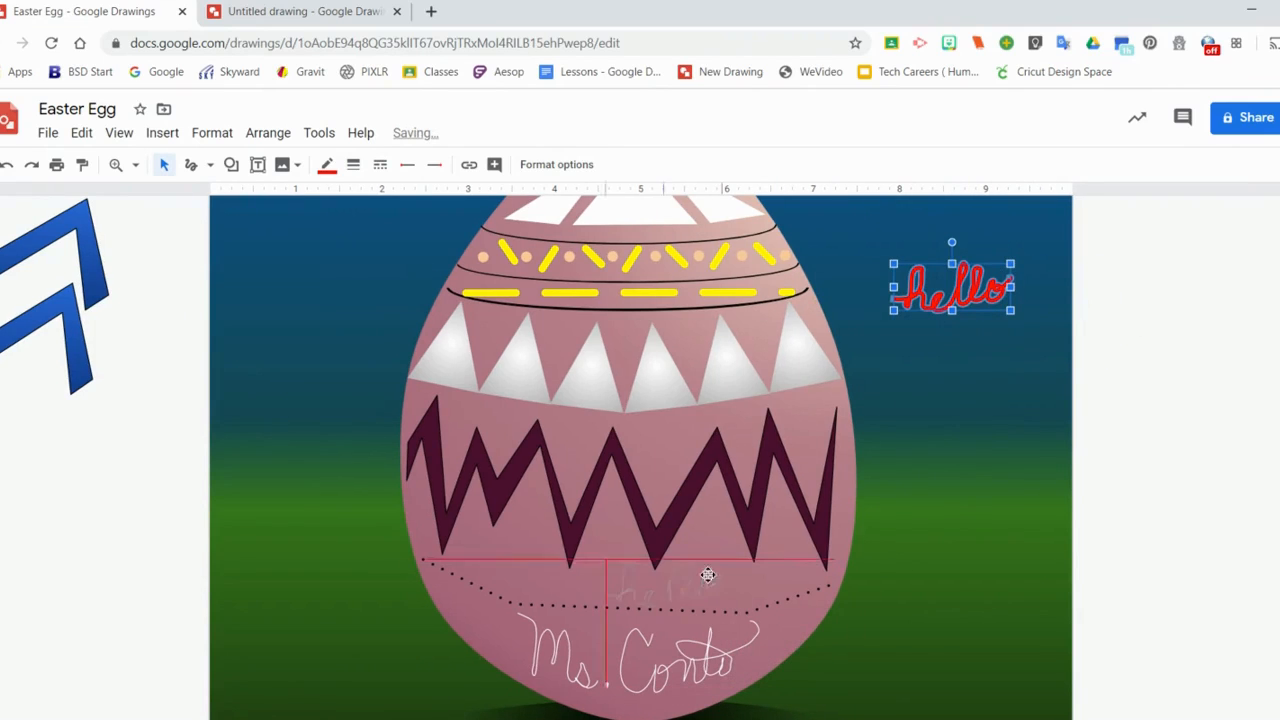
Step: Move the hello scribble off-canvas to the left and select the oval beneath the egg
{"action": "left_click_drag", "start_coordinate": [952, 285], "coordinate": [636, 575]}
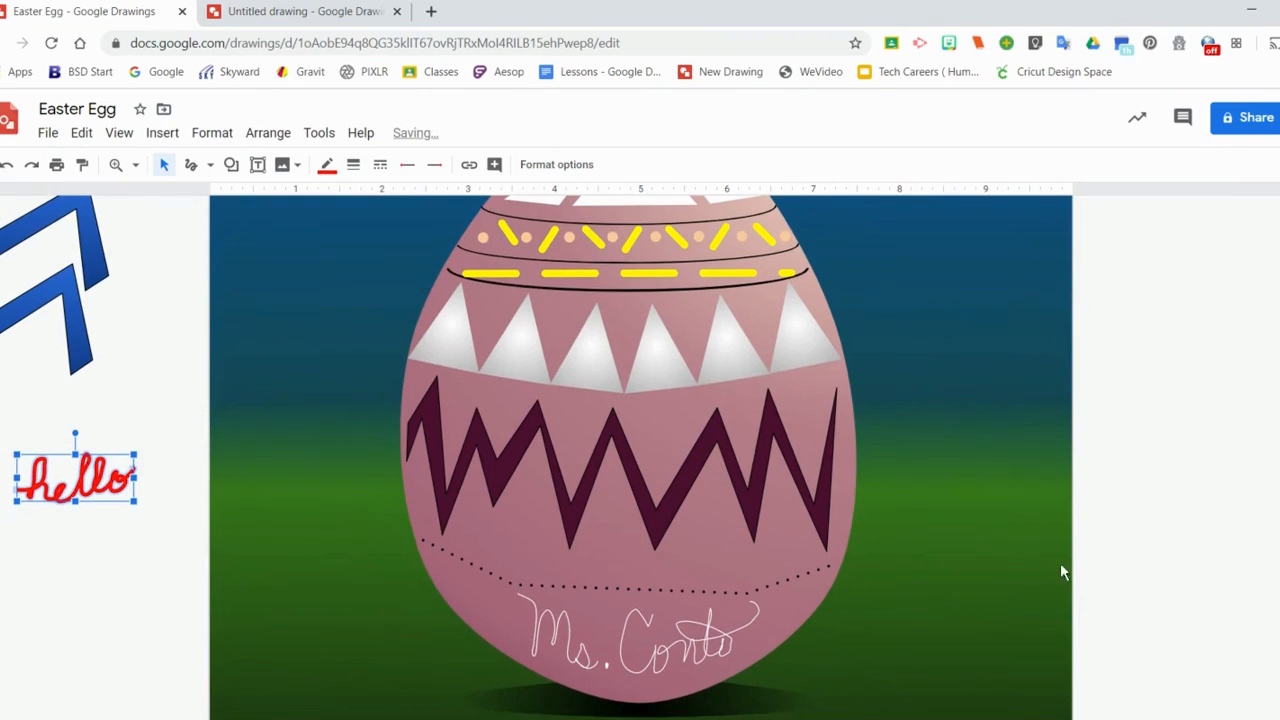
{"action": "mouse_move", "coordinate": [960, 404]}
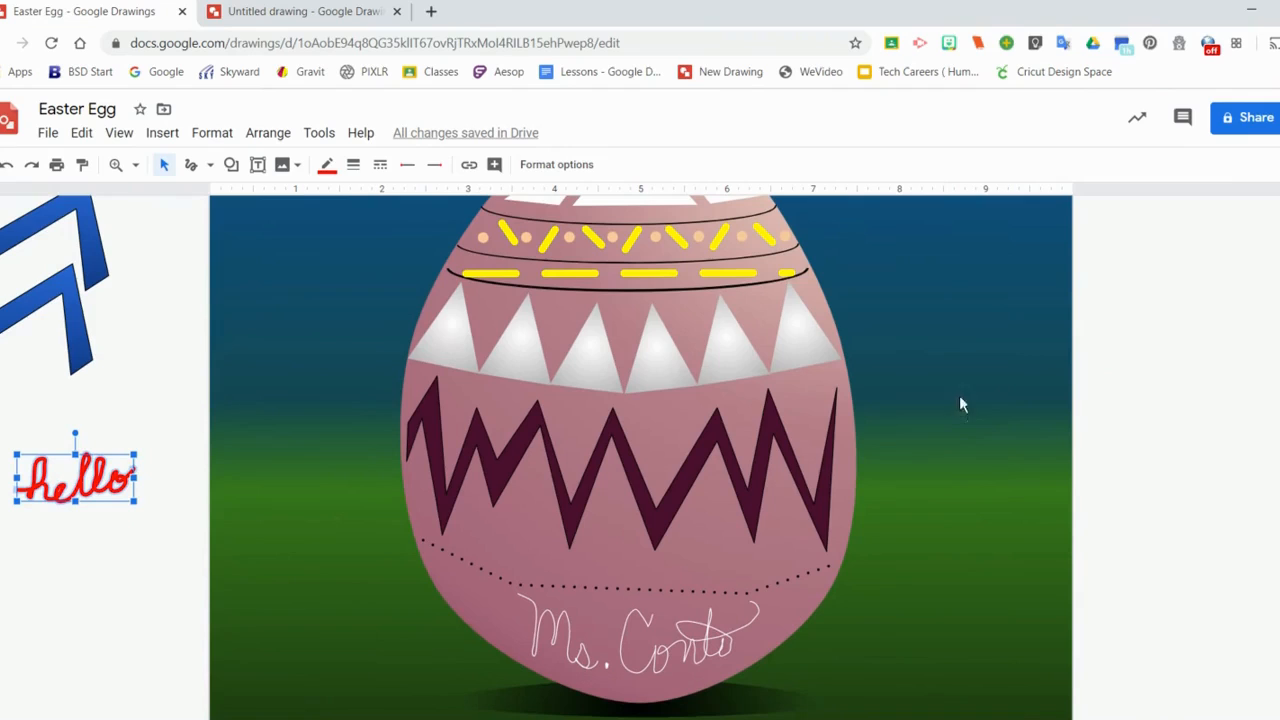
{"action": "mouse_move", "coordinate": [722, 706]}
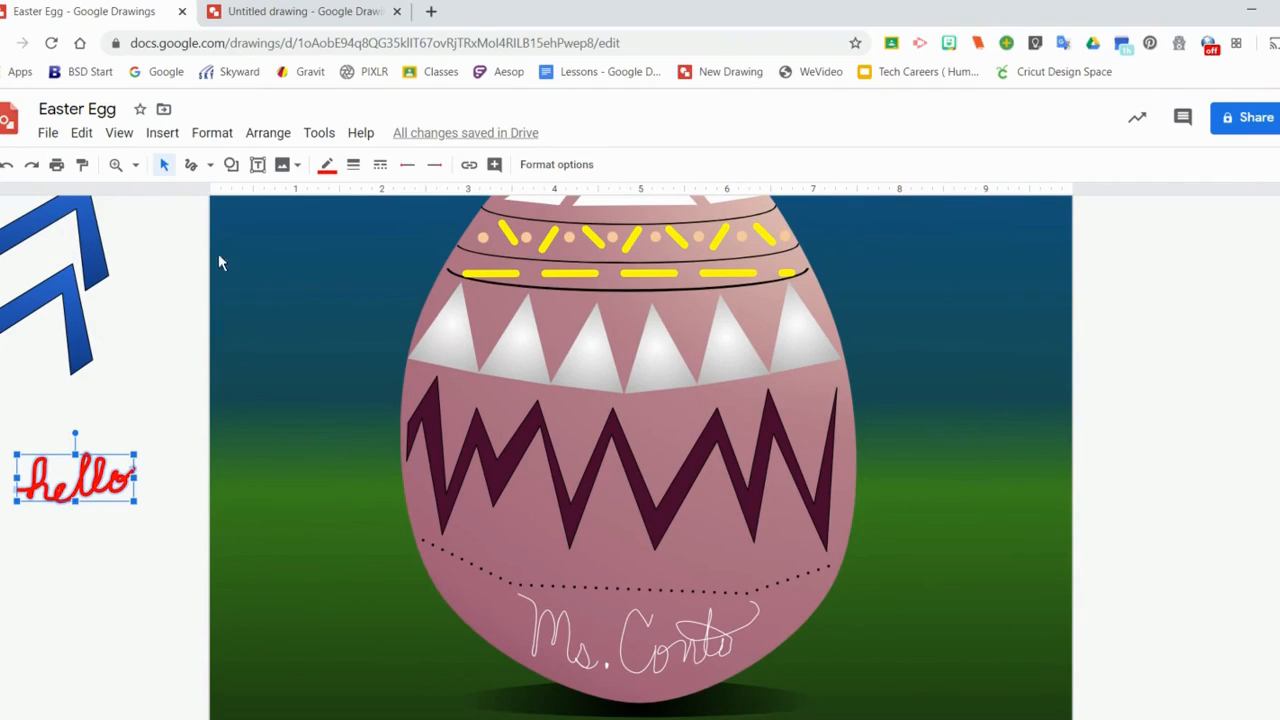
{"action": "mouse_move", "coordinate": [718, 711]}
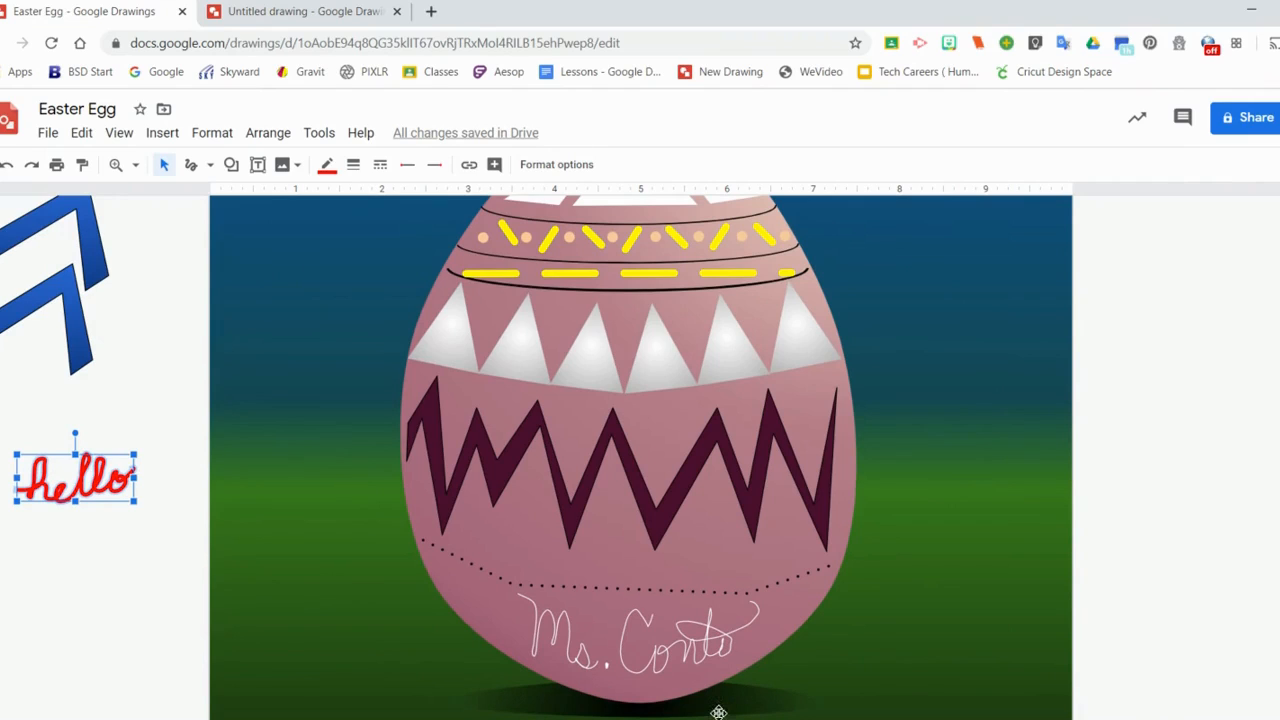
{"action": "left_click", "coordinate": [628, 450]}
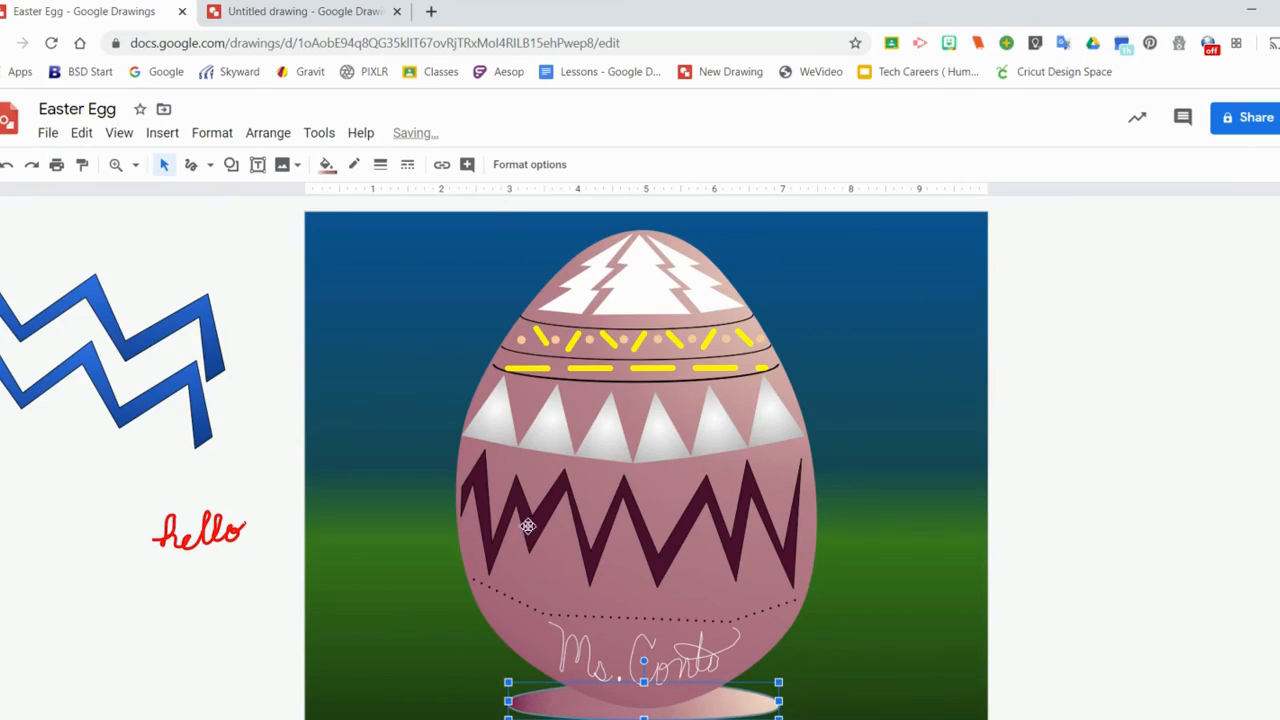
Step: Replace the oval's pink fill with a black-to-white radial gradient with a small dark centre
{"action": "left_click", "coordinate": [326, 164]}
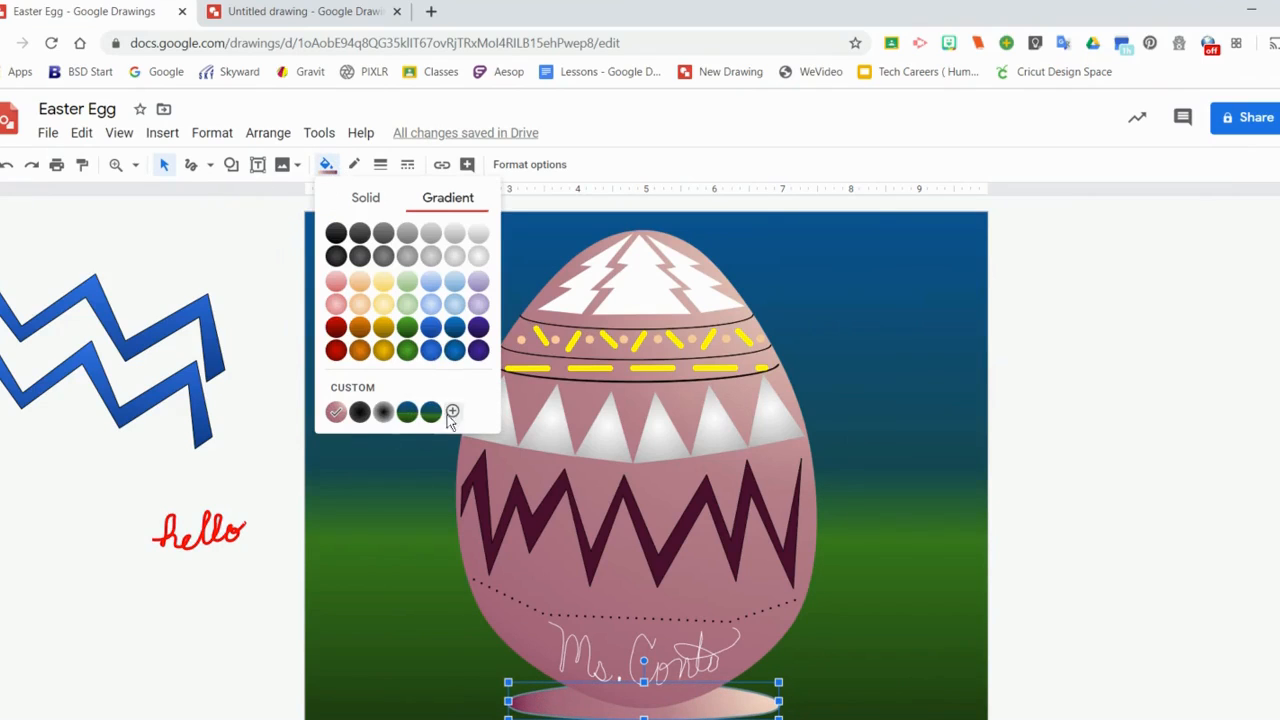
{"action": "left_click", "coordinate": [385, 425]}
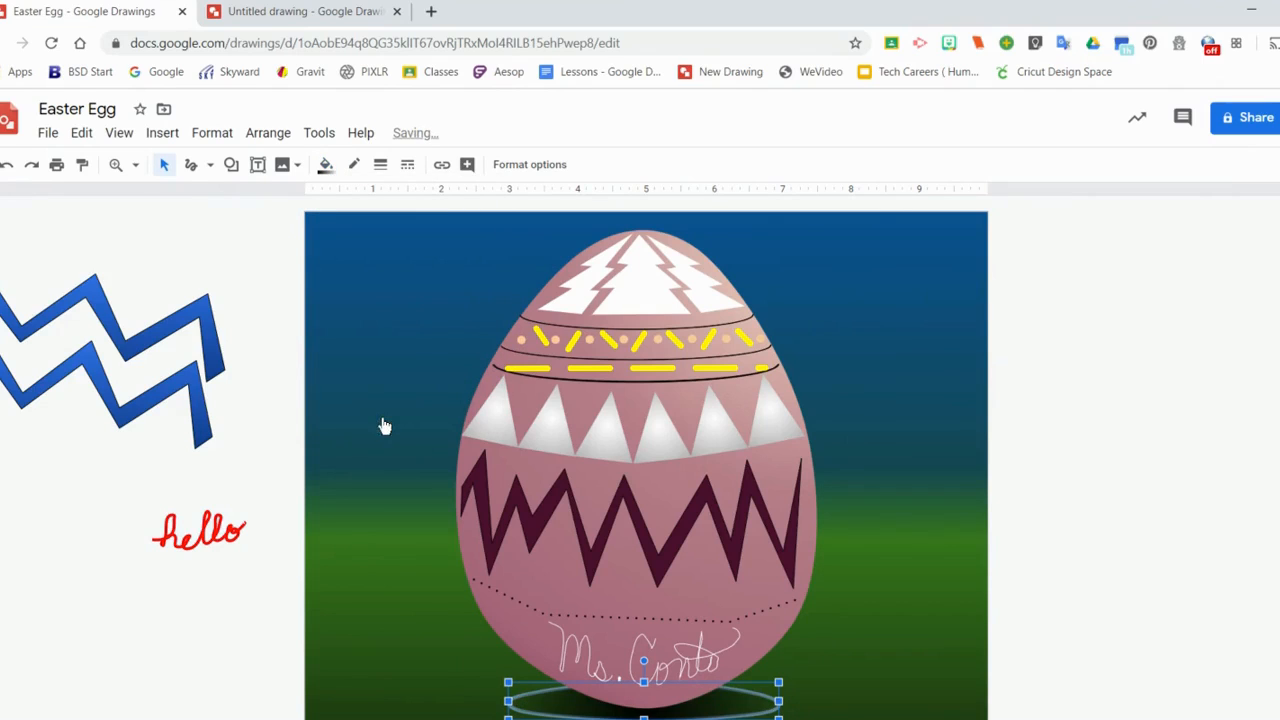
{"action": "left_click", "coordinate": [325, 164]}
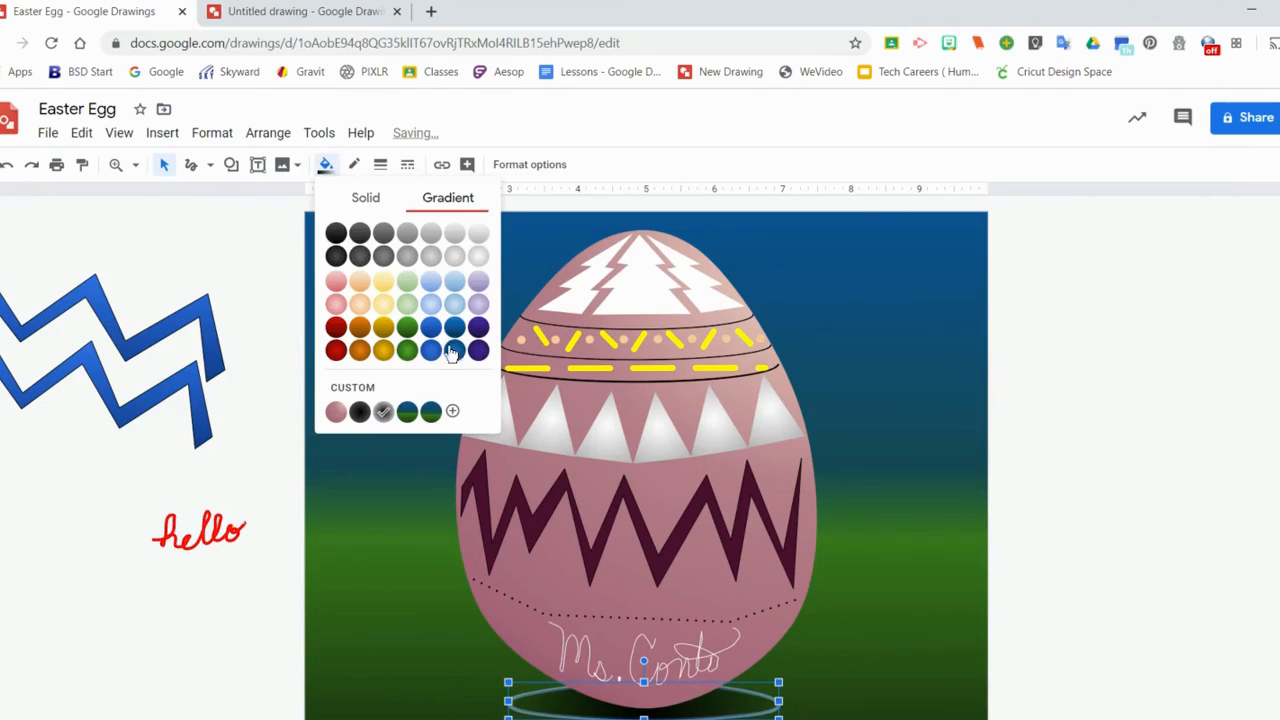
{"action": "left_click", "coordinate": [452, 411]}
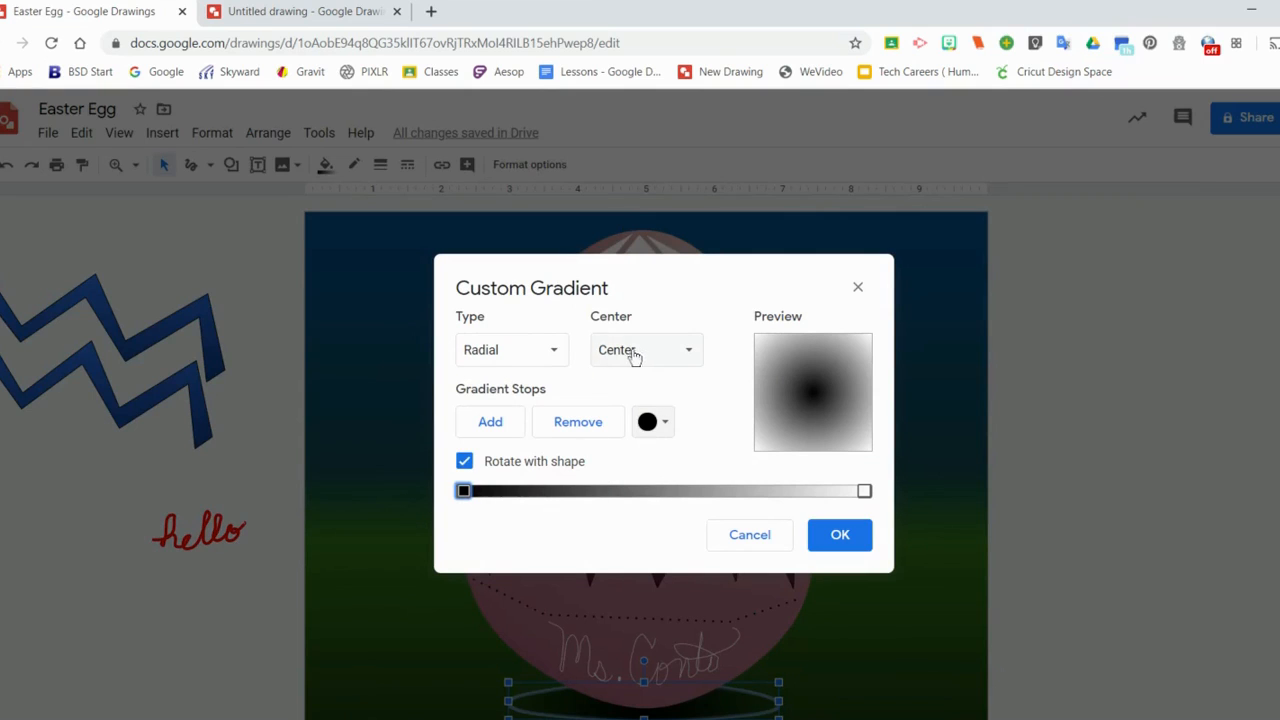
{"action": "mouse_move", "coordinate": [463, 518]}
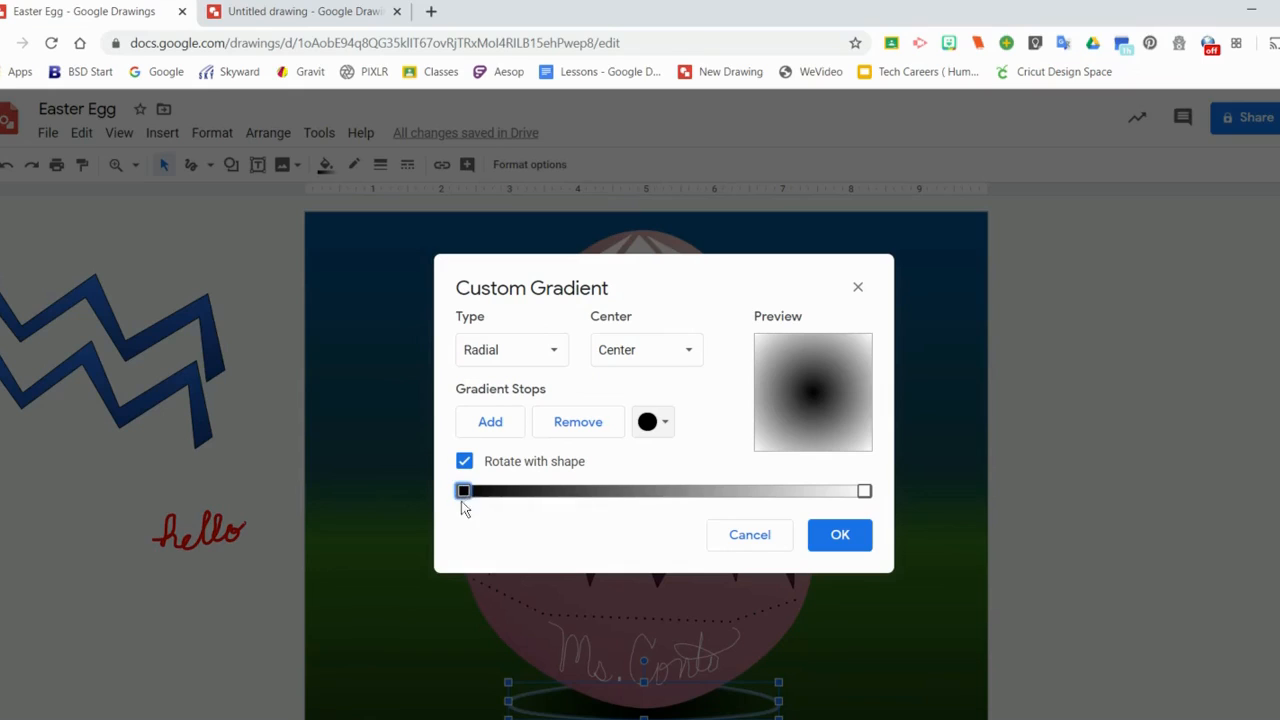
{"action": "mouse_move", "coordinate": [863, 500]}
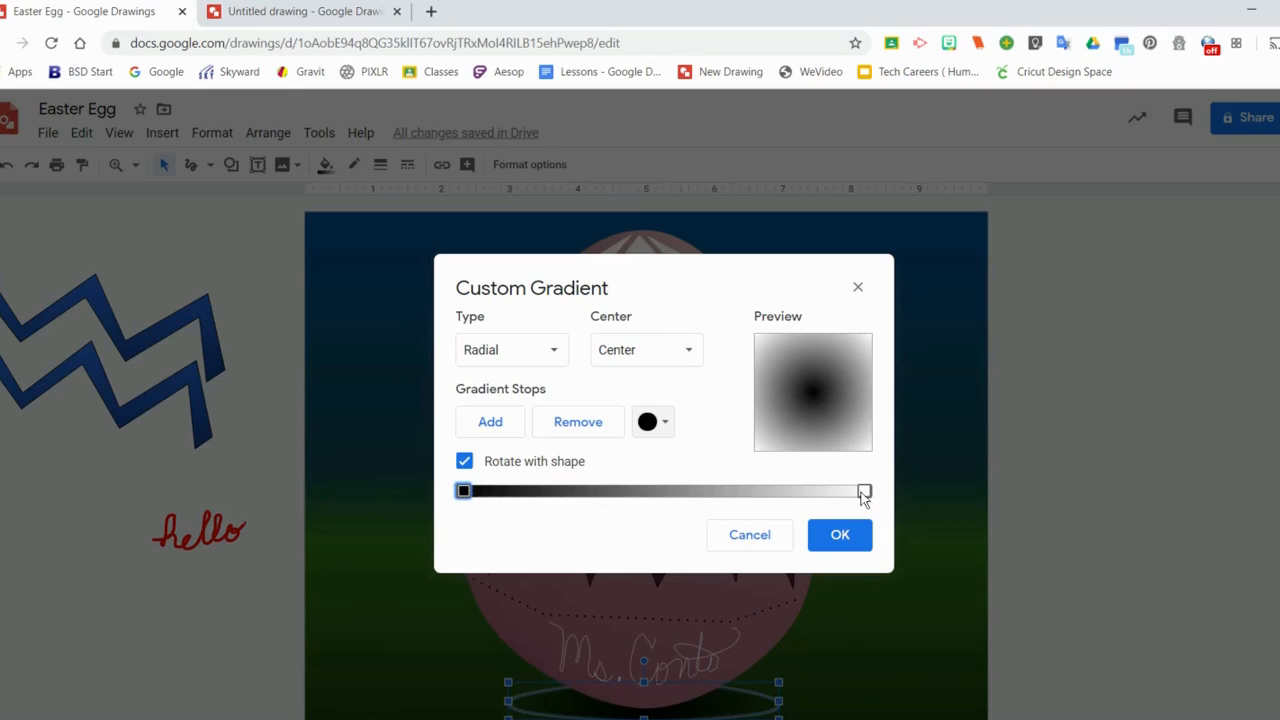
{"action": "left_click", "coordinate": [651, 421]}
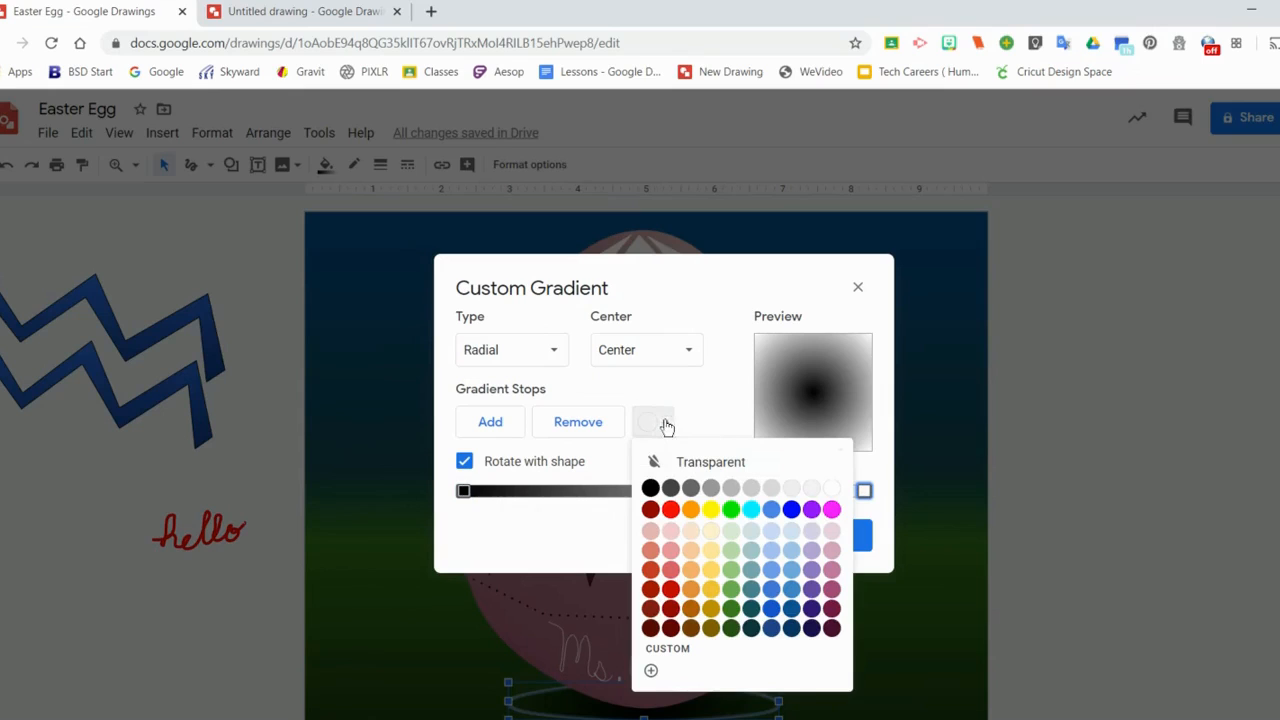
{"action": "mouse_move", "coordinate": [697, 465]}
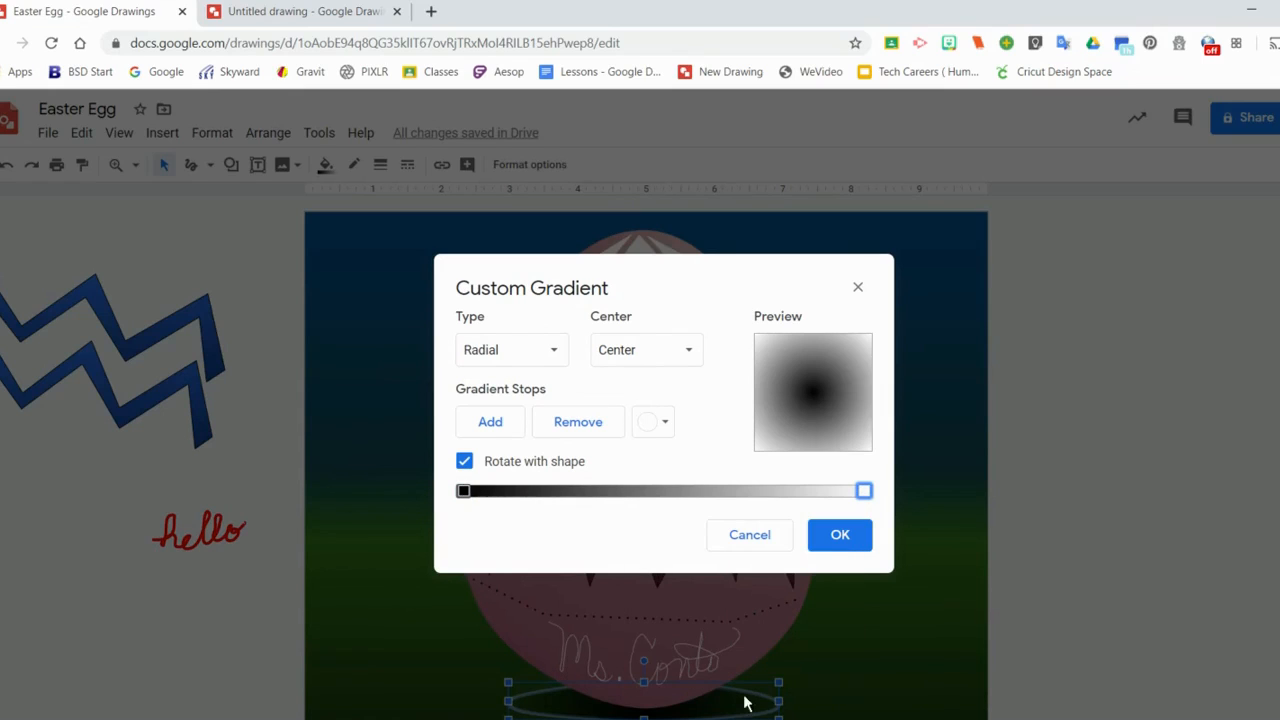
{"action": "mouse_move", "coordinate": [638, 442]}
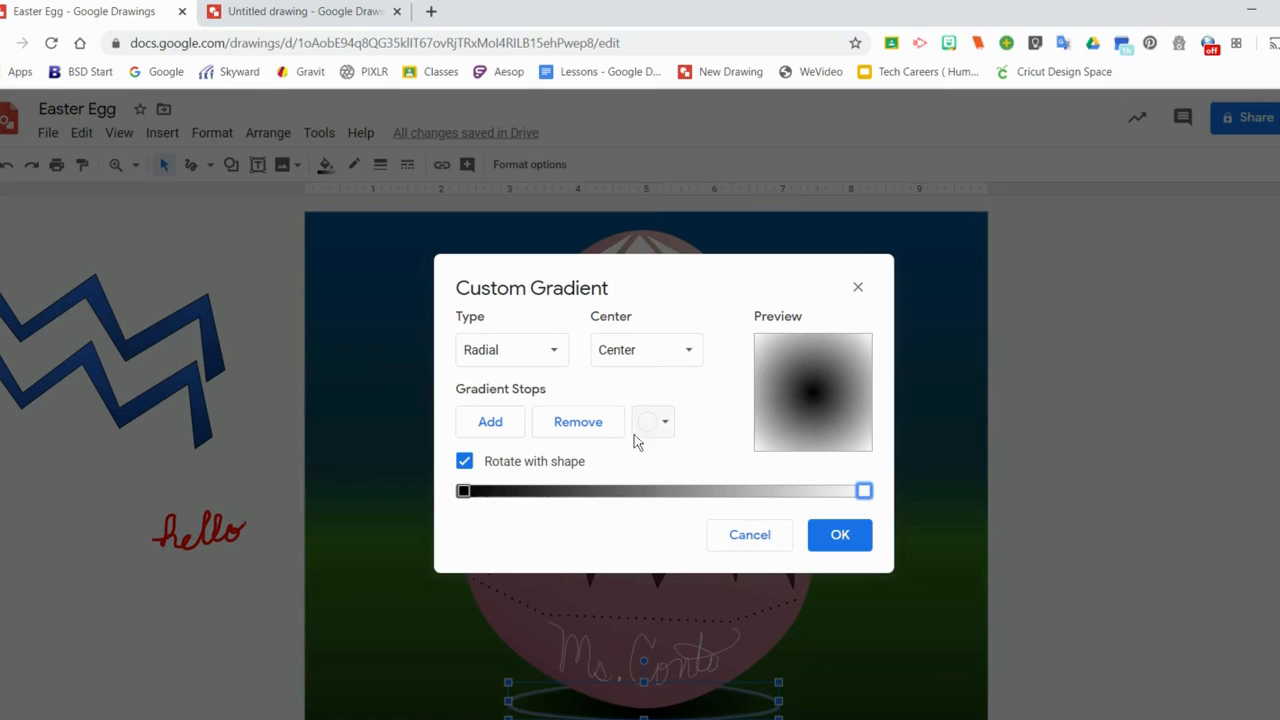
{"action": "mouse_move", "coordinate": [653, 421]}
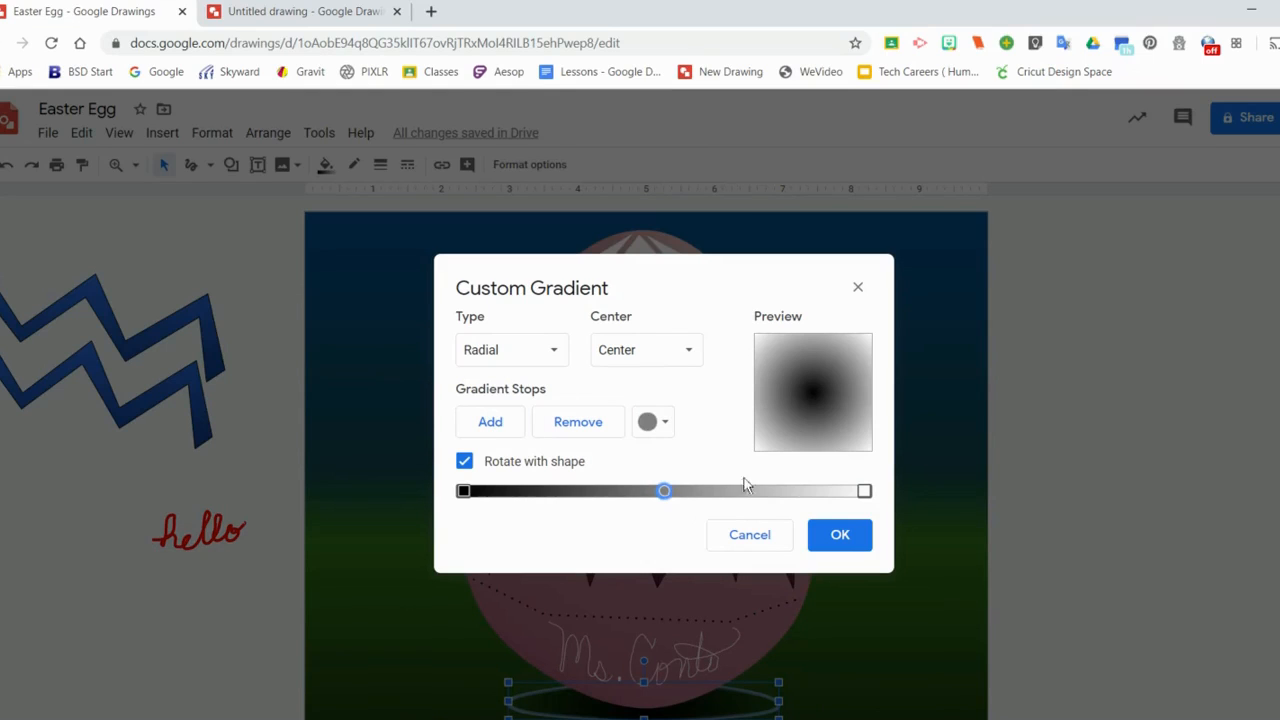
{"action": "left_click", "coordinate": [652, 421]}
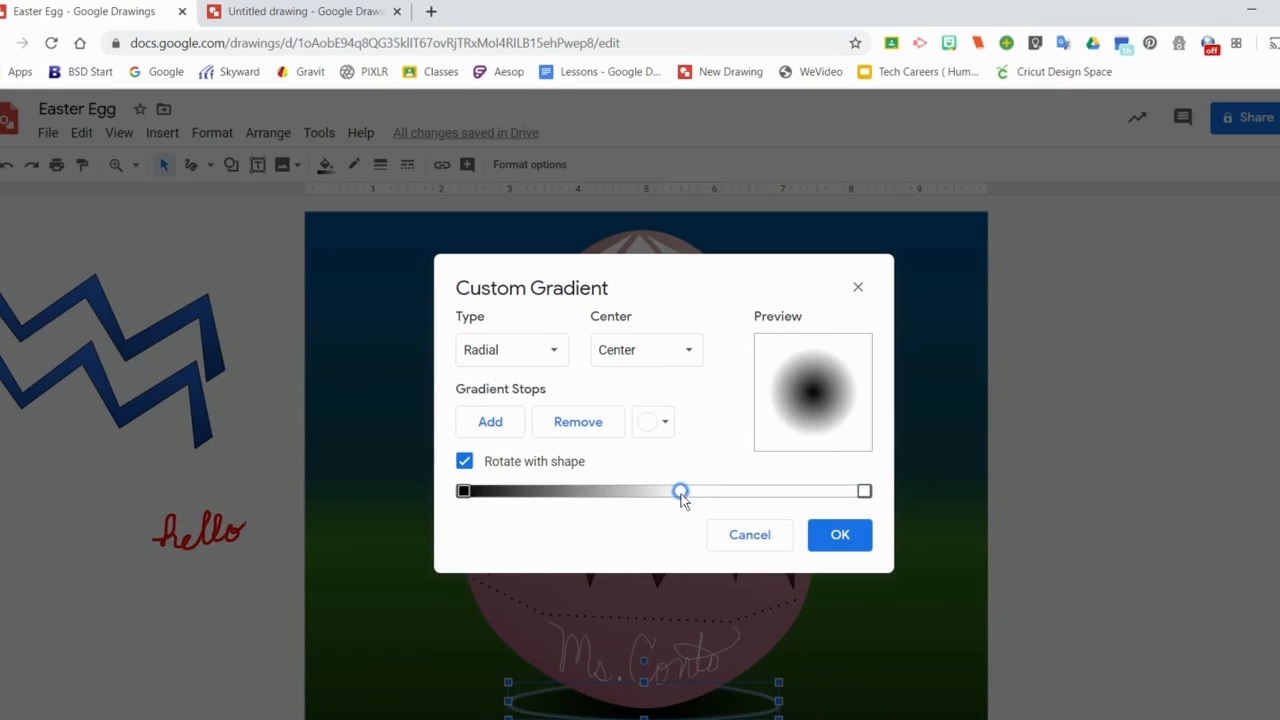
{"action": "left_click", "coordinate": [652, 421]}
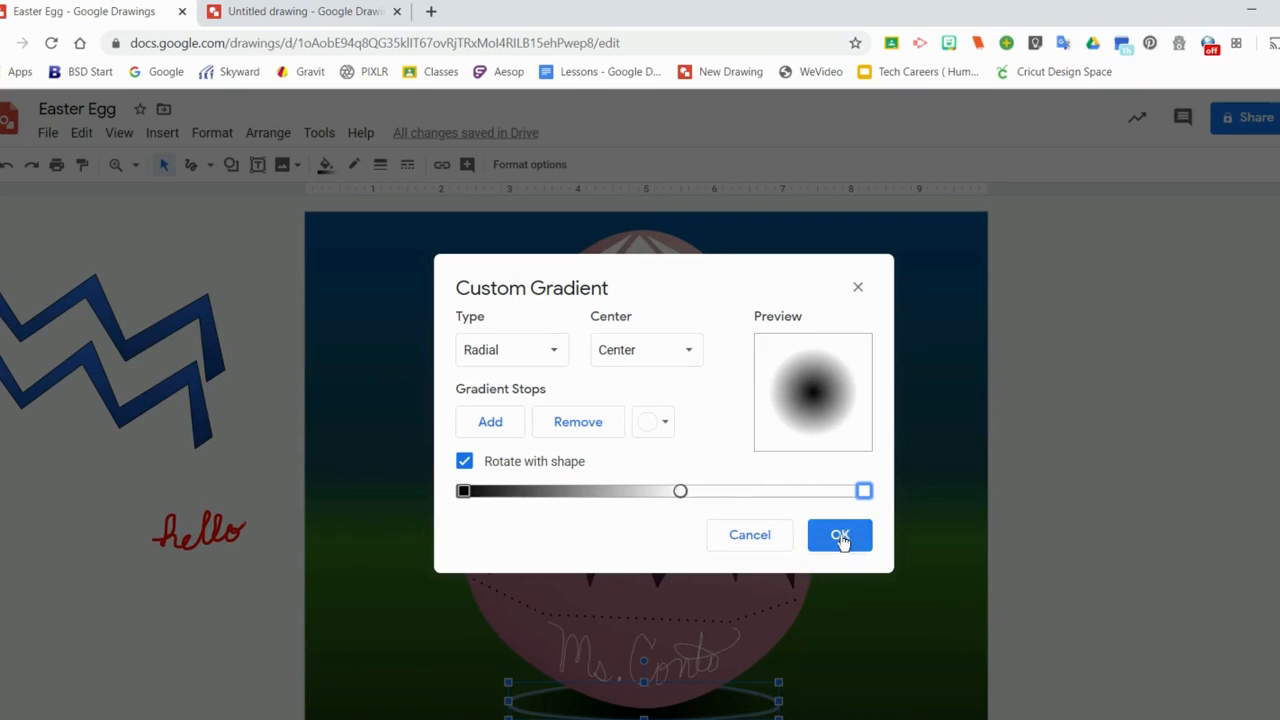
{"action": "left_click", "coordinate": [839, 535]}
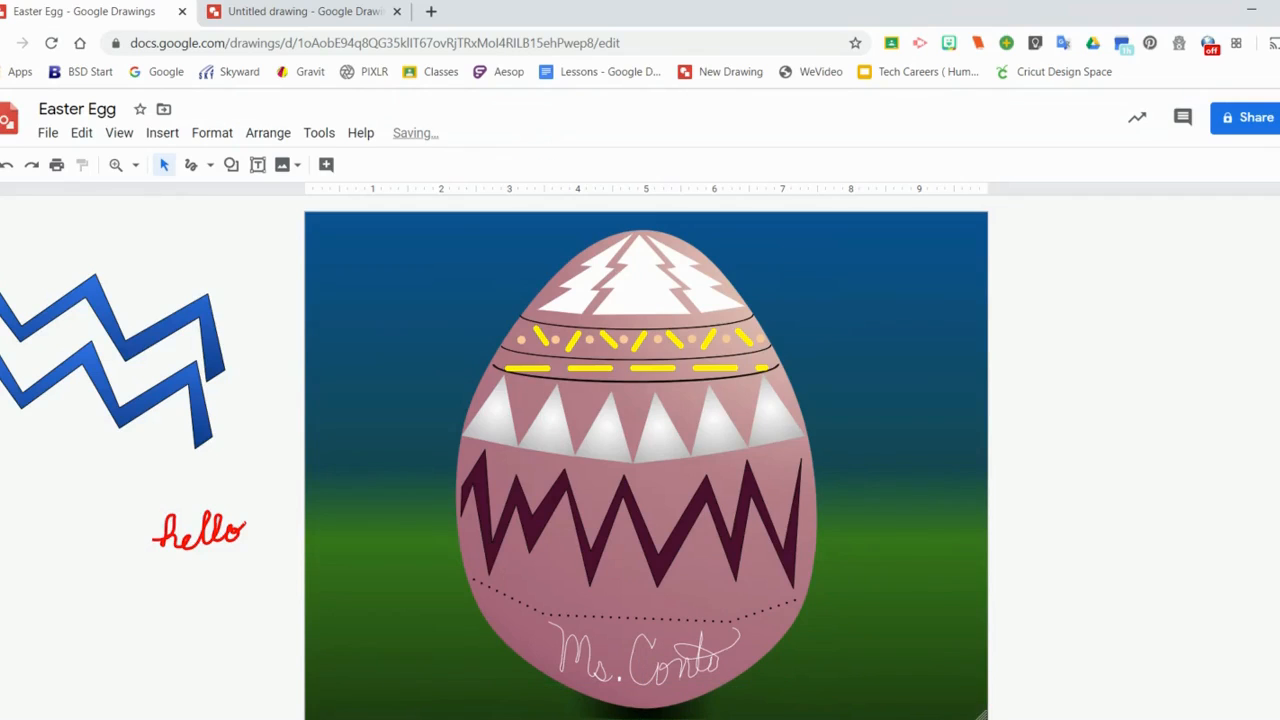
{"action": "left_click", "coordinate": [643, 695]}
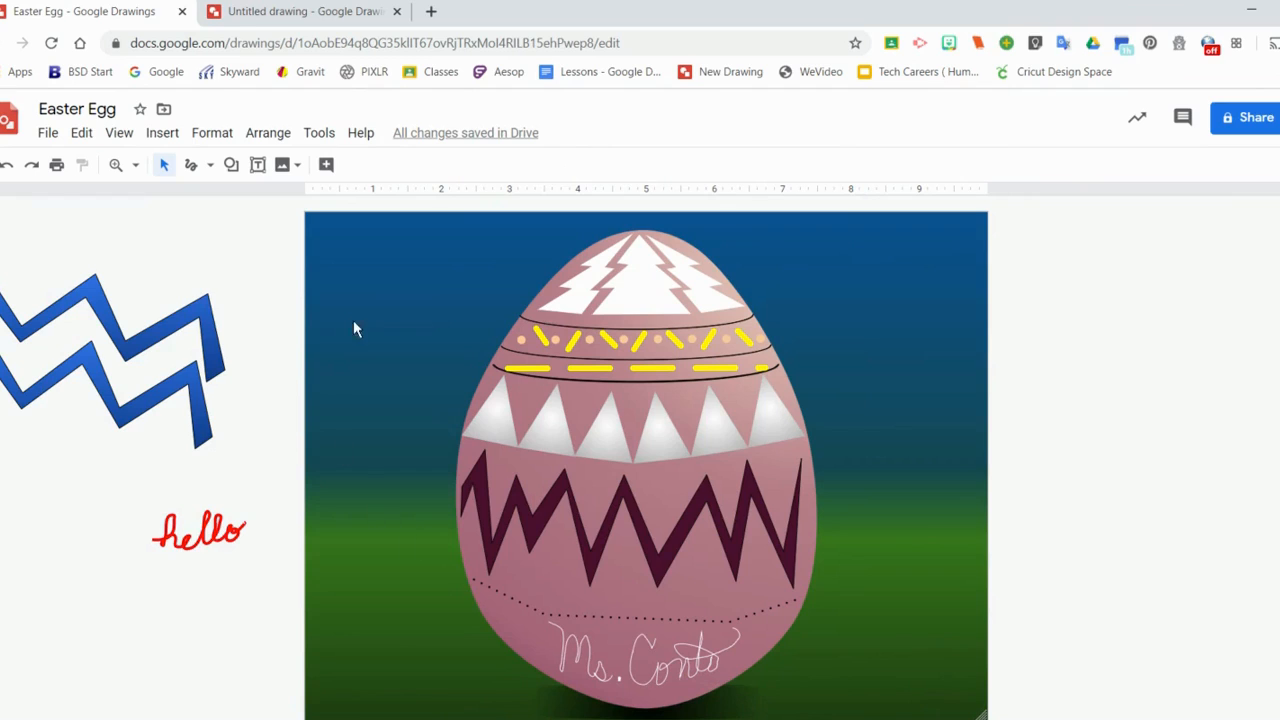
{"action": "mouse_move", "coordinate": [385, 565]}
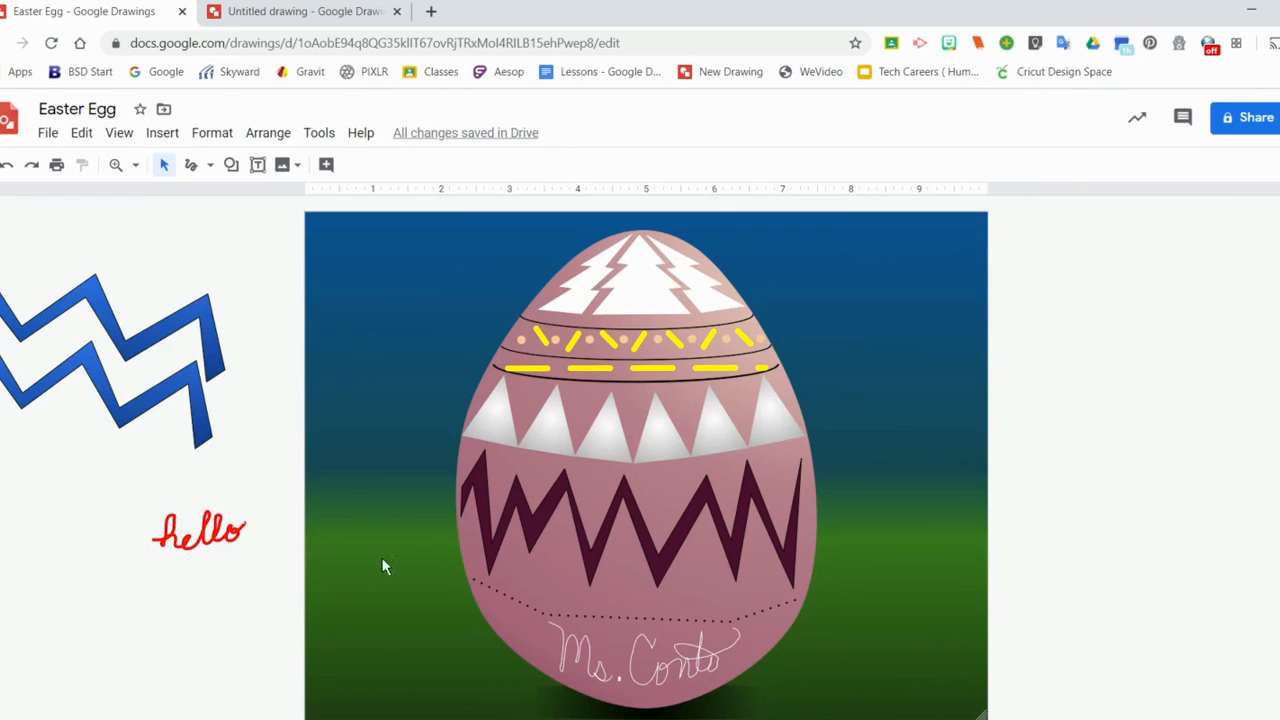
{"action": "mouse_move", "coordinate": [403, 265]}
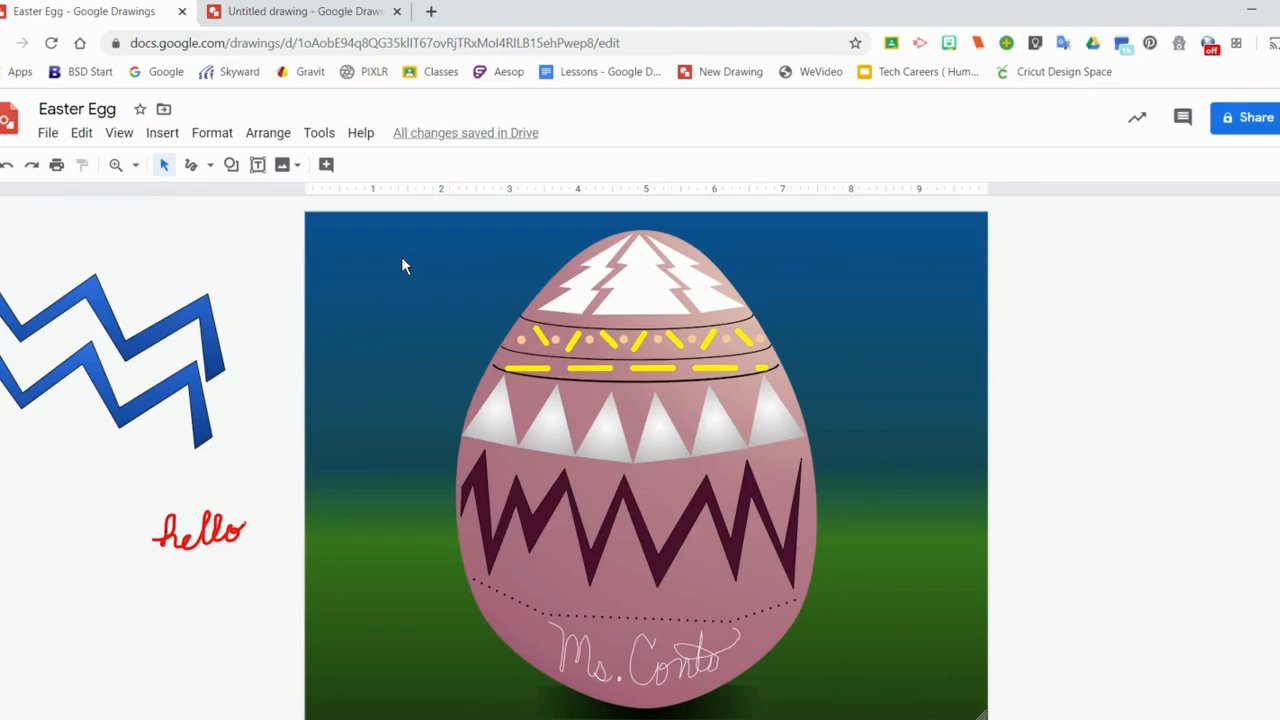
Step: Edit the custom background gradient, moving the blue sky stop near the horizon
{"action": "right_click", "coordinate": [405, 265]}
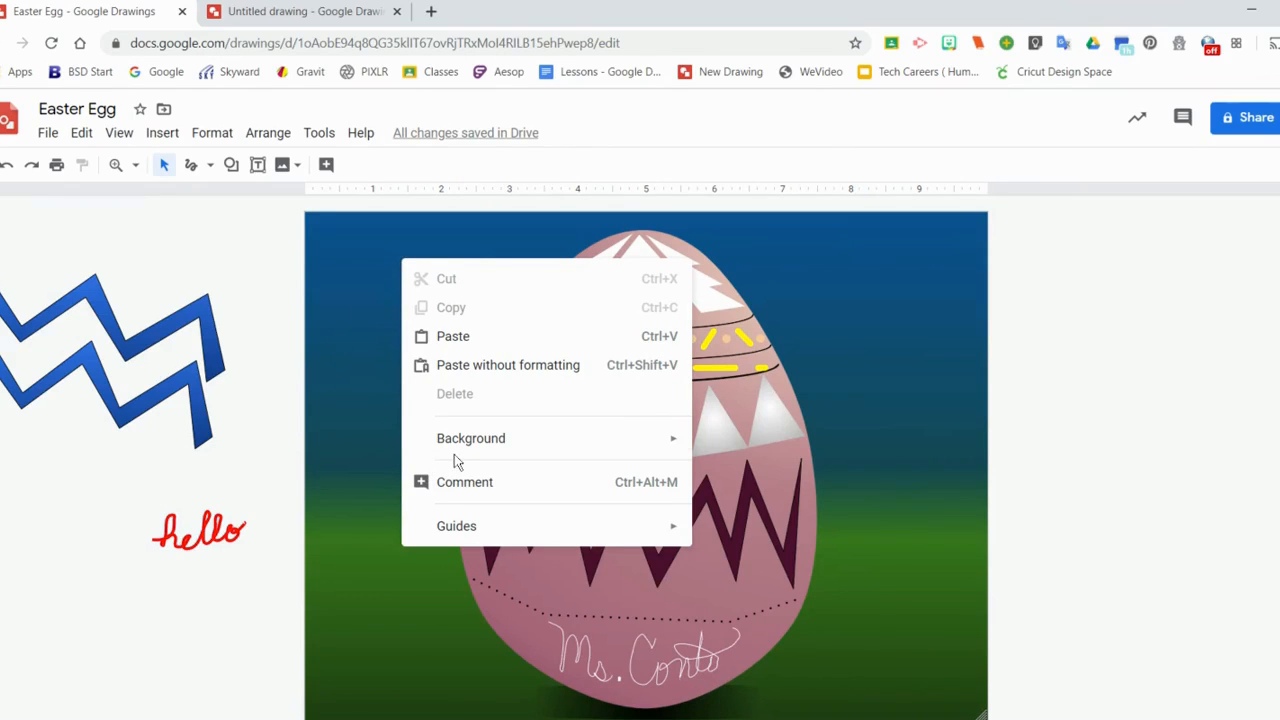
{"action": "left_click", "coordinate": [470, 438]}
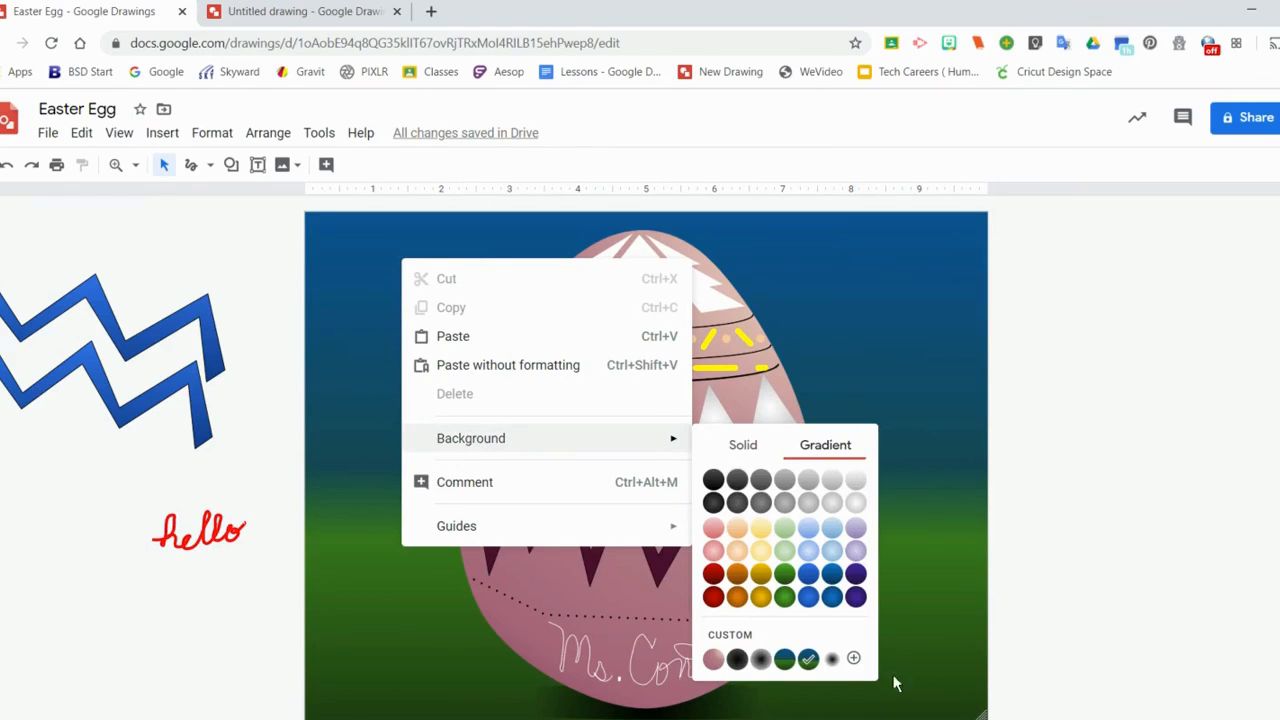
{"action": "left_click", "coordinate": [853, 658]}
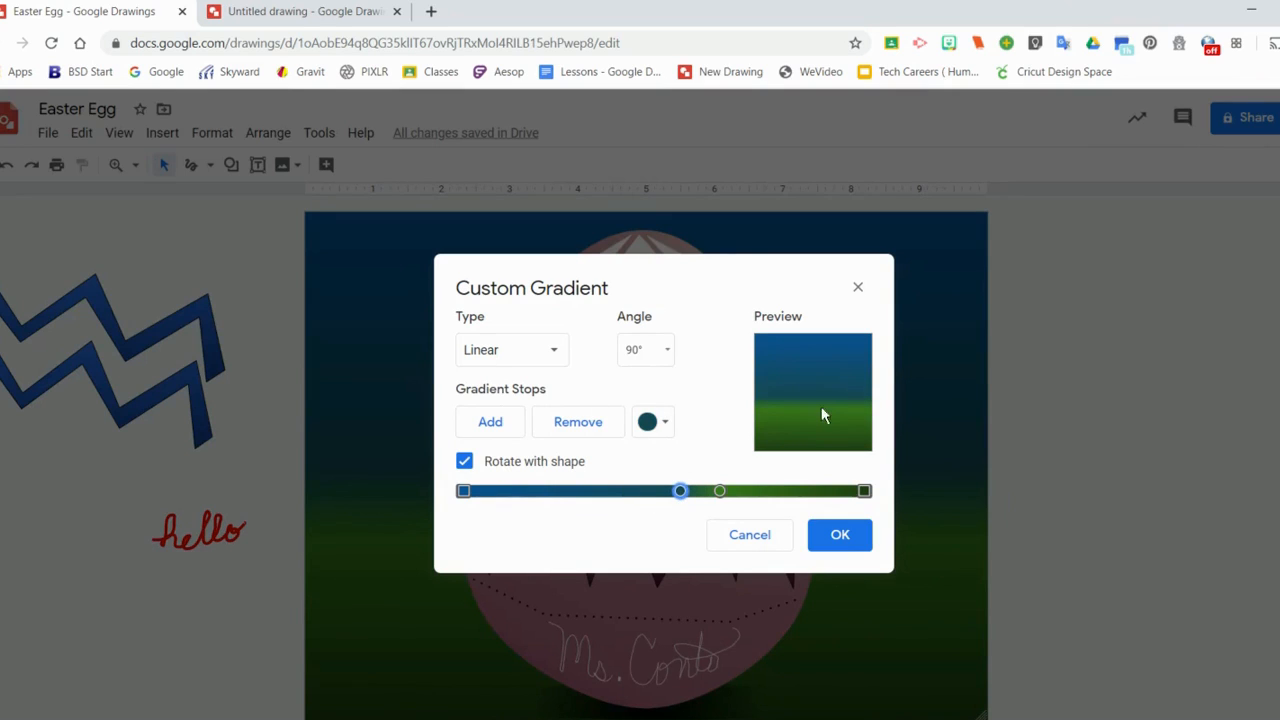
{"action": "mouse_move", "coordinate": [680, 491]}
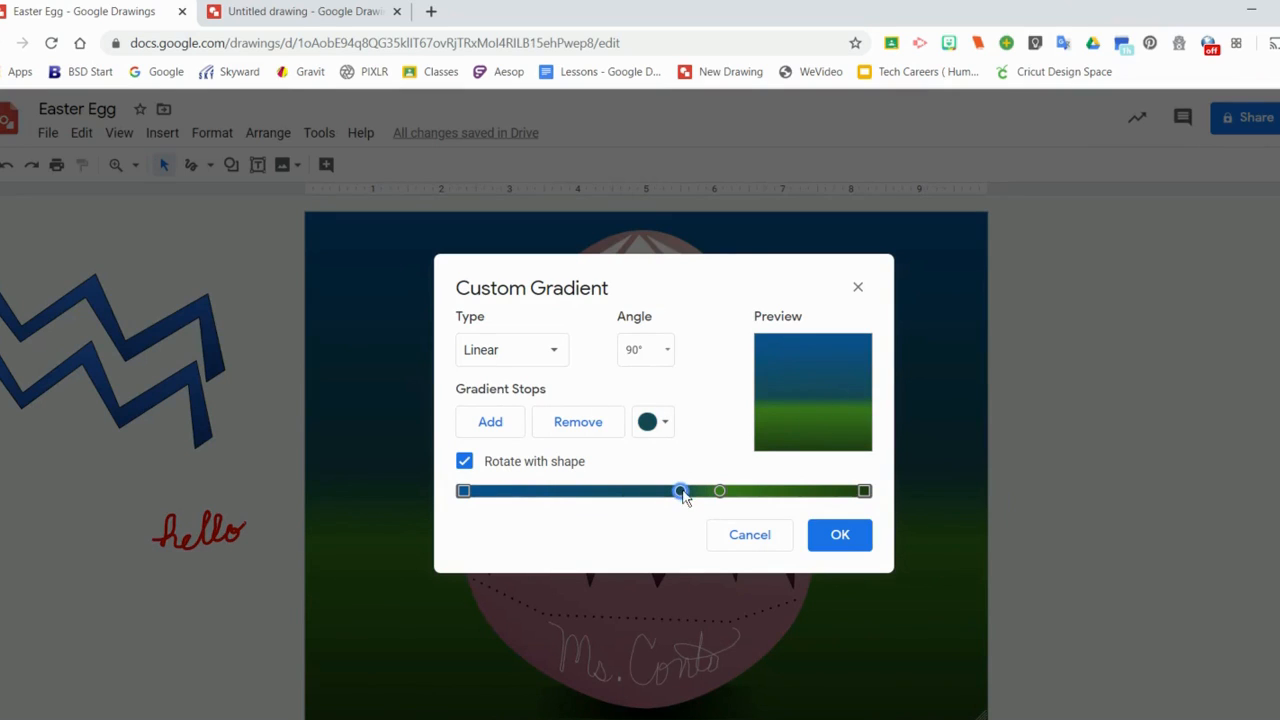
{"action": "left_click_drag", "start_coordinate": [680, 491], "coordinate": [593, 491]}
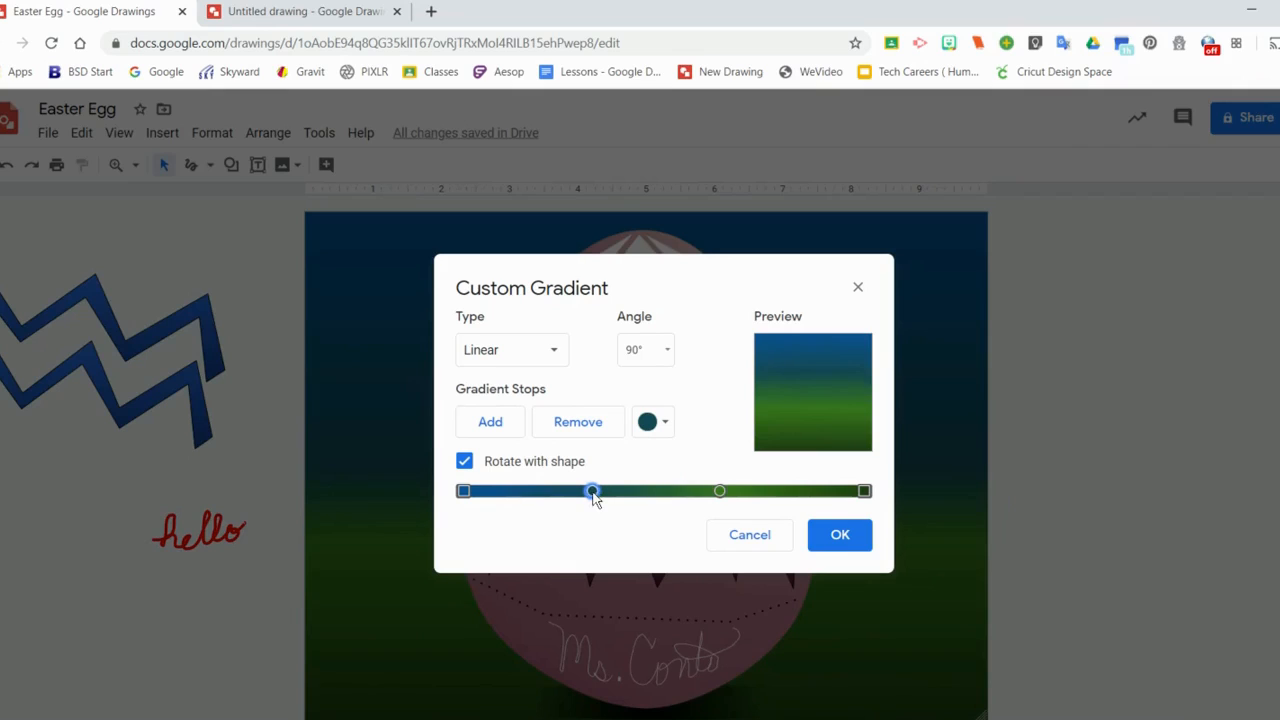
{"action": "left_click_drag", "start_coordinate": [592, 491], "coordinate": [630, 491]}
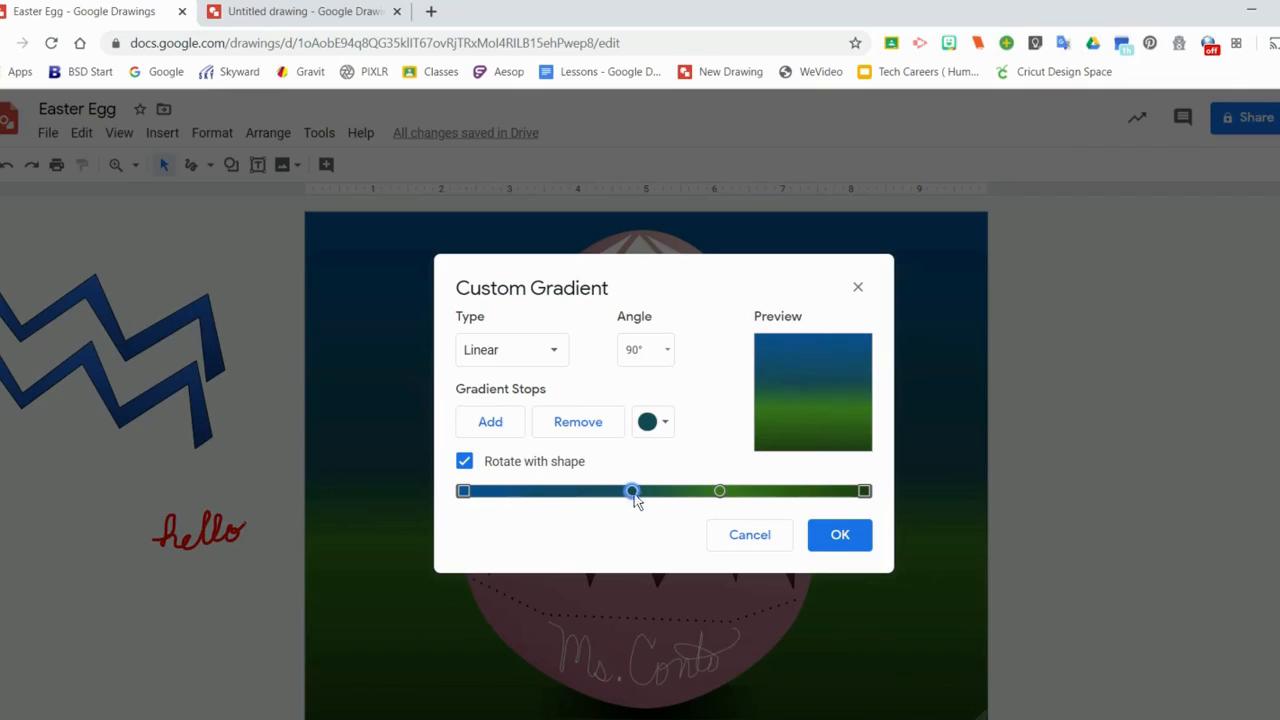
{"action": "left_click_drag", "start_coordinate": [630, 491], "coordinate": [675, 491]}
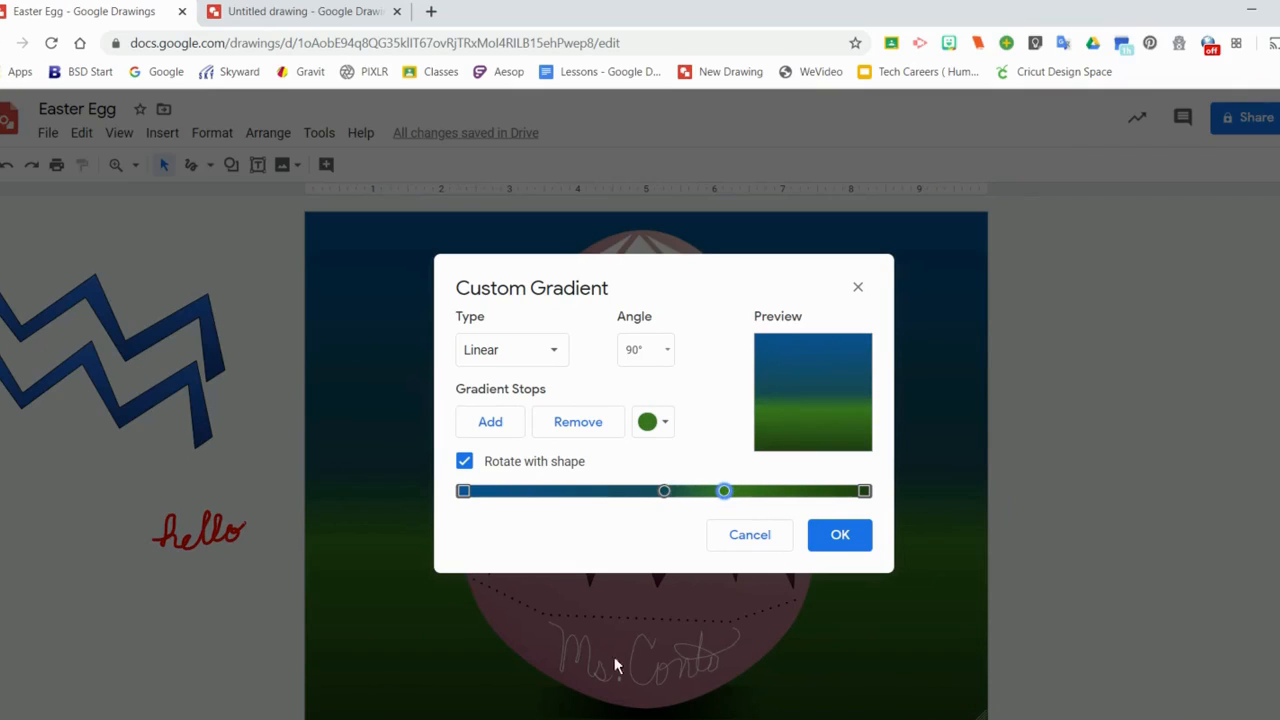
{"action": "mouse_move", "coordinate": [650, 598]}
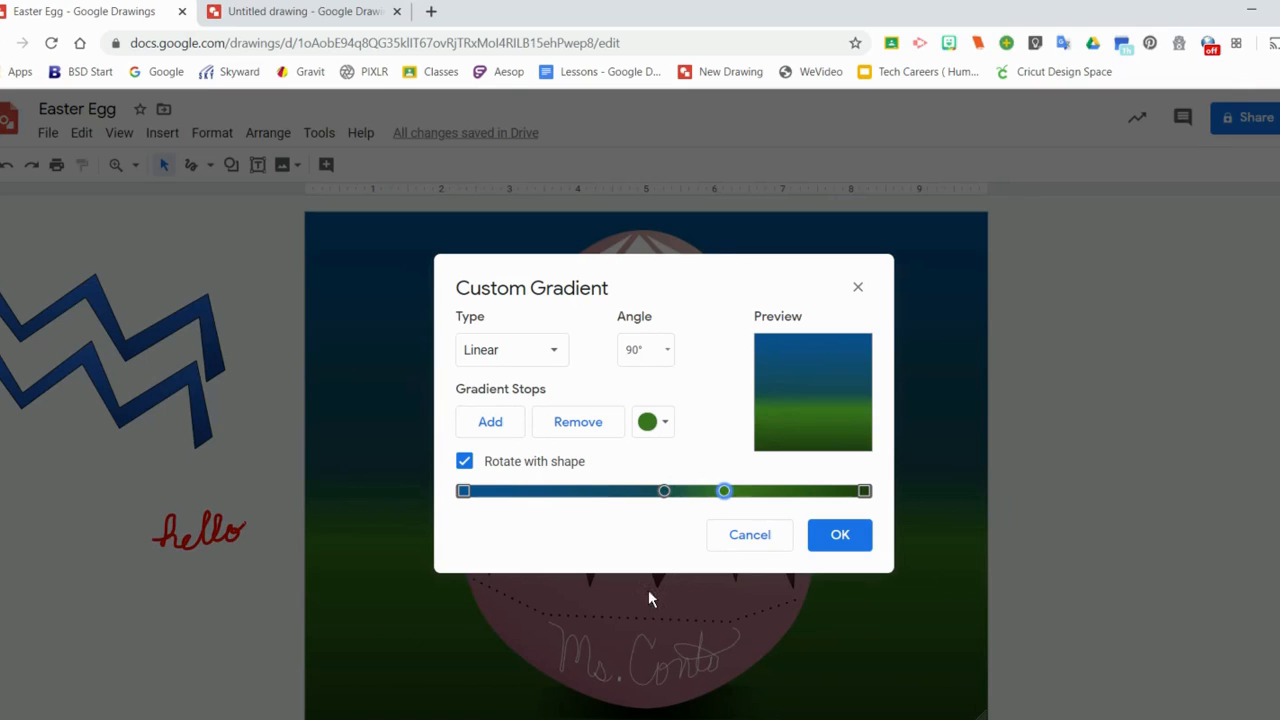
{"action": "left_click", "coordinate": [839, 534]}
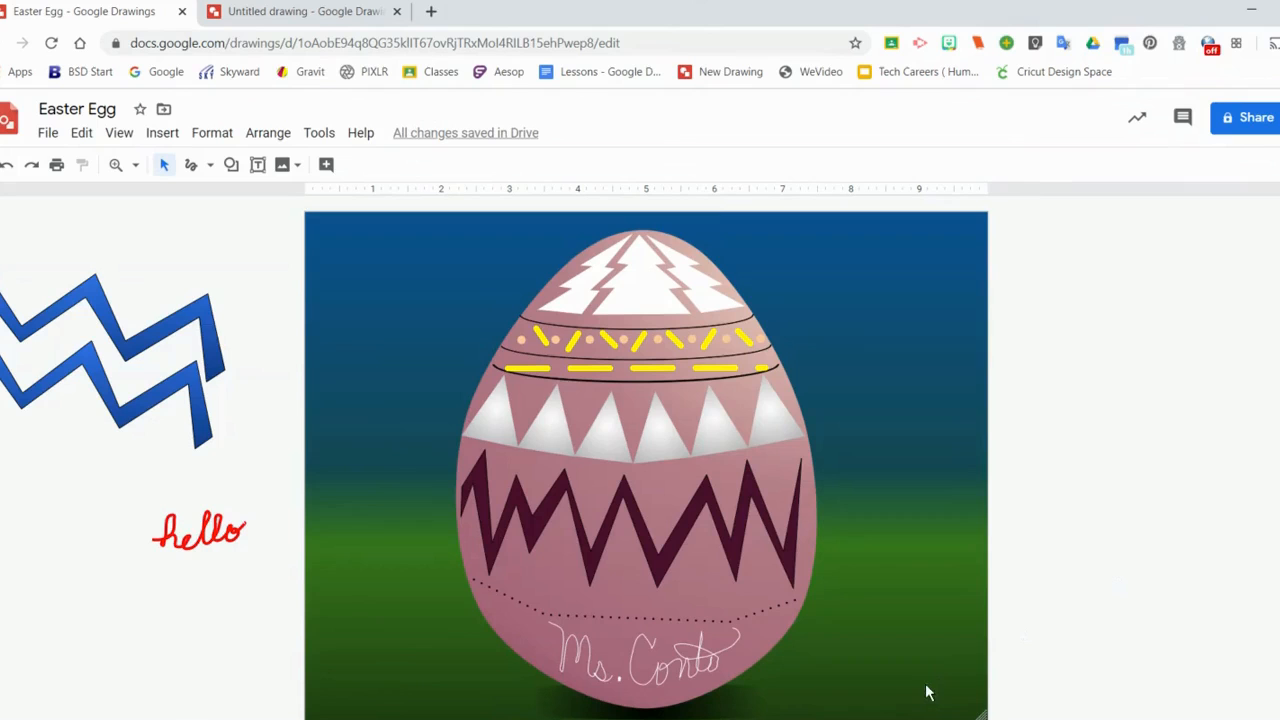
{"action": "mouse_move", "coordinate": [925, 690]}
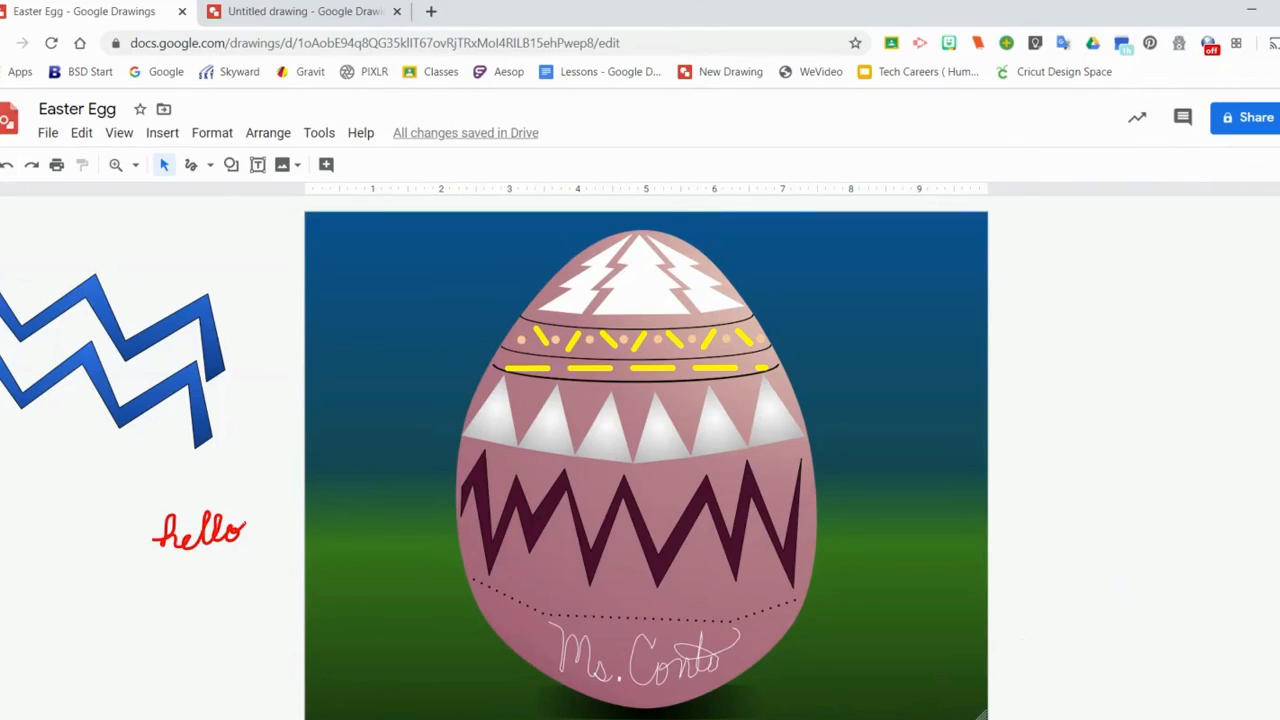